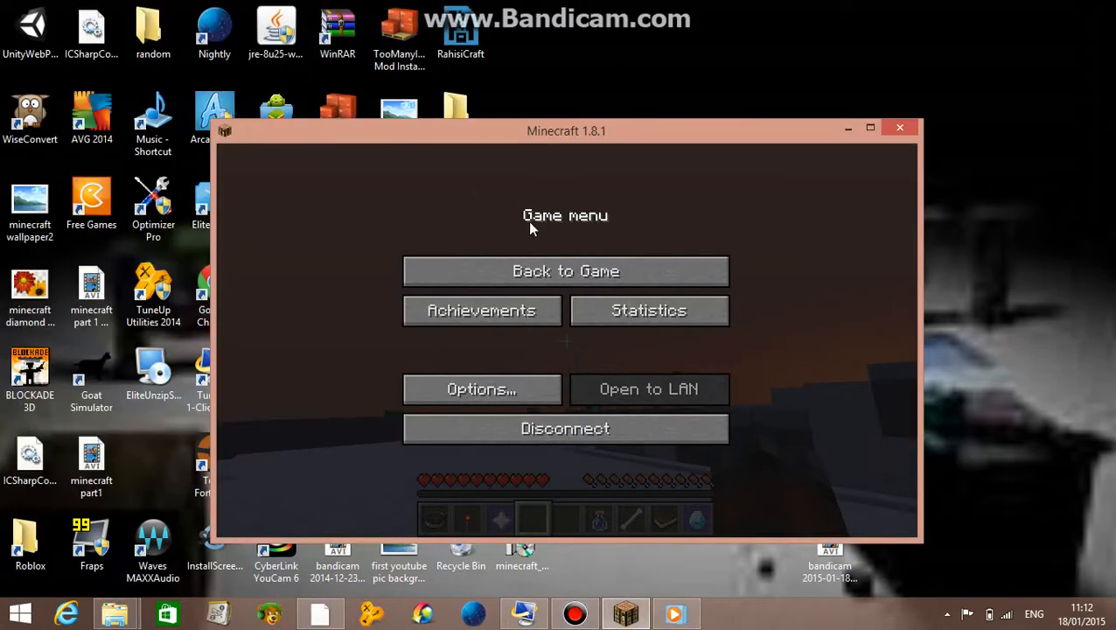
Return to the server world, check the F3 debug overlay, then leave to the menu.
left_click(565, 271)
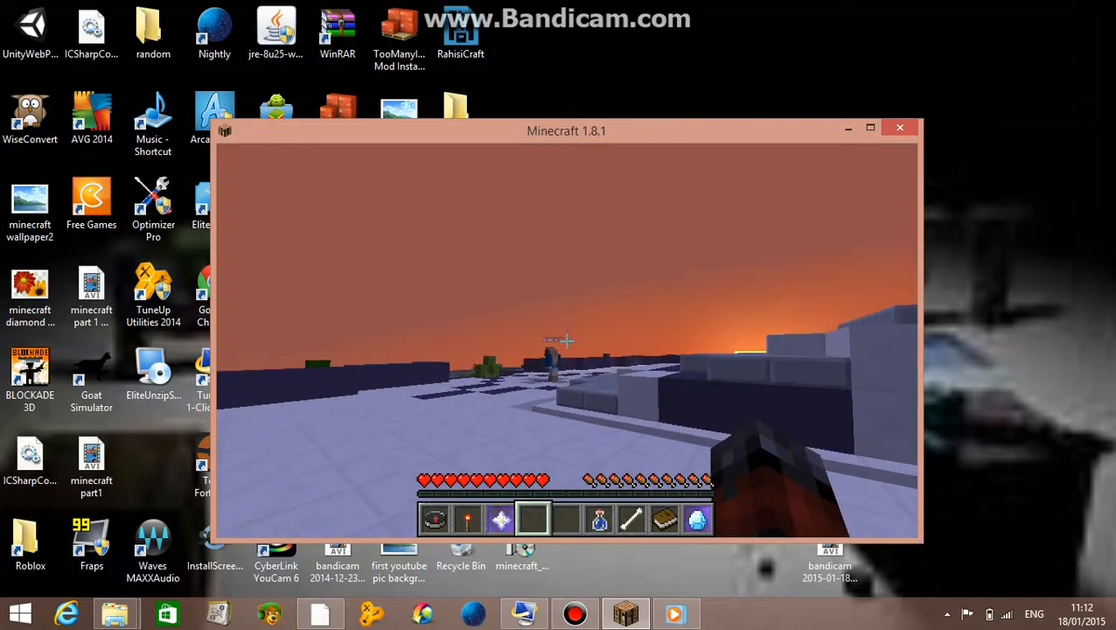
mouse_move(567, 341)
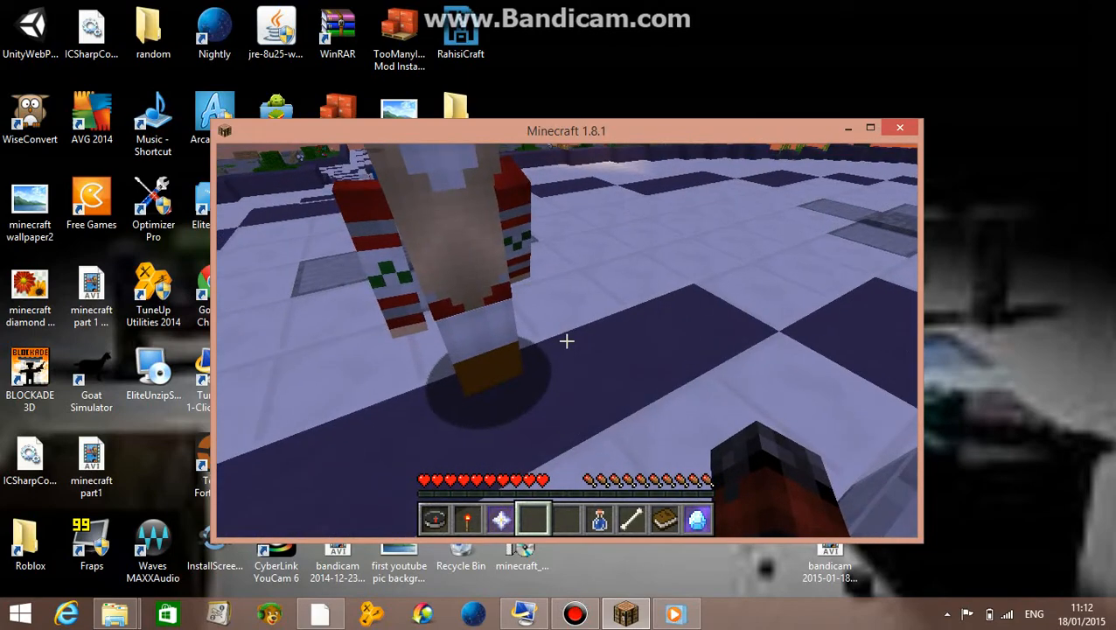
key("F3")
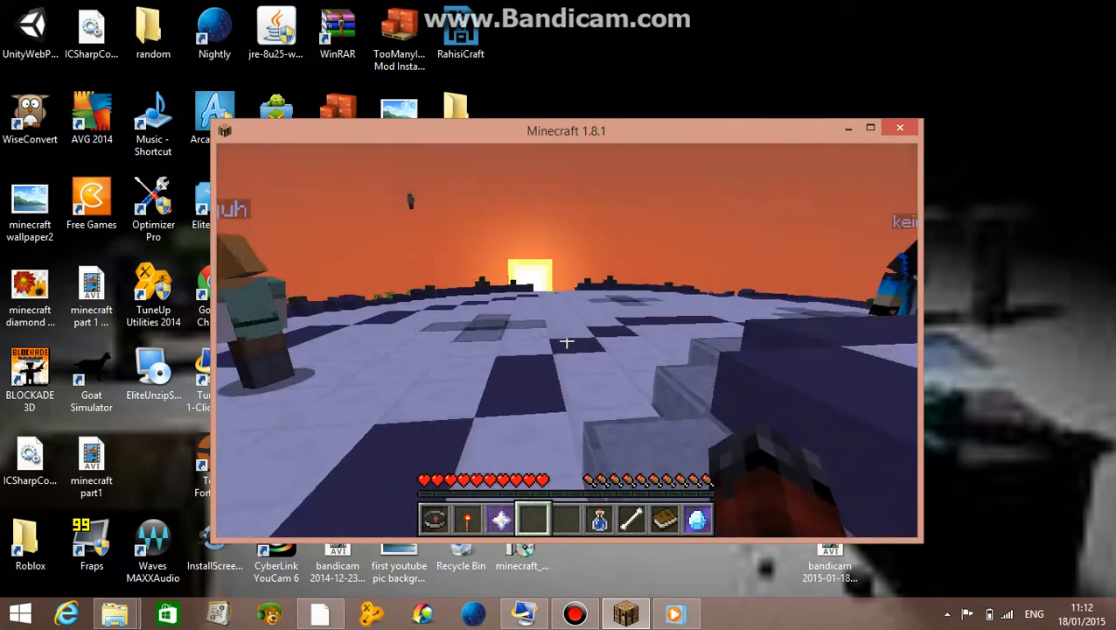
key("Escape")
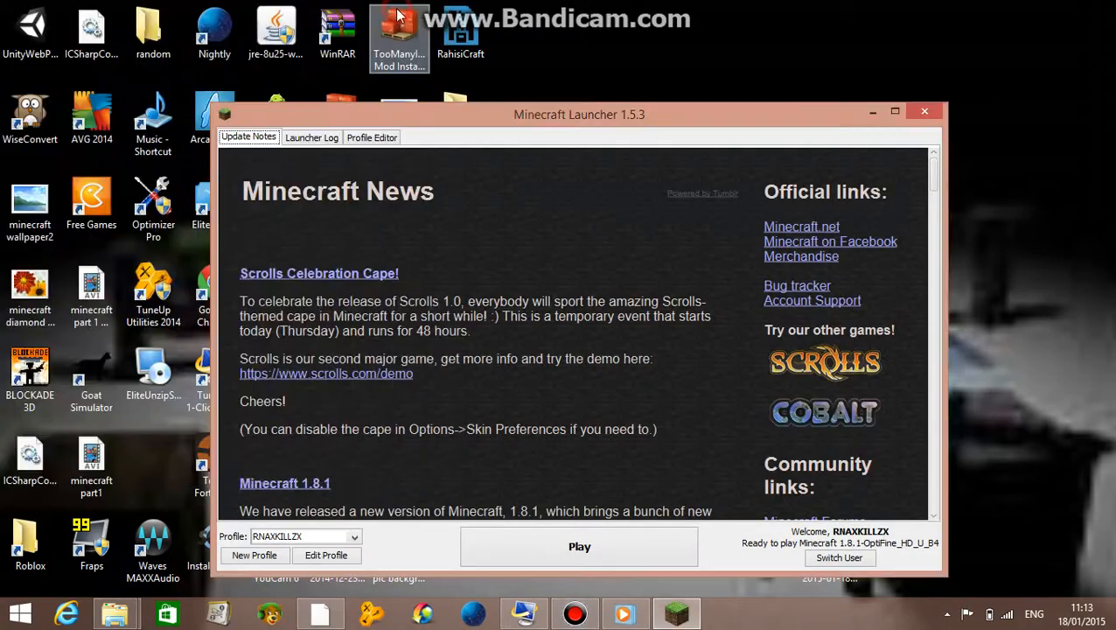
mouse_move(603, 247)
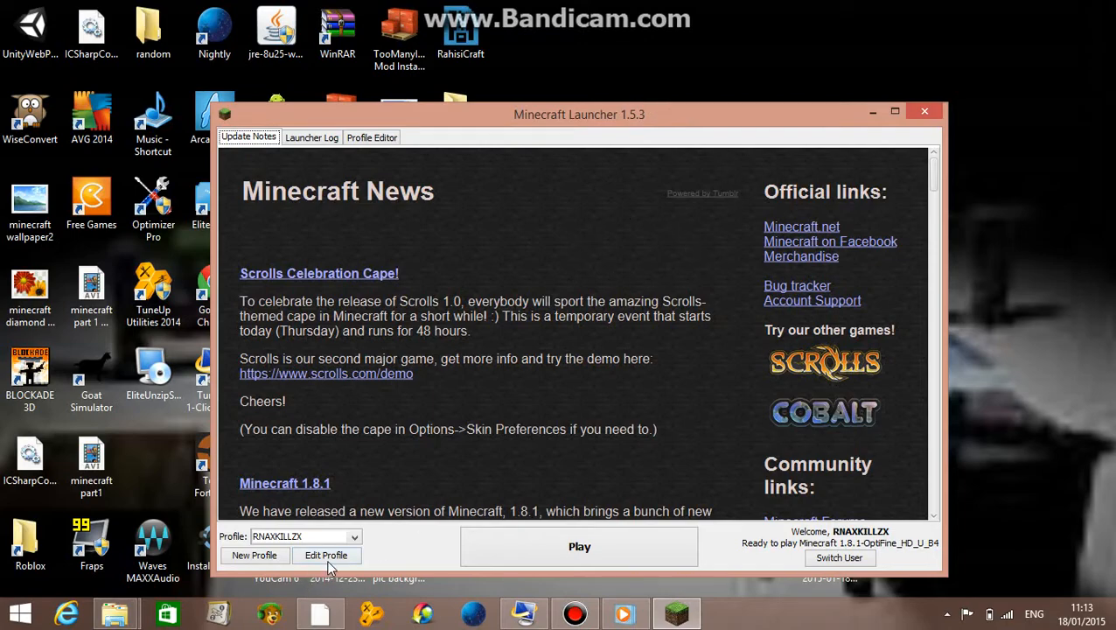
Bring up the Profile Editor for the current 1.8.1-OptiFine_HD_U_B4 profile.
left_click(326, 554)
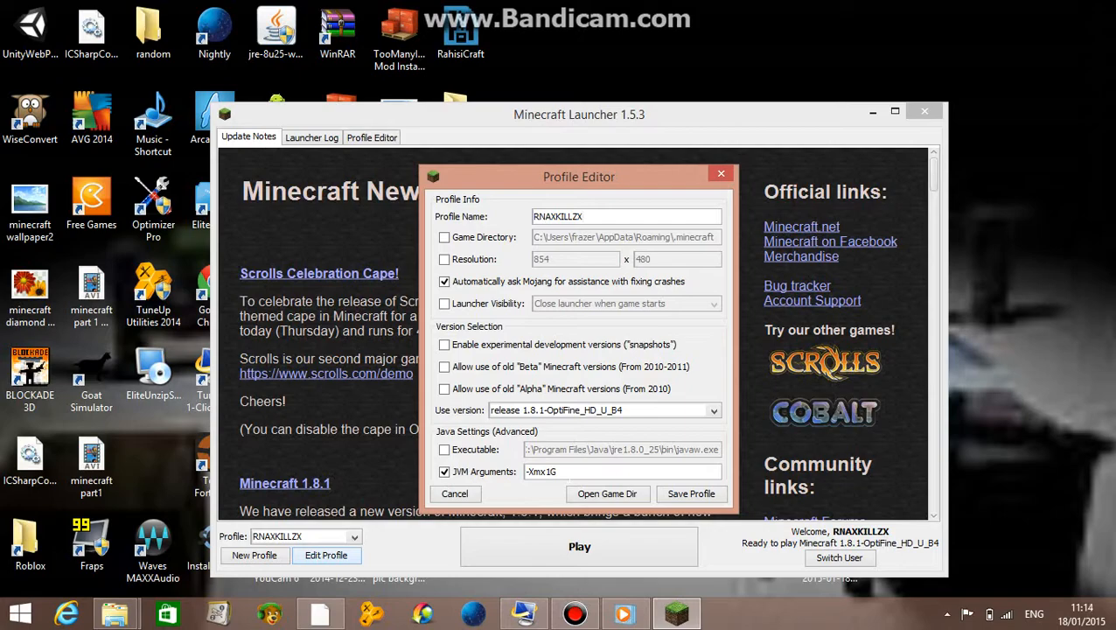
mouse_move(567, 494)
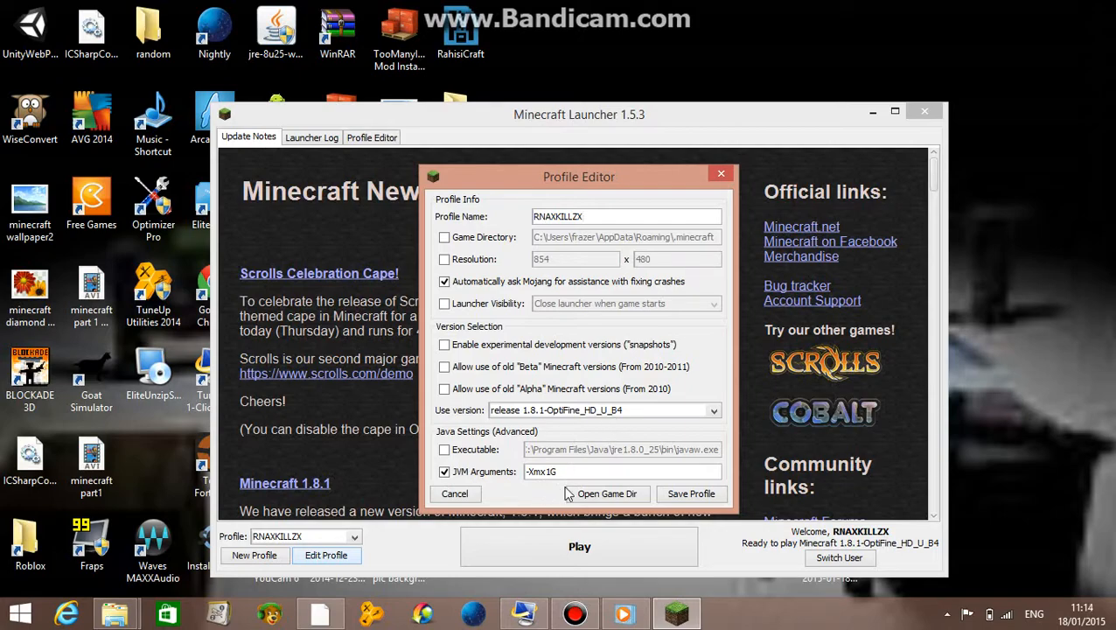
mouse_move(1107, 7)
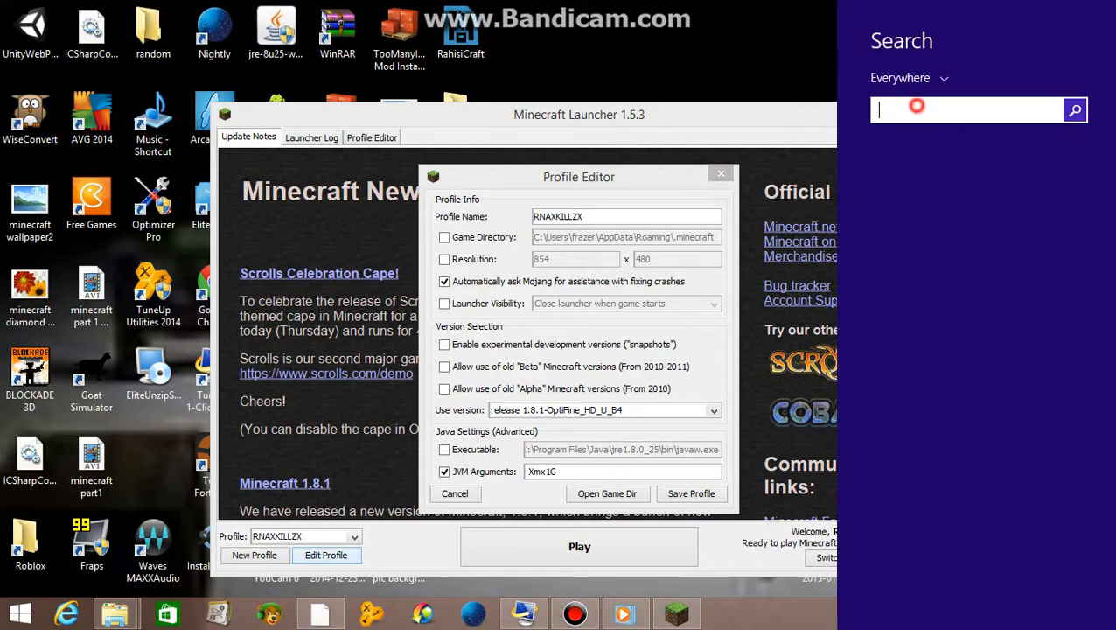
type("sy")
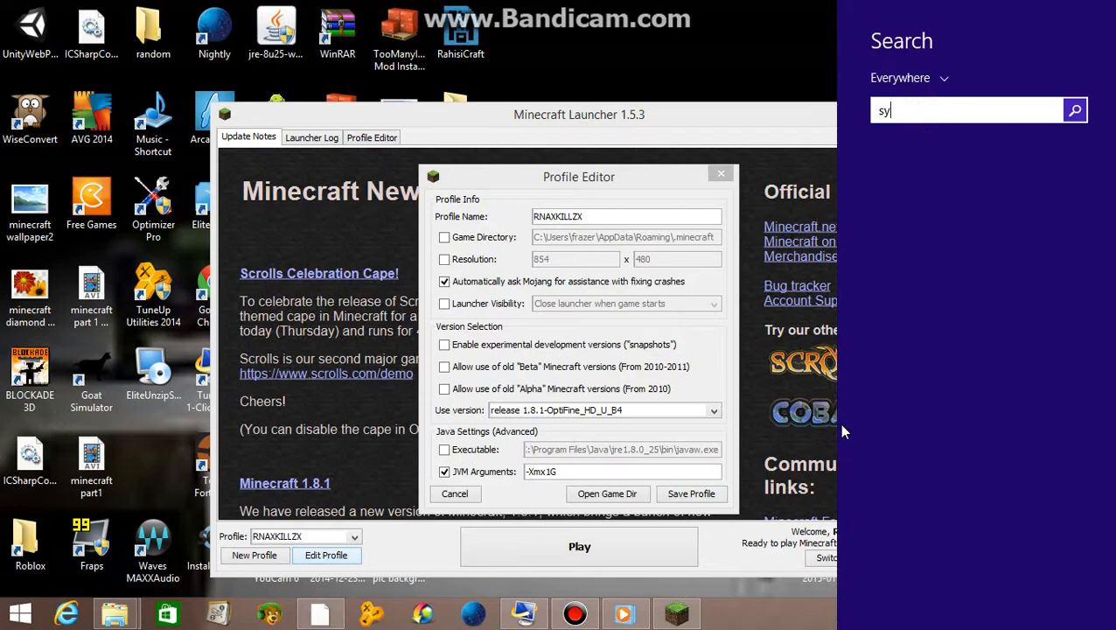
type("stem")
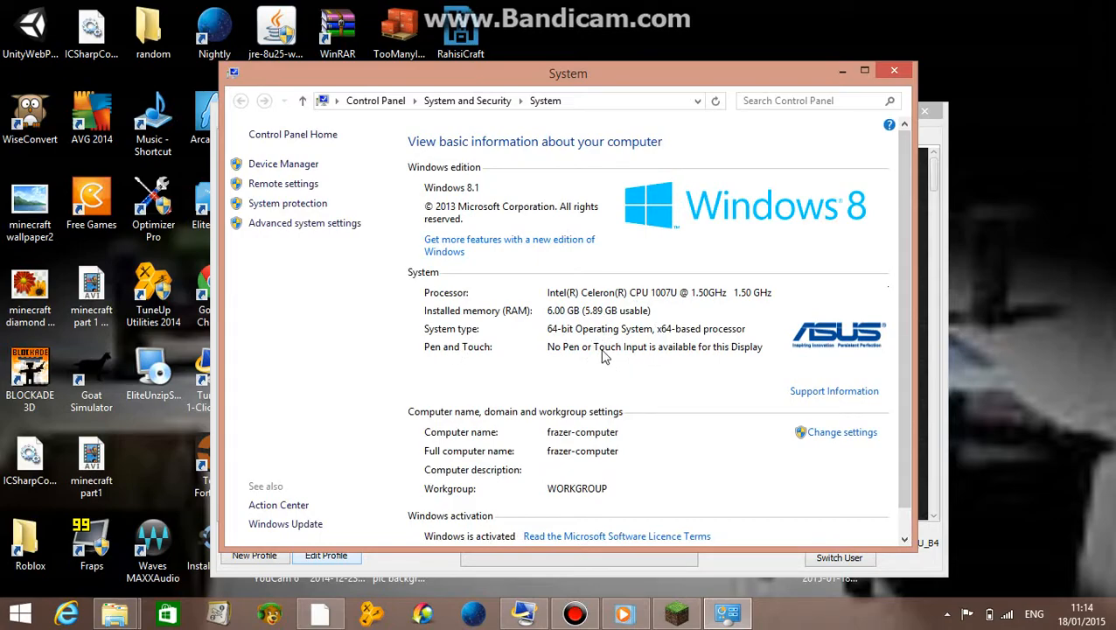
mouse_move(584, 324)
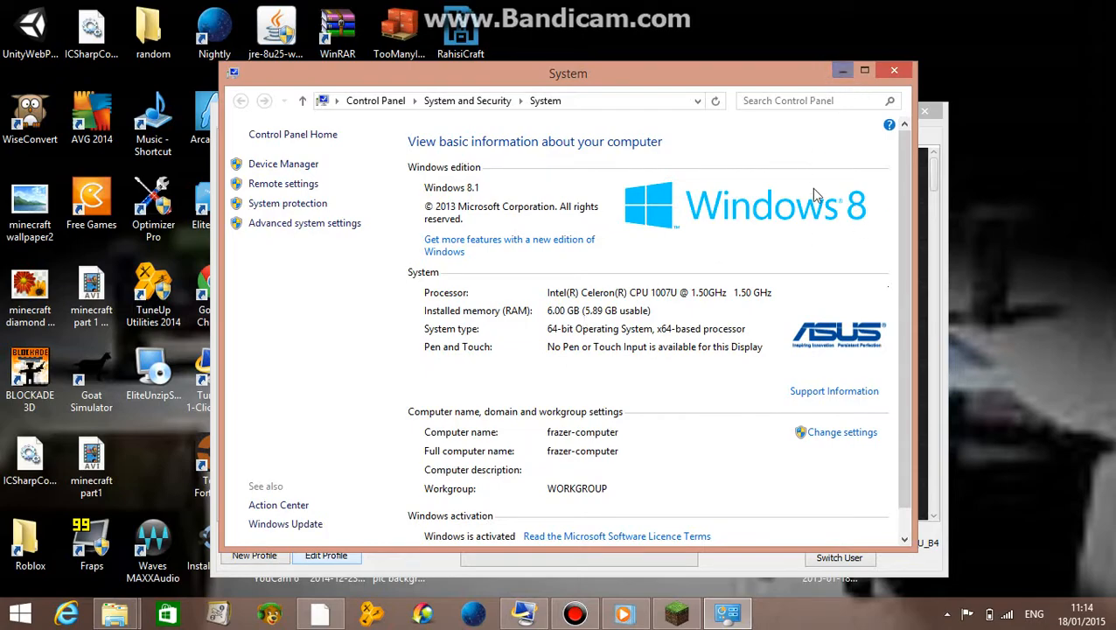
mouse_move(551, 322)
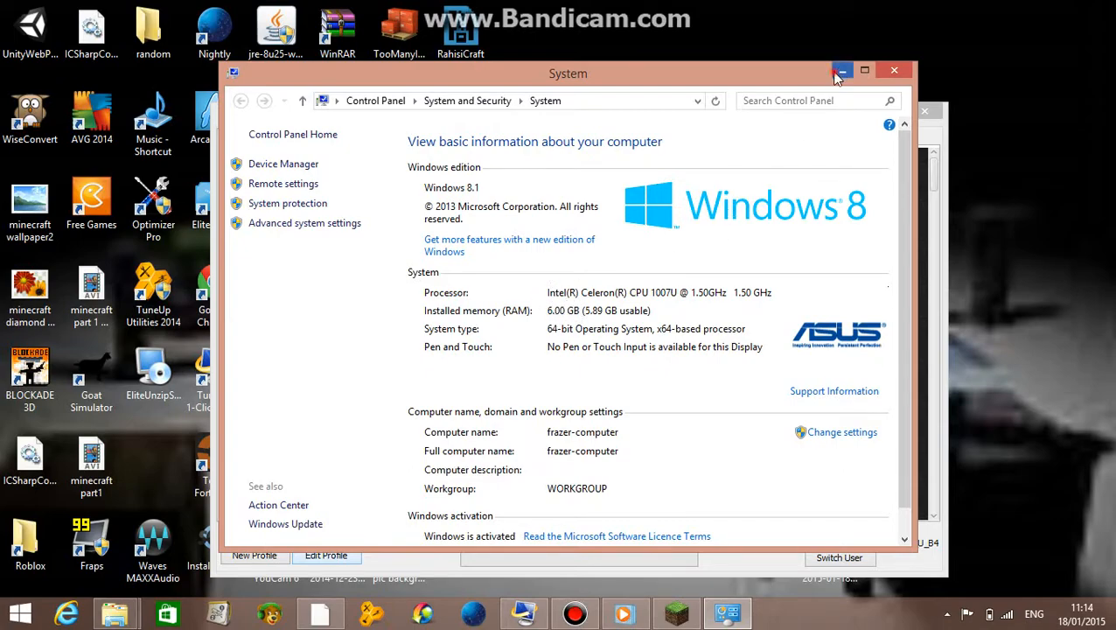
left_click(843, 70)
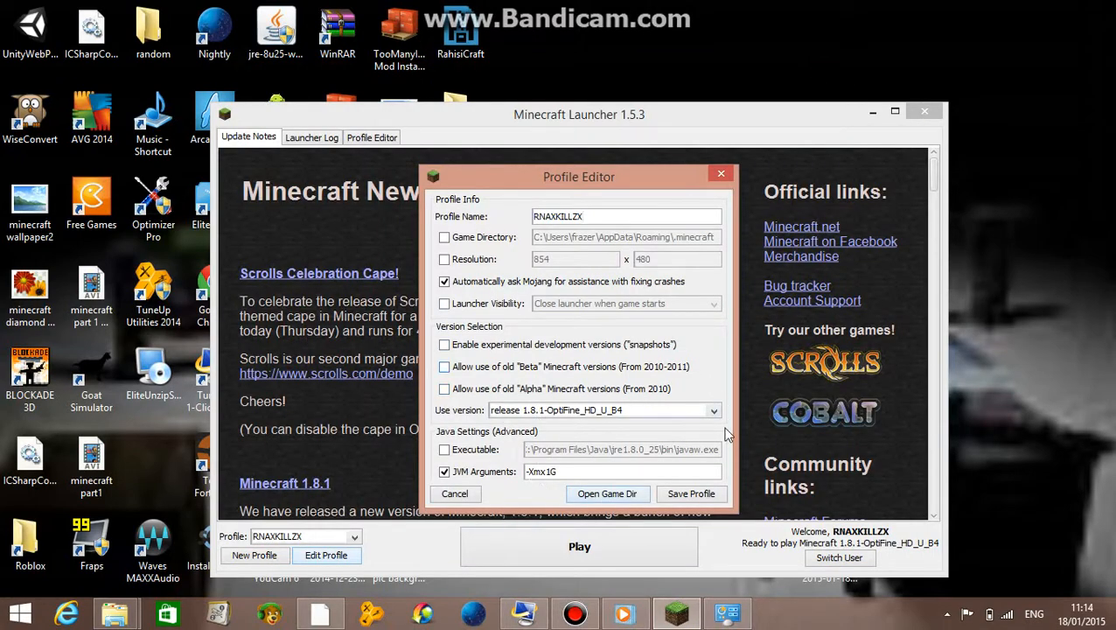
Show Bandicam's video recording settings from the taskbar.
left_click(454, 494)
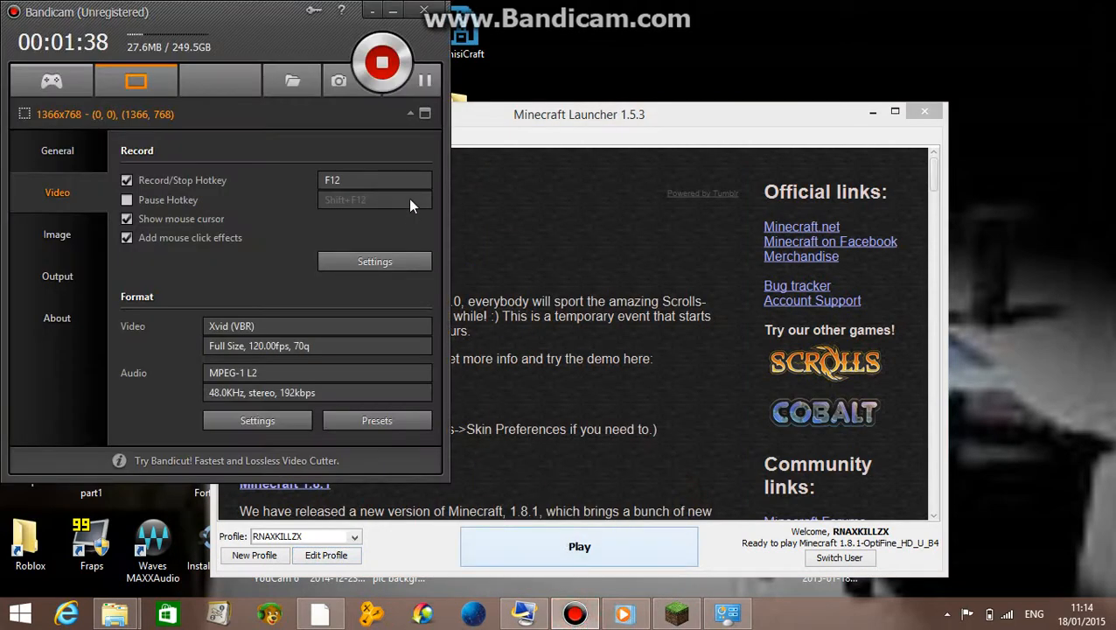
mouse_move(424, 80)
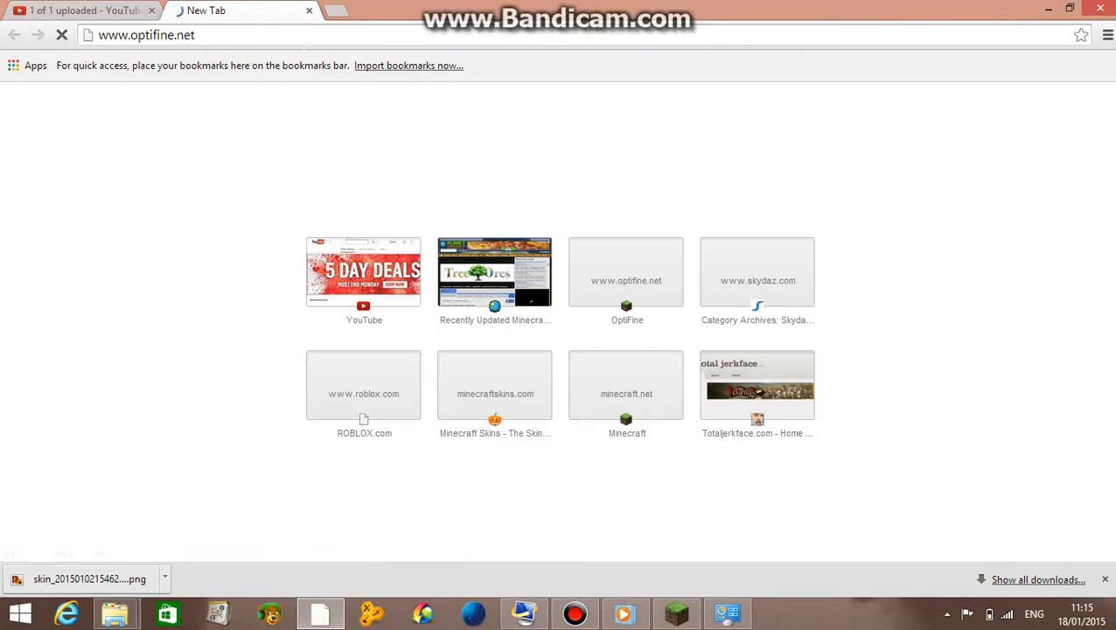
Load optifine.net's Downloads page and browse the 1.8.1, 1.8.0 and 1.7.10 builds.
left_click(626, 271)
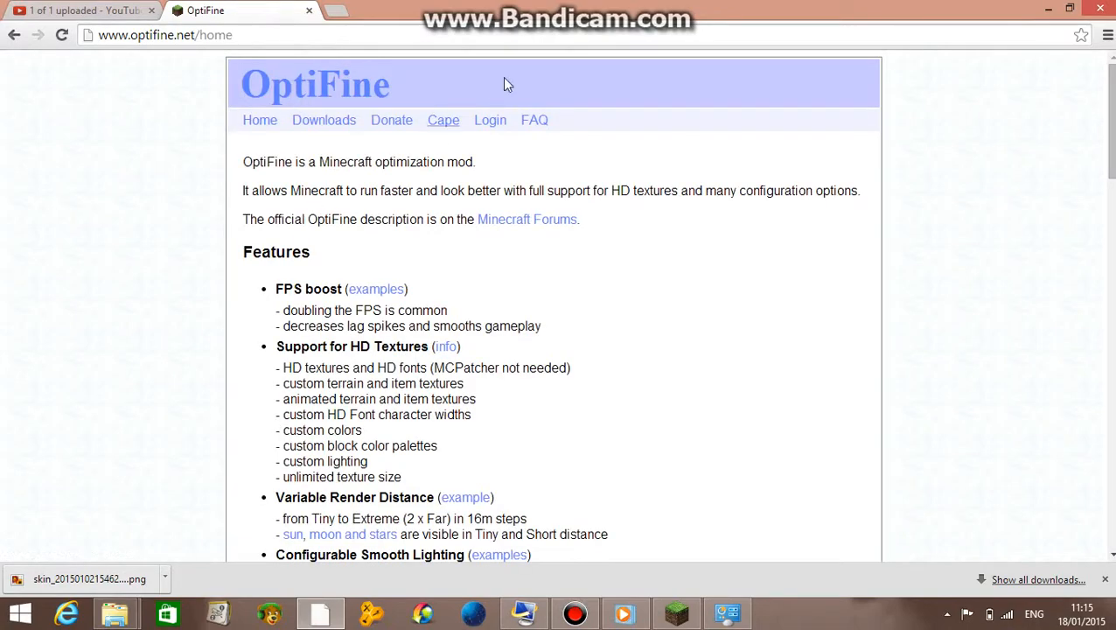
mouse_move(304, 154)
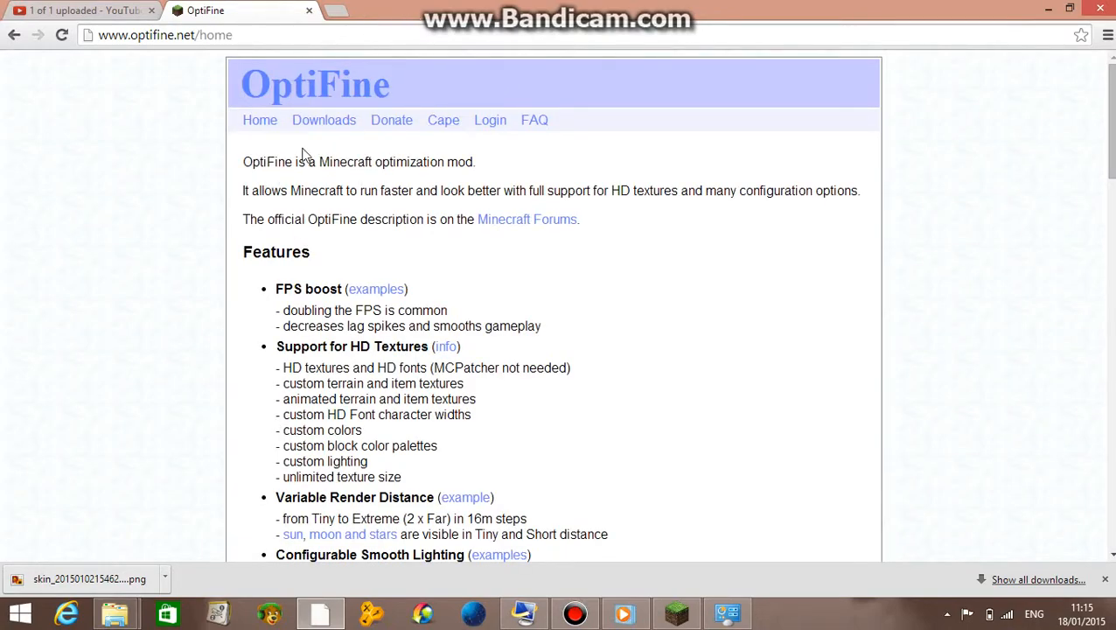
mouse_move(324, 120)
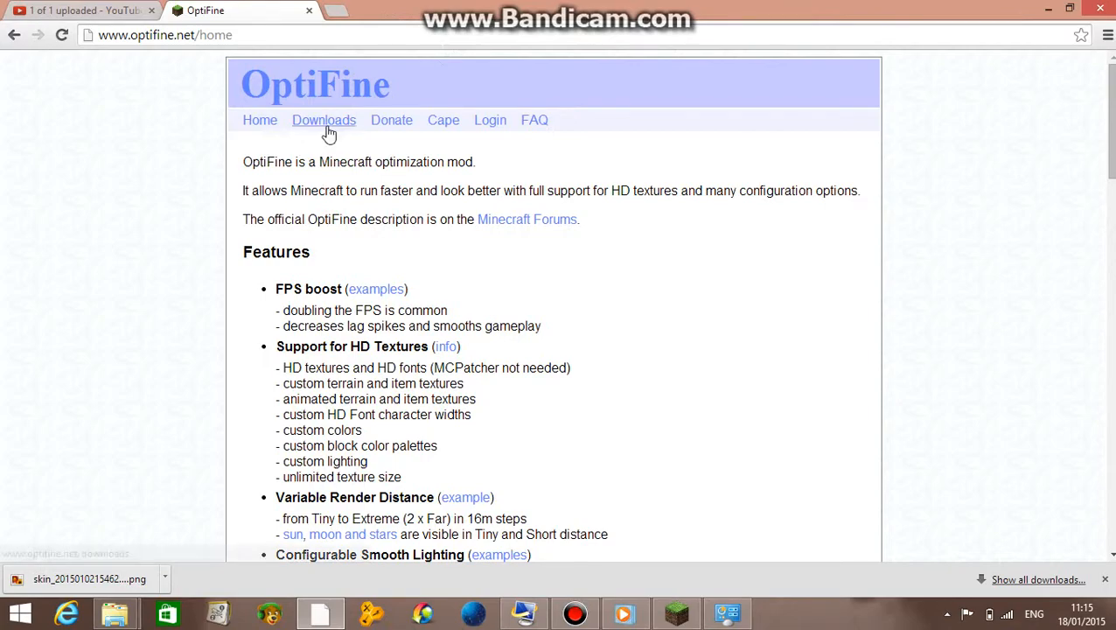
left_click(324, 120)
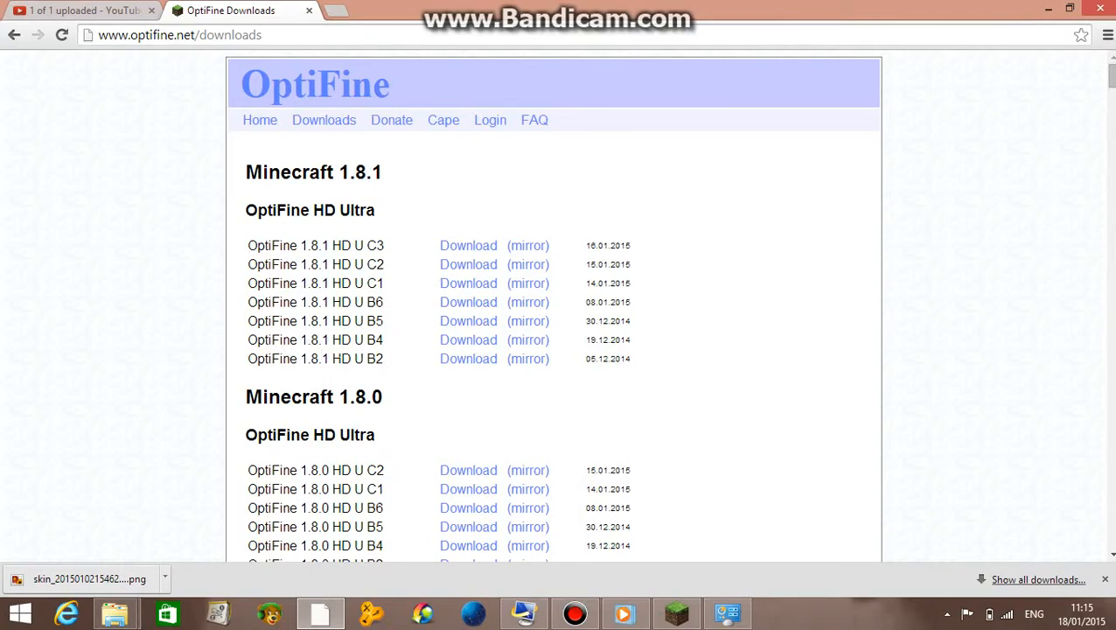
scroll("down", 3)
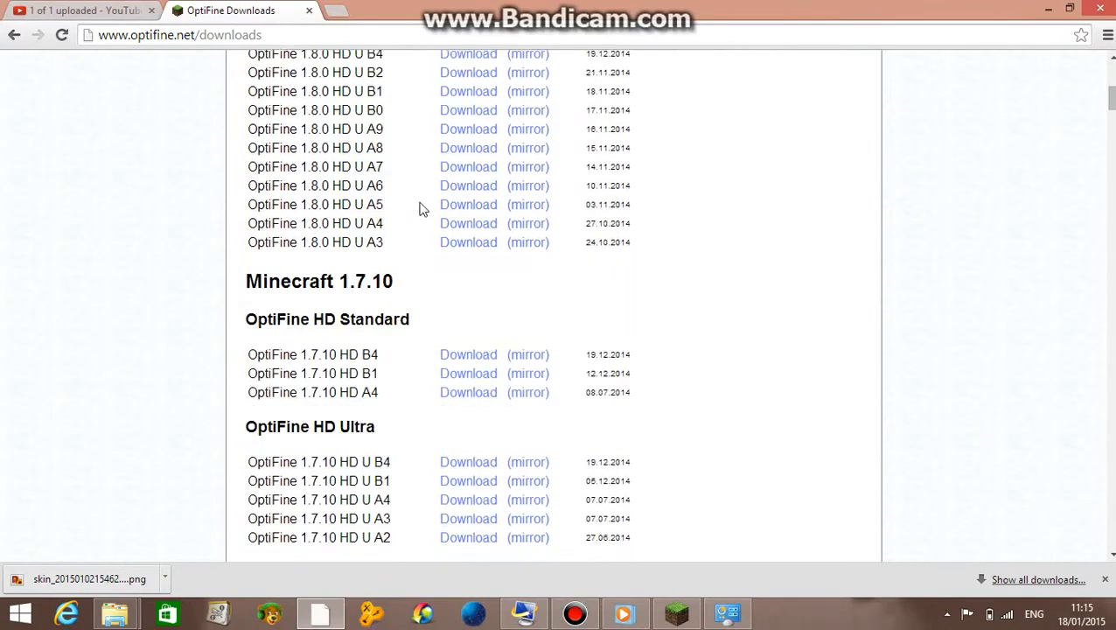
scroll("up", 3)
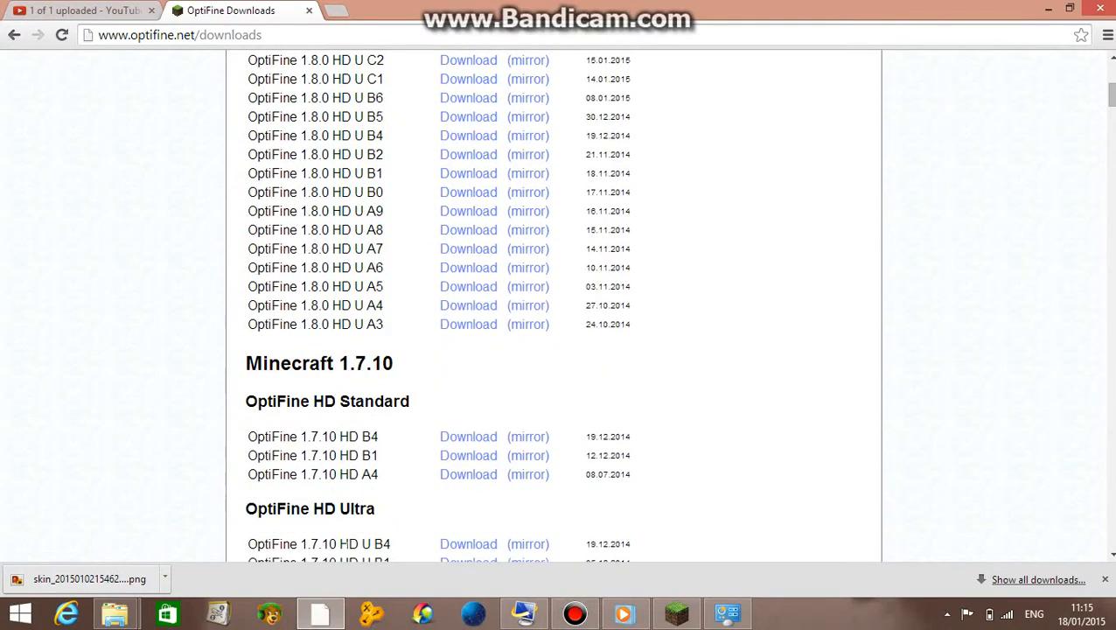
mouse_move(470, 375)
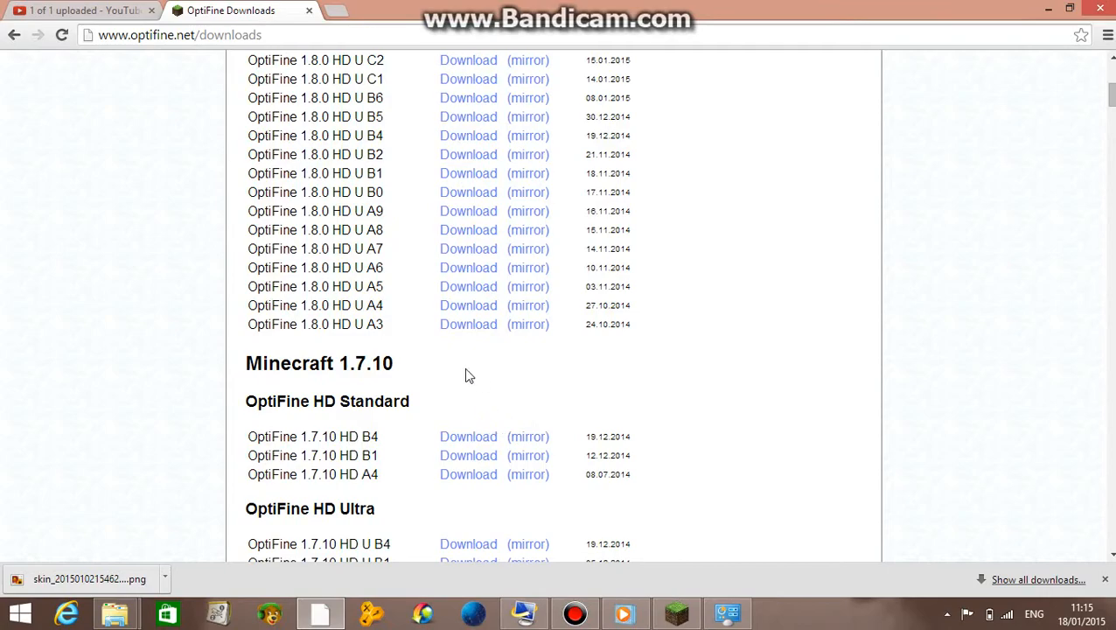
scroll("down", 3)
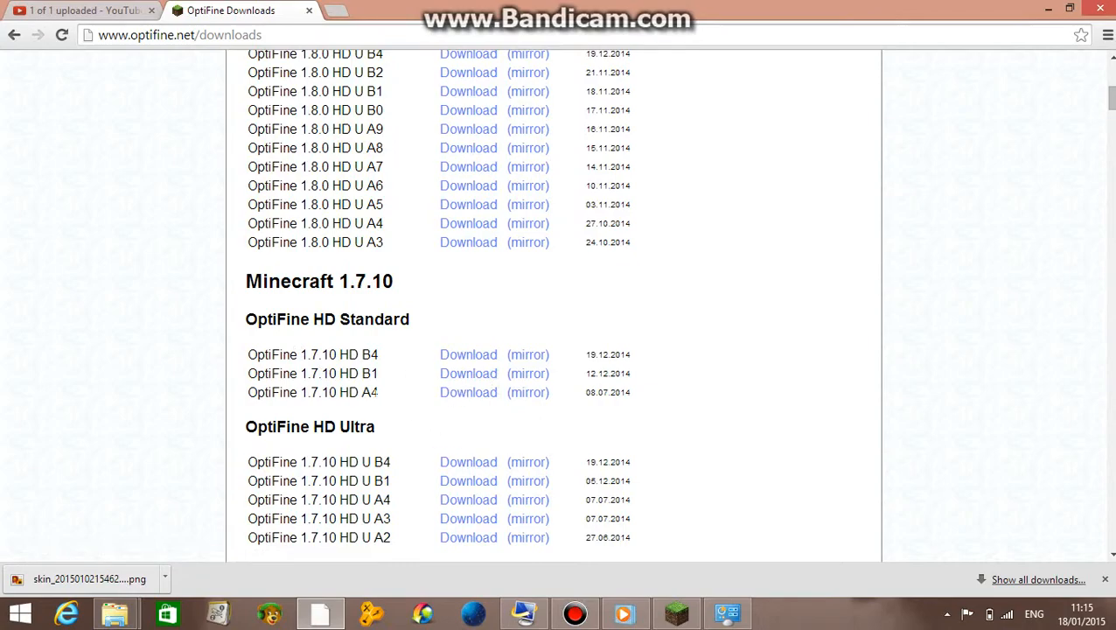
mouse_move(380, 367)
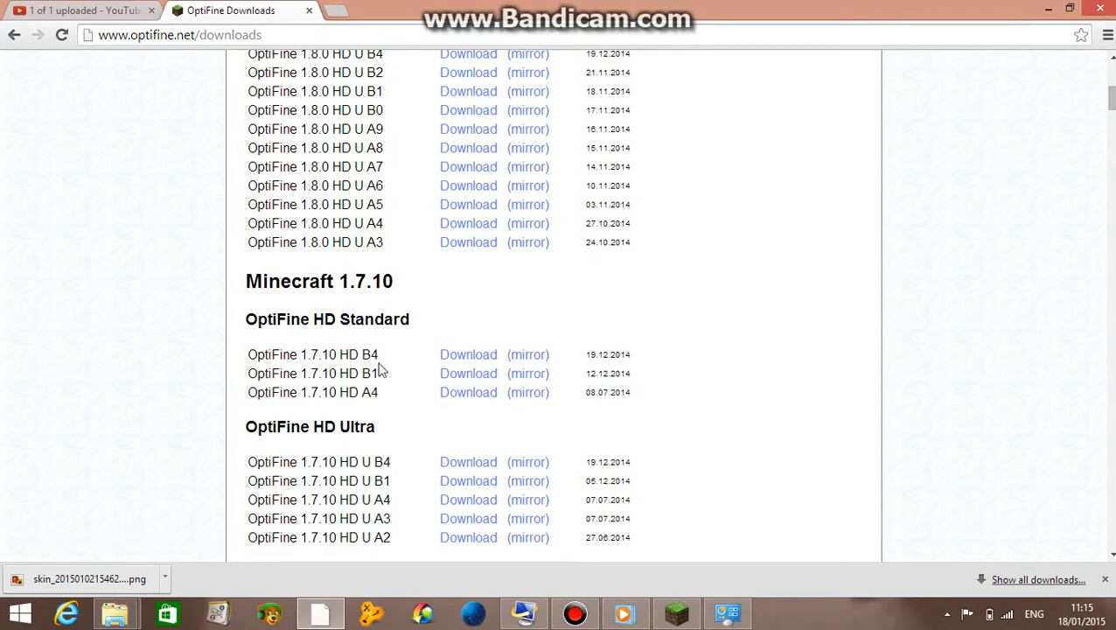
scroll("up", 3)
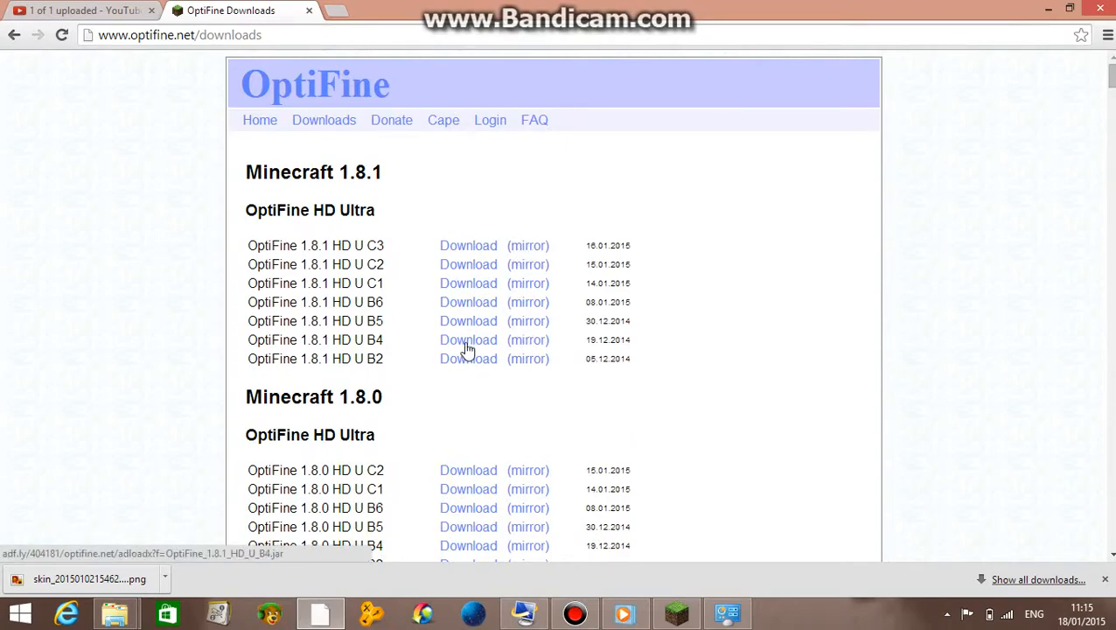
mouse_move(527, 352)
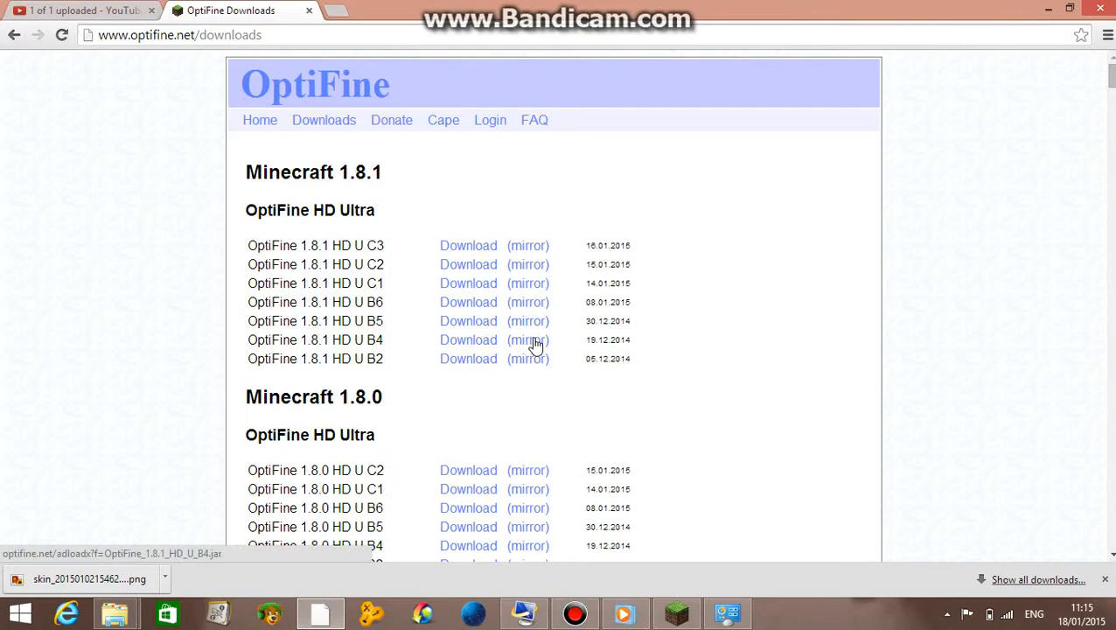
Download OptiFine_1.8.1_HD_U_B4.jar, keeping the file despite Chrome's warning.
left_click(468, 339)
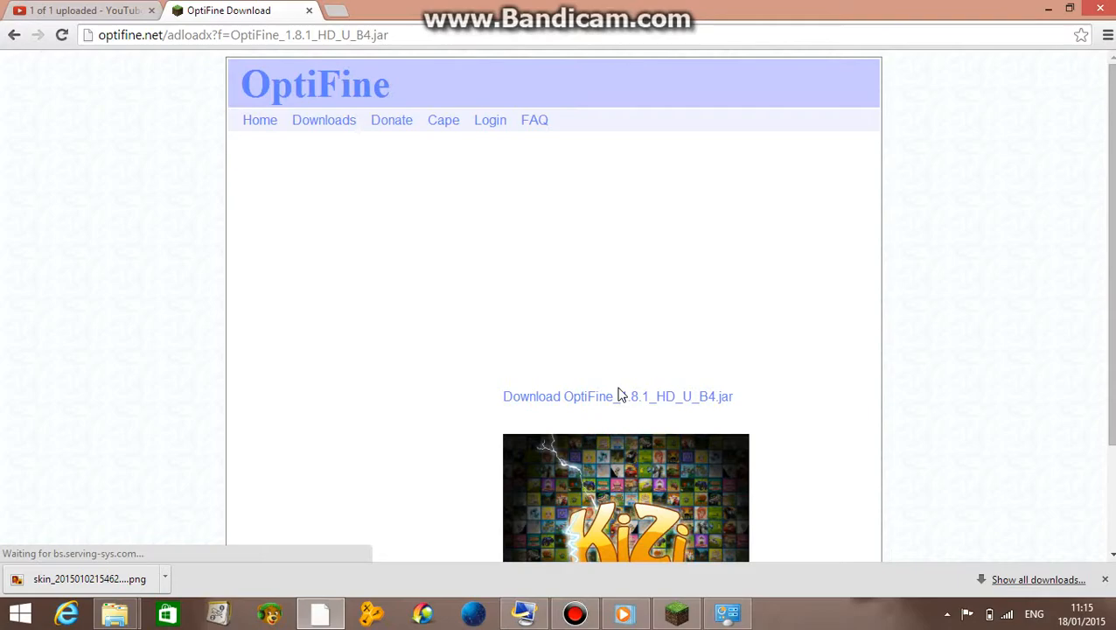
left_click(618, 397)
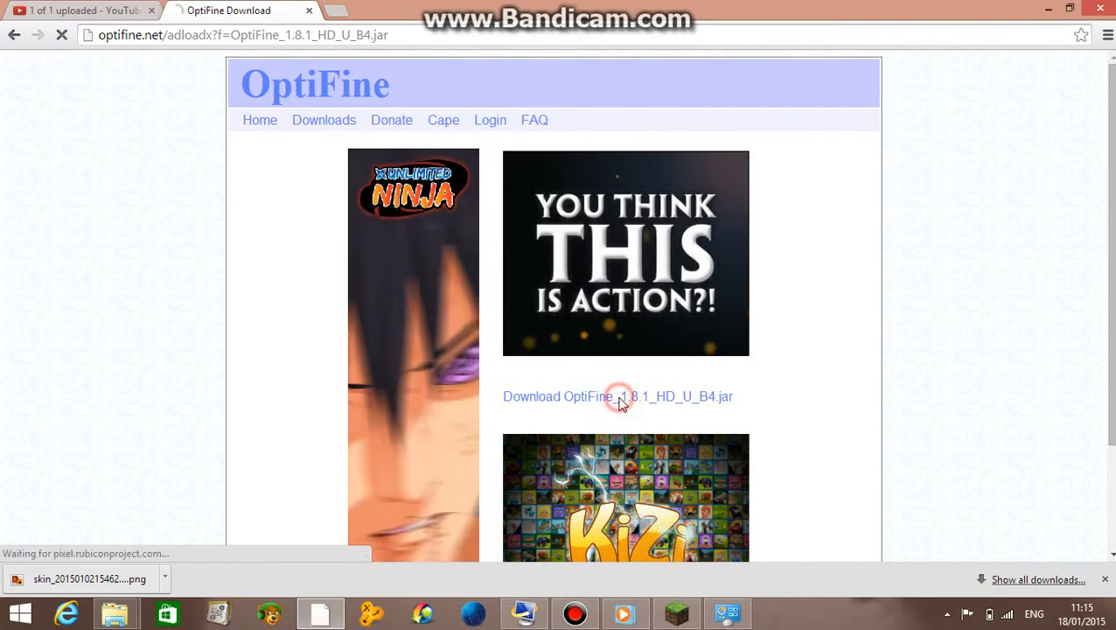
left_click(618, 397)
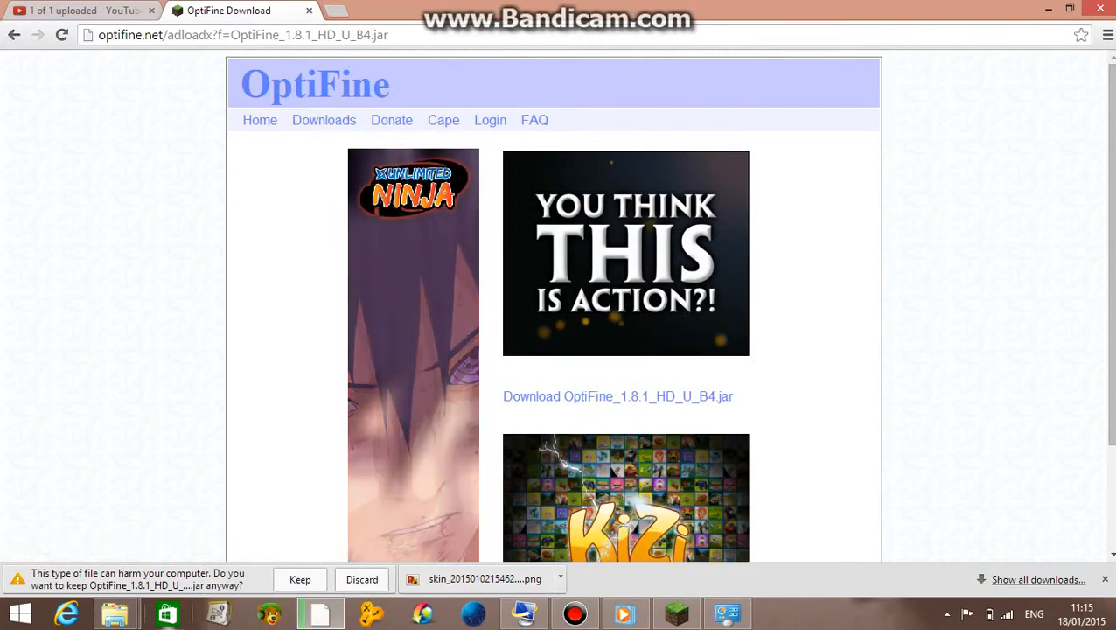
left_click(299, 579)
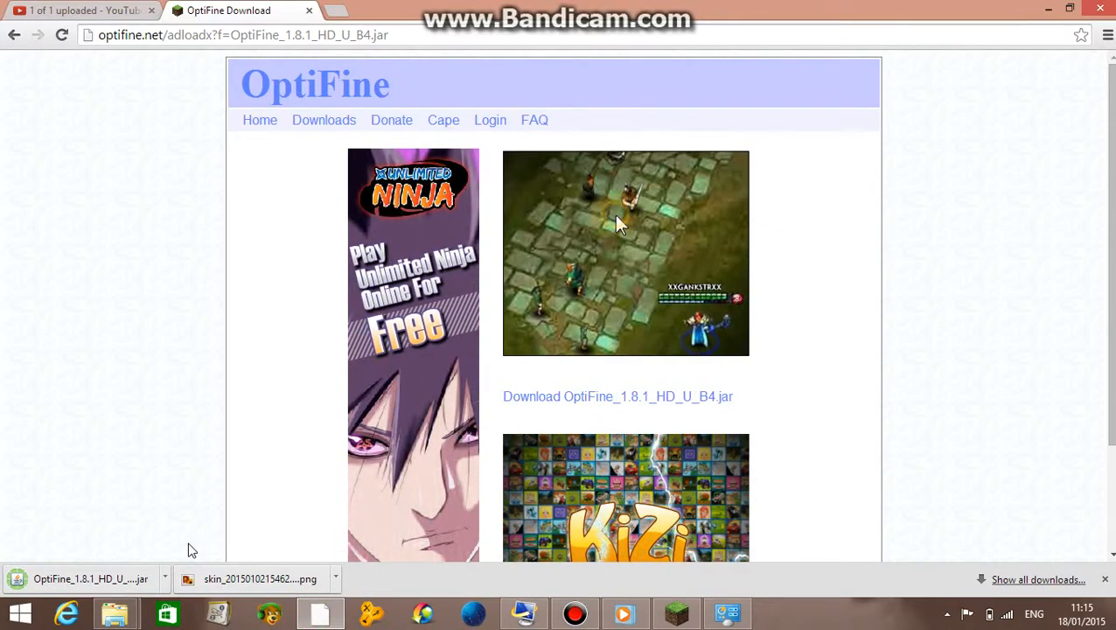
mouse_move(936, 240)
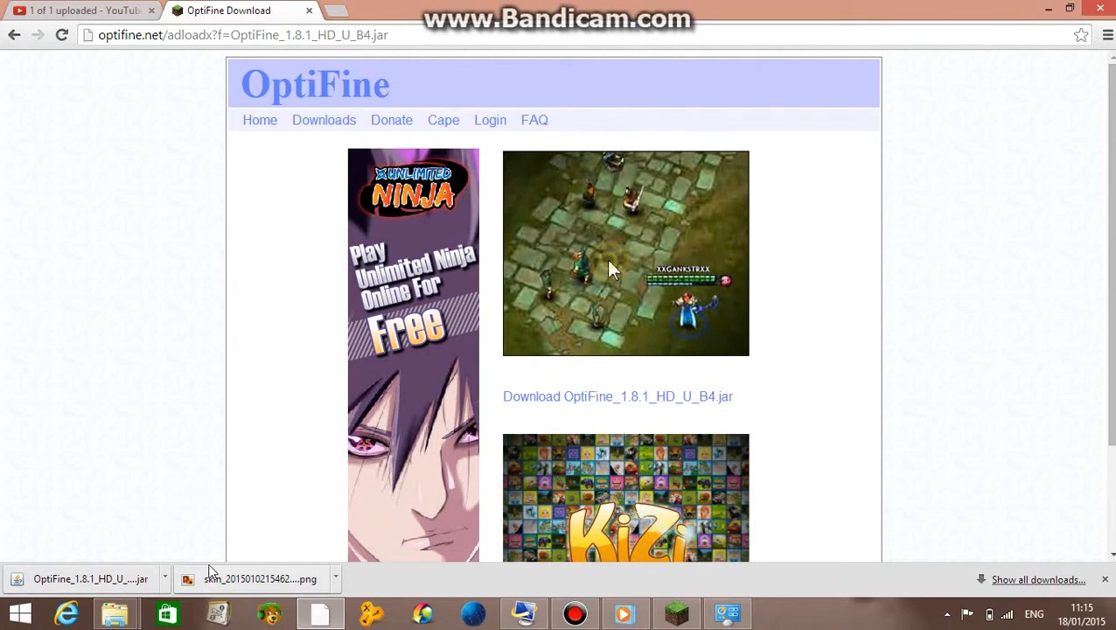
Reveal the downloaded OptiFine jar in its folder via Show in folder.
left_click(164, 579)
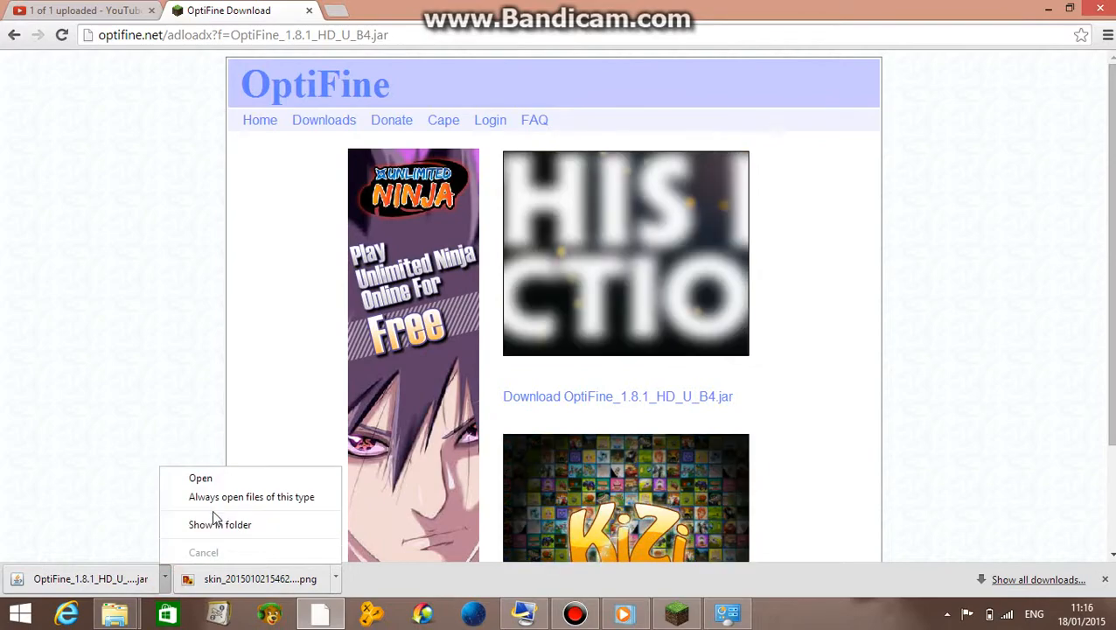
mouse_move(220, 524)
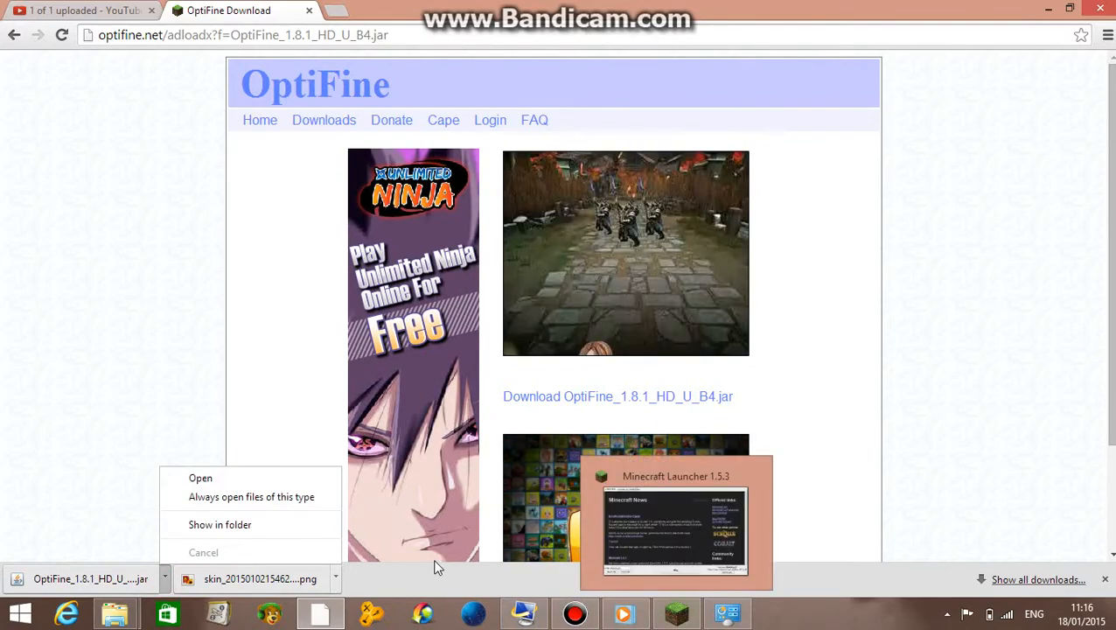
mouse_move(289, 524)
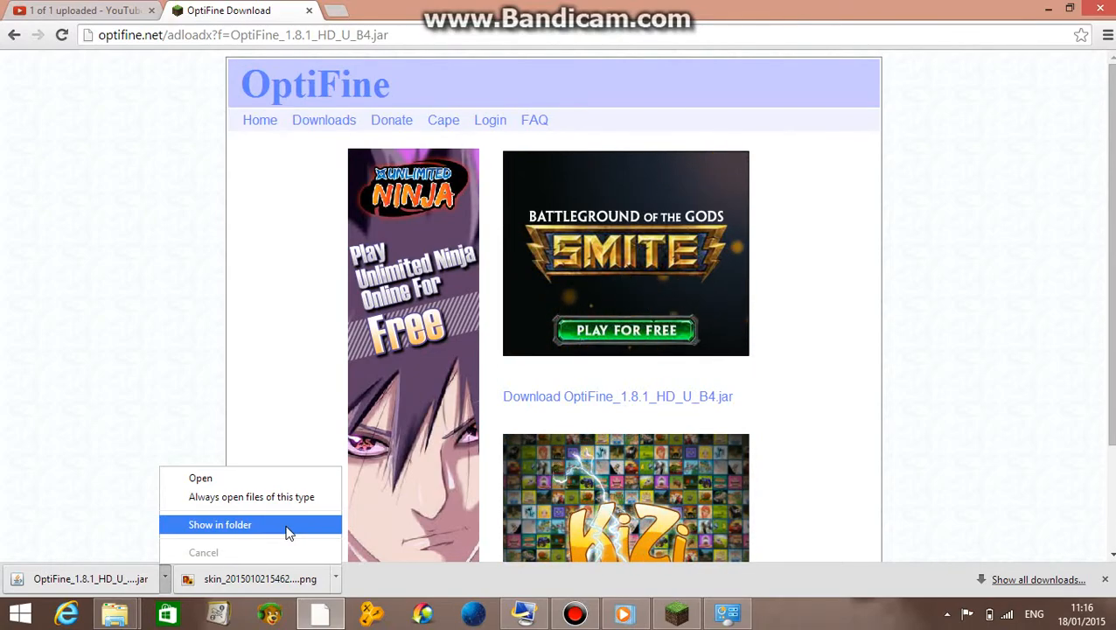
left_click(220, 524)
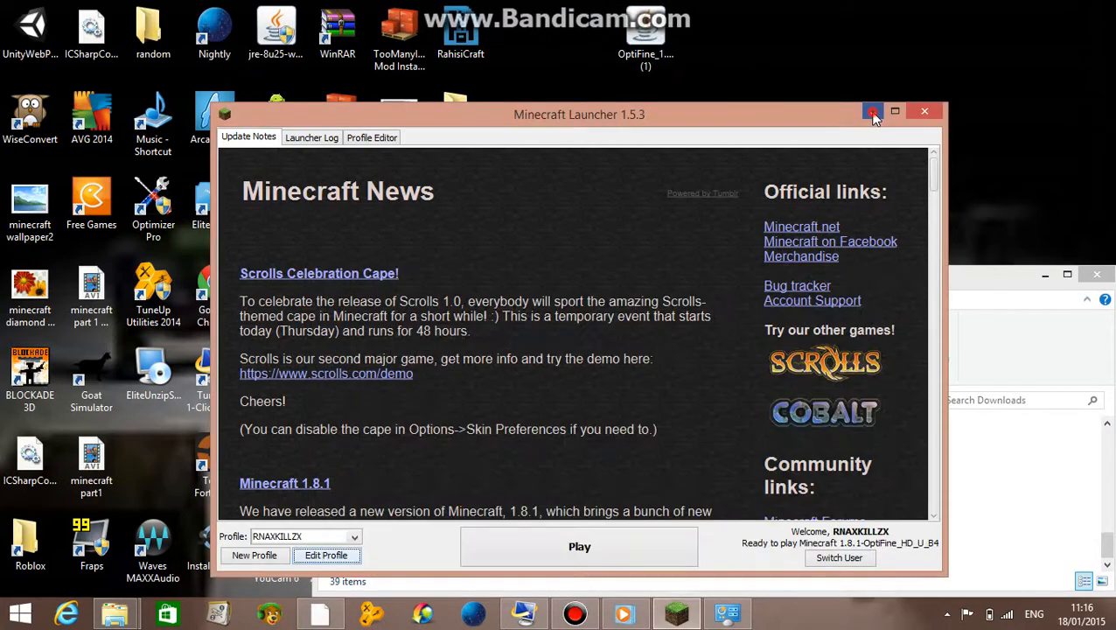
Choose release 1.8.1-OptiFine_HD_U_B4 as the profile's version and save the profile.
left_click(872, 112)
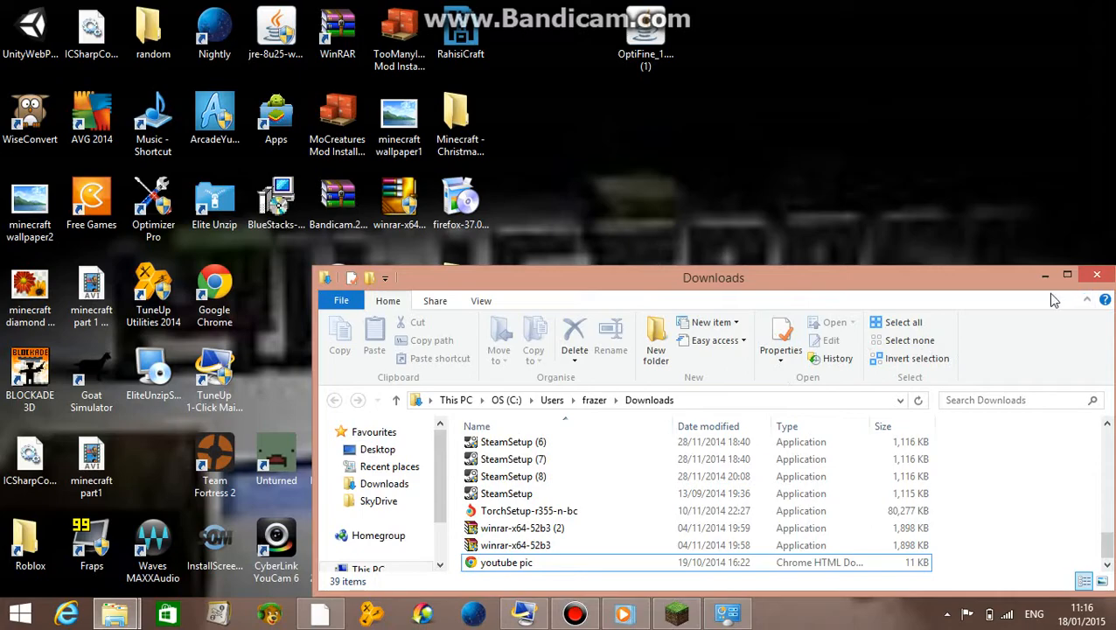
left_click(677, 612)
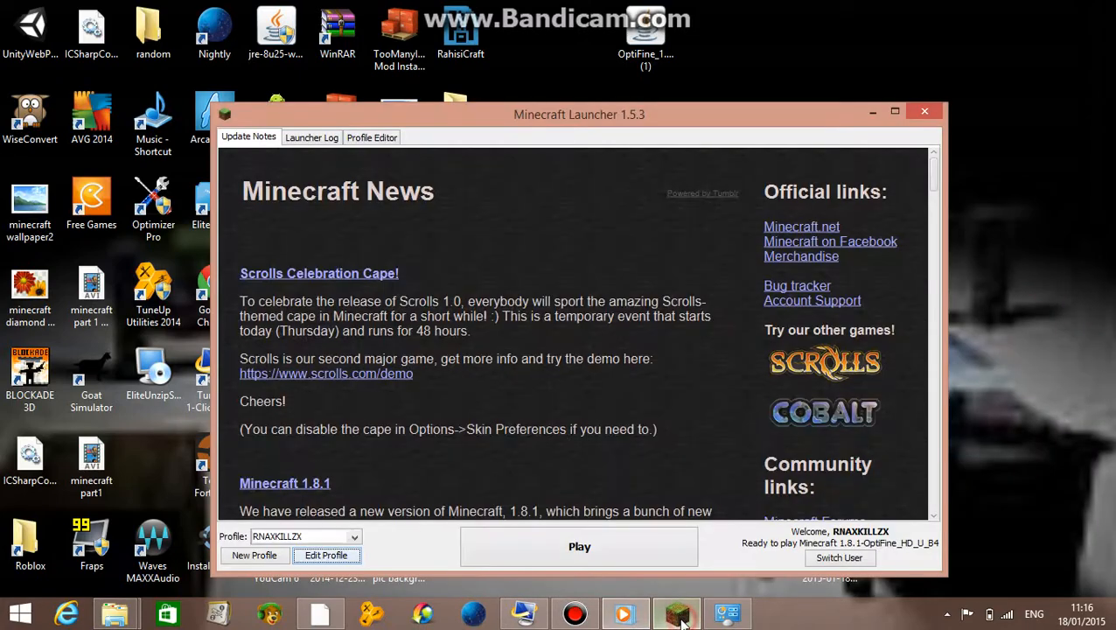
left_click(325, 555)
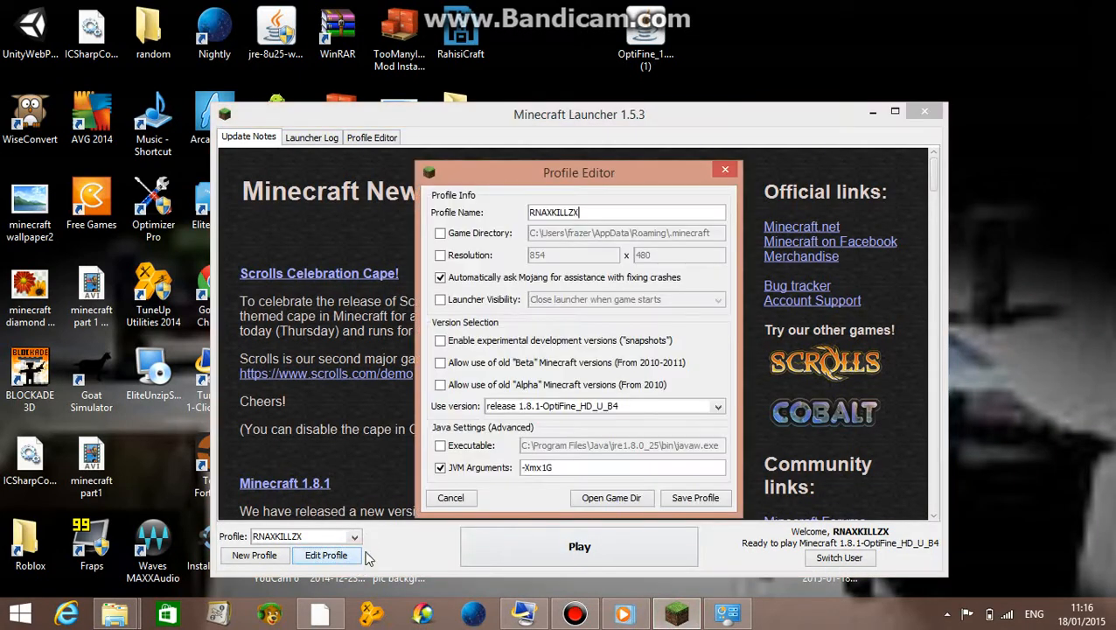
left_click(717, 406)
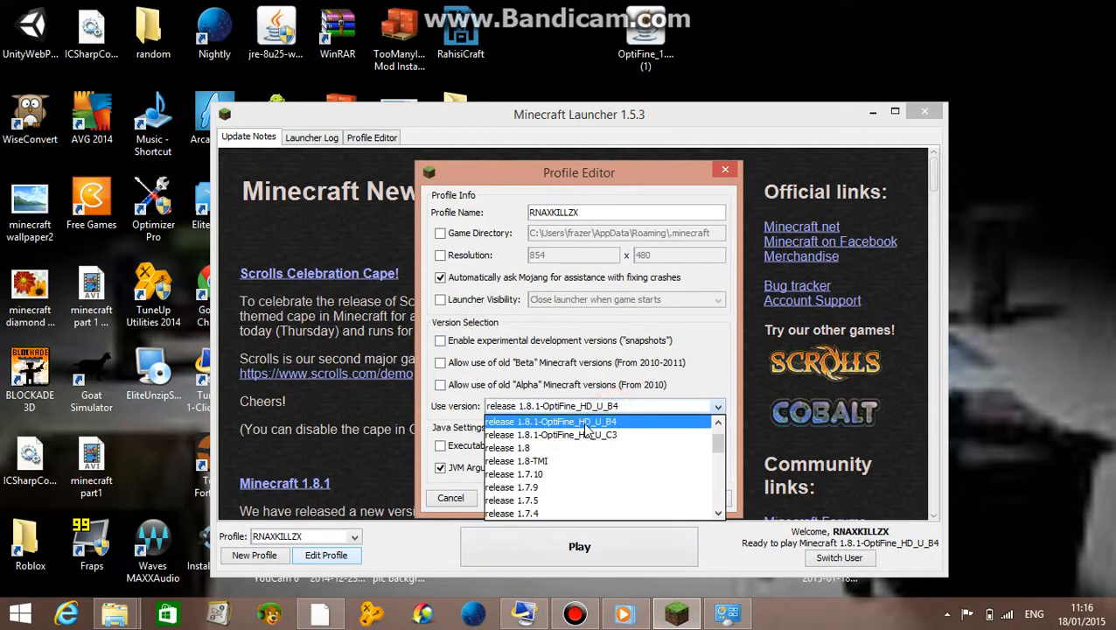
mouse_move(617, 426)
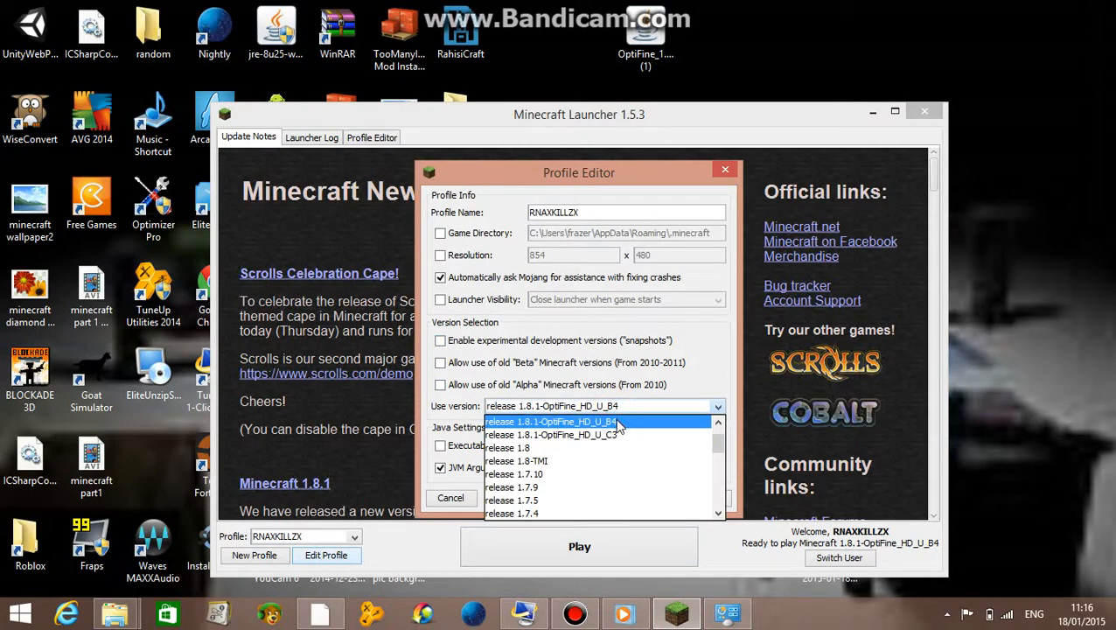
left_click(549, 421)
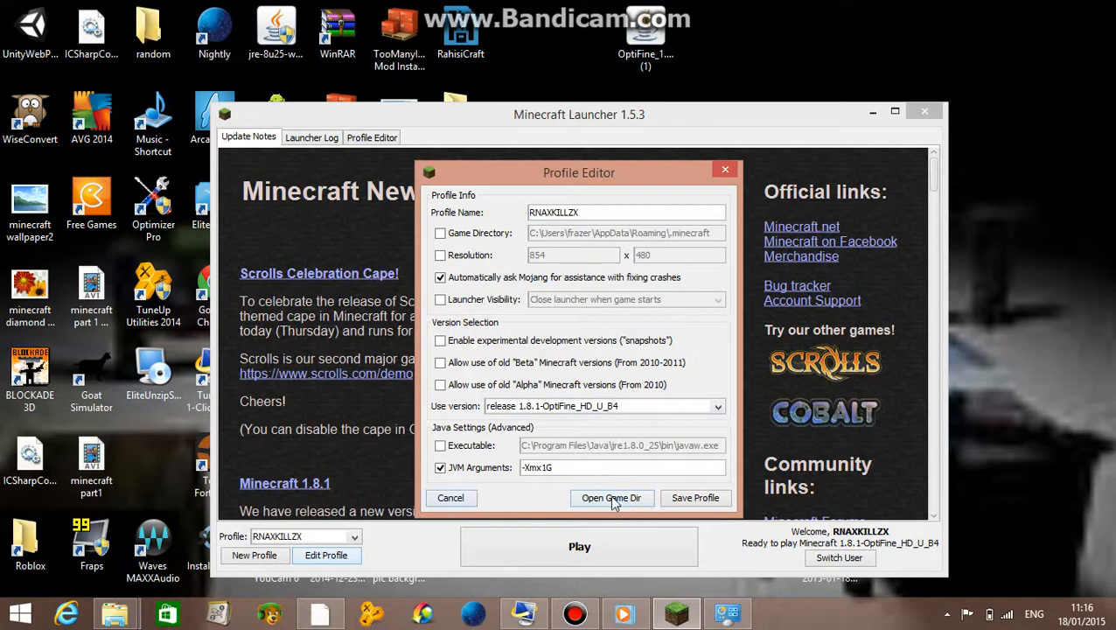
left_click(449, 497)
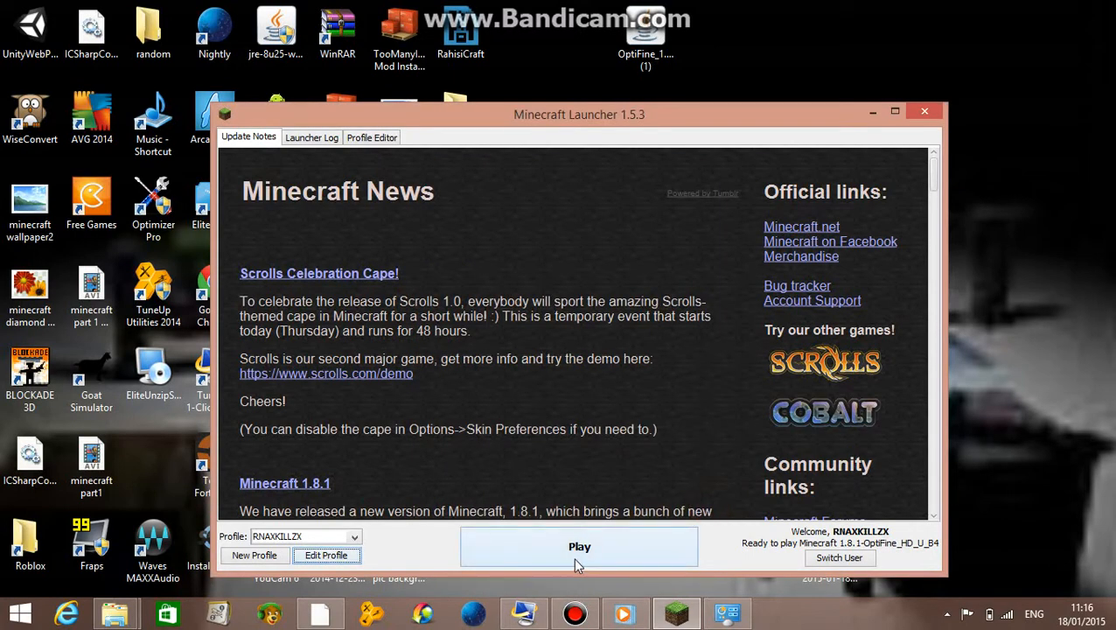
Launch Minecraft 1.8.1 with the OptiFine profile and reach the title menu.
left_click(579, 546)
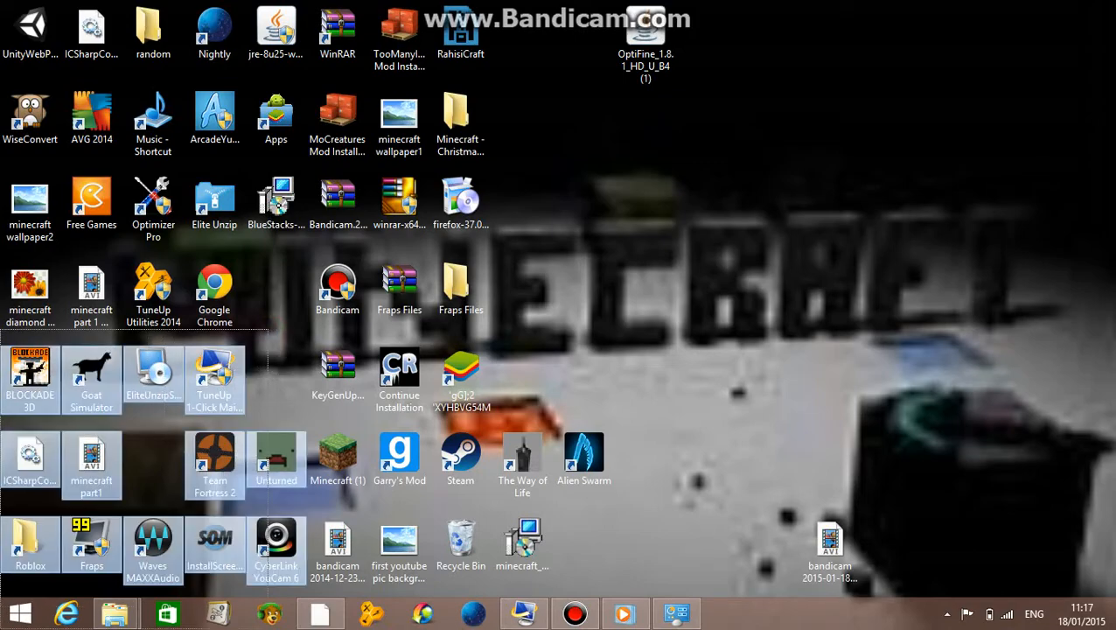
left_click(678, 572)
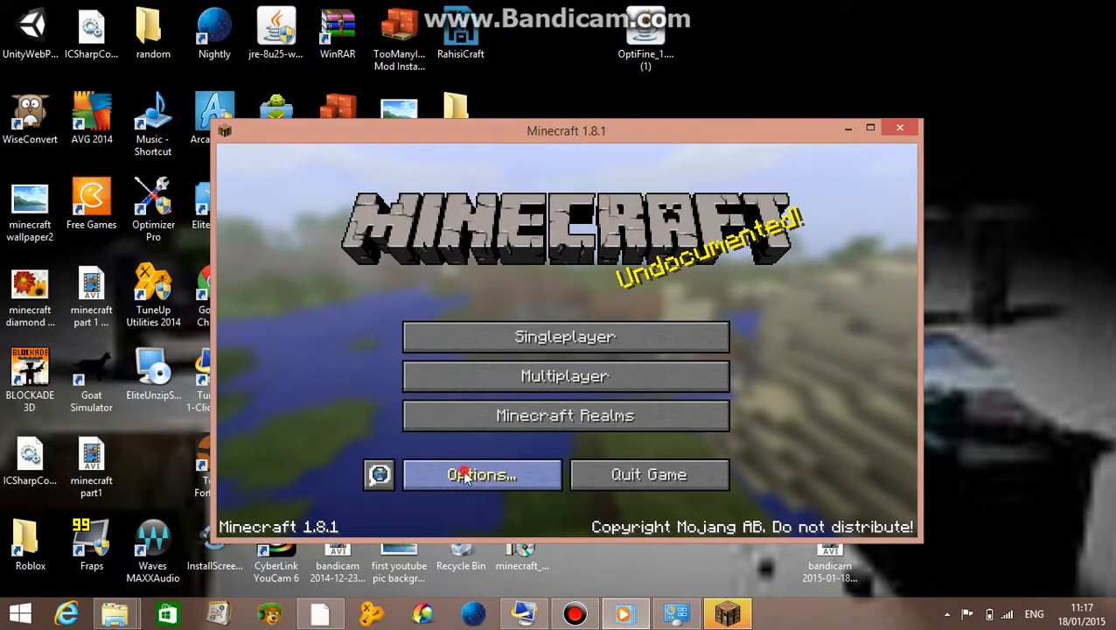
In Options, try FOV values 99, 67, 60 and 55, then leave it at Normal.
left_click(482, 474)
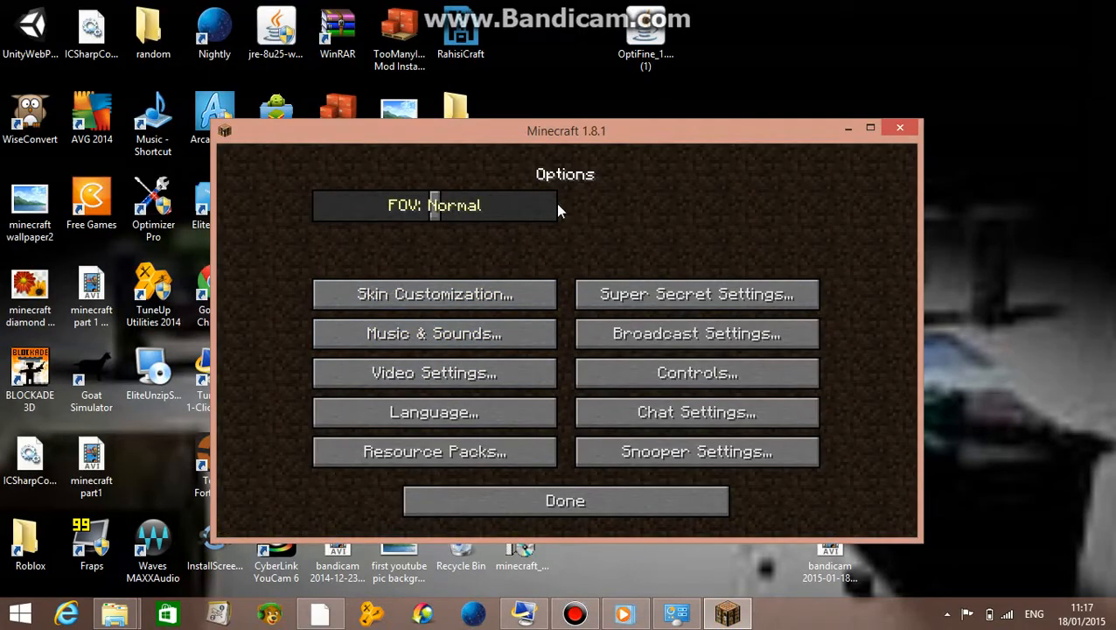
mouse_move(433, 216)
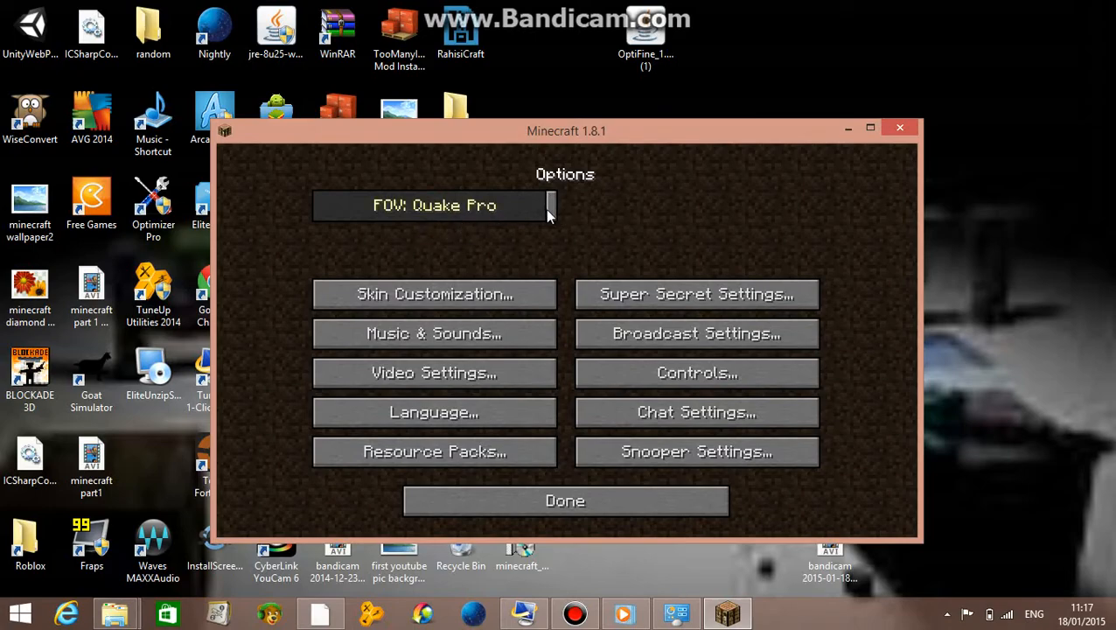
left_click_drag(549, 208, 516, 207)
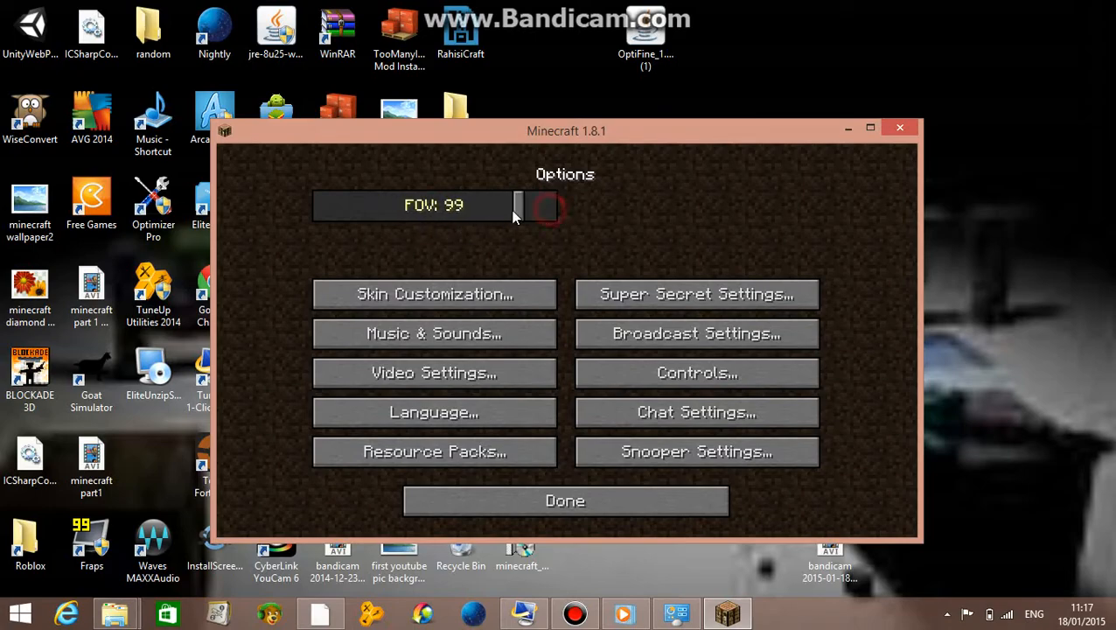
left_click_drag(516, 204, 424, 205)
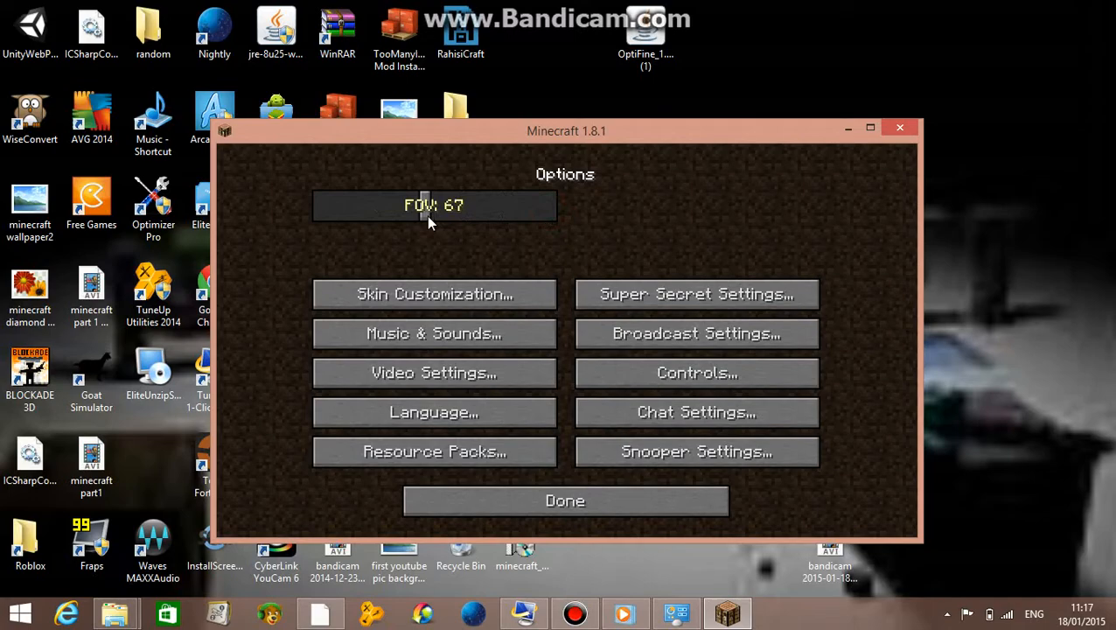
left_click_drag(428, 204, 398, 205)
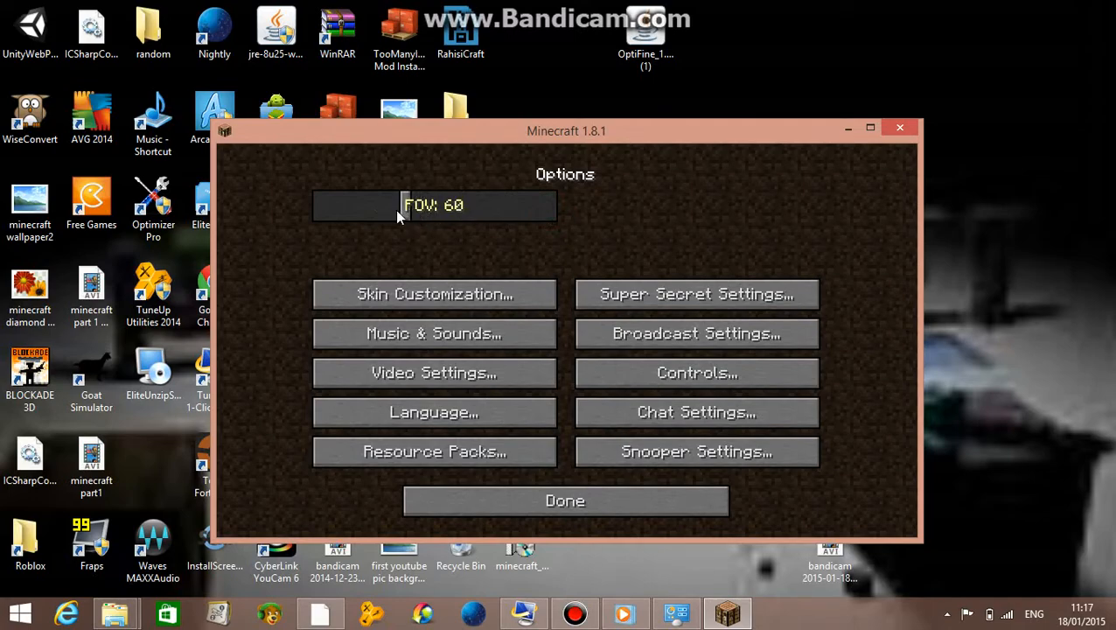
left_click_drag(402, 205, 390, 205)
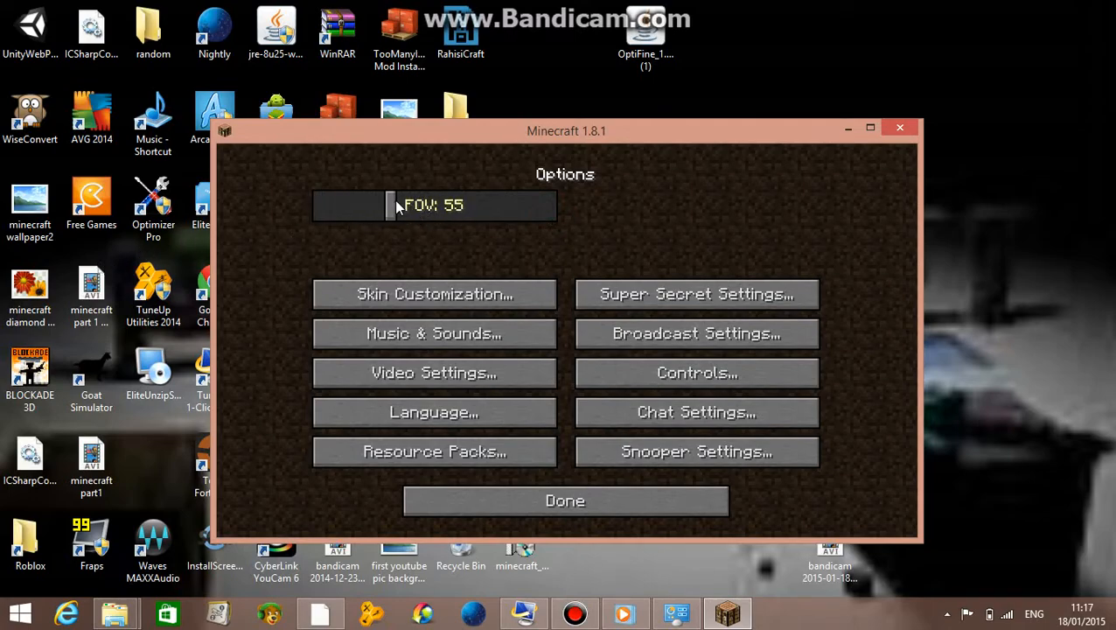
left_click_drag(391, 204, 416, 204)
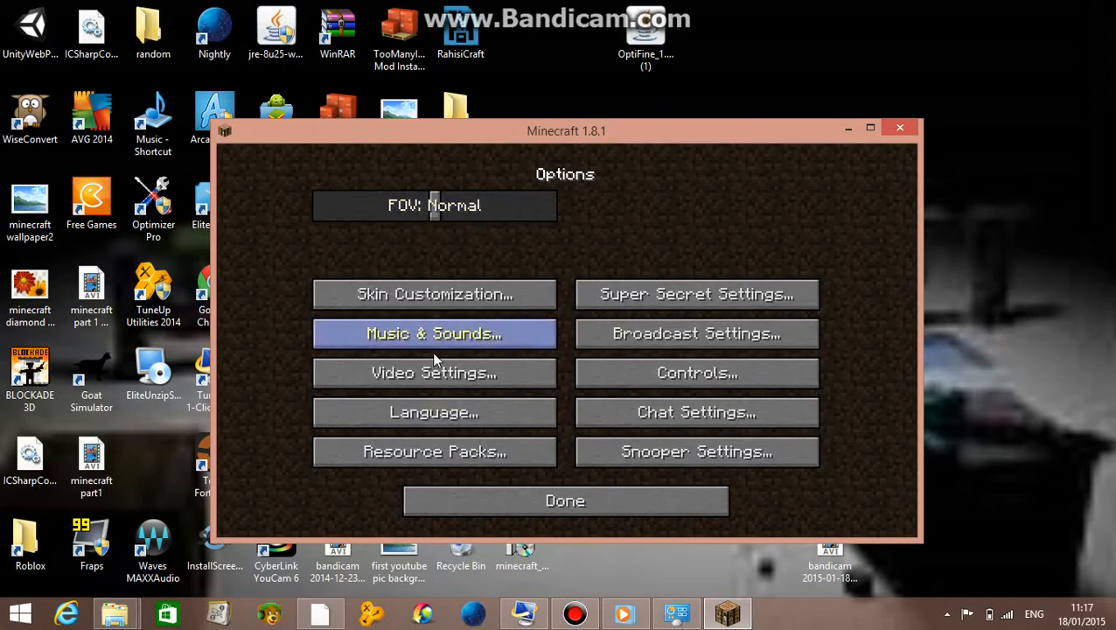
mouse_move(434, 372)
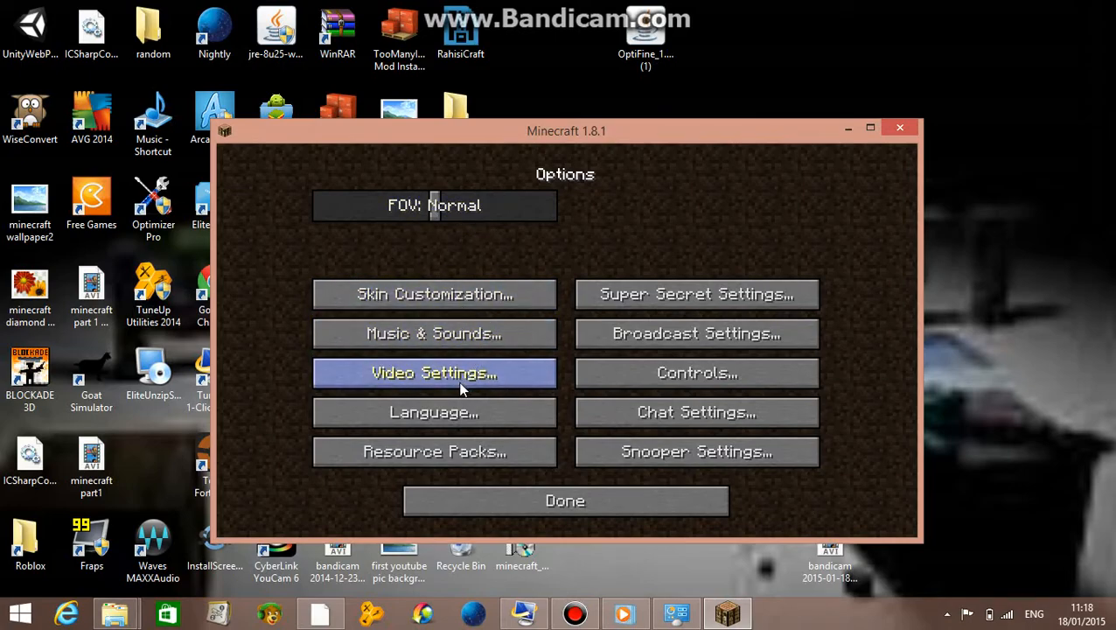
In Video Settings set Max Framerate to Unlimited and review the Details and Animations pages.
left_click(434, 373)
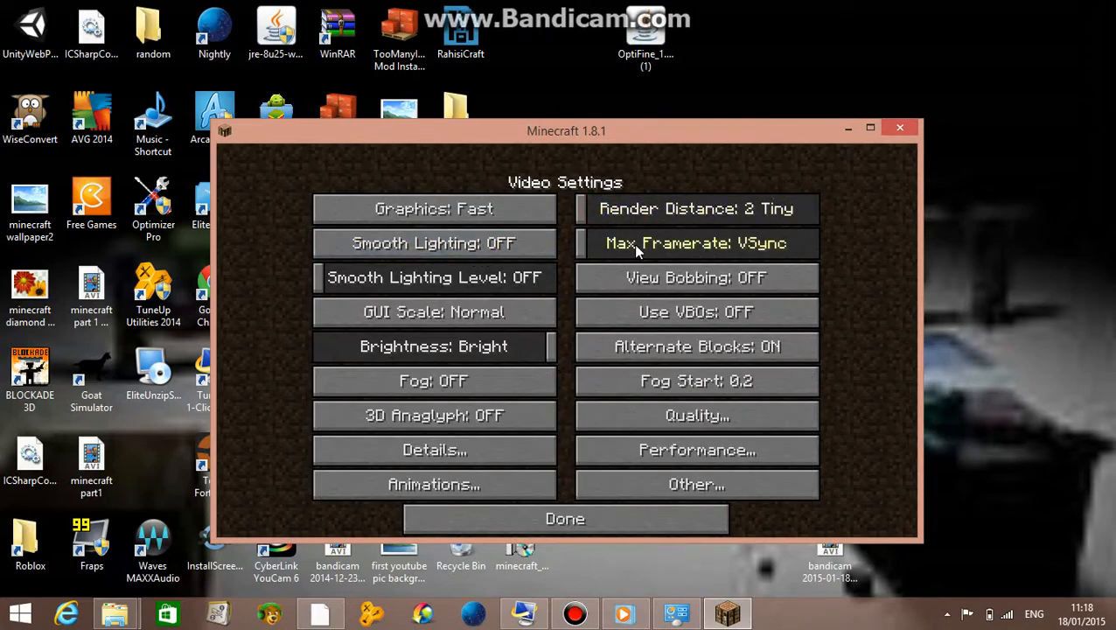
mouse_move(612, 253)
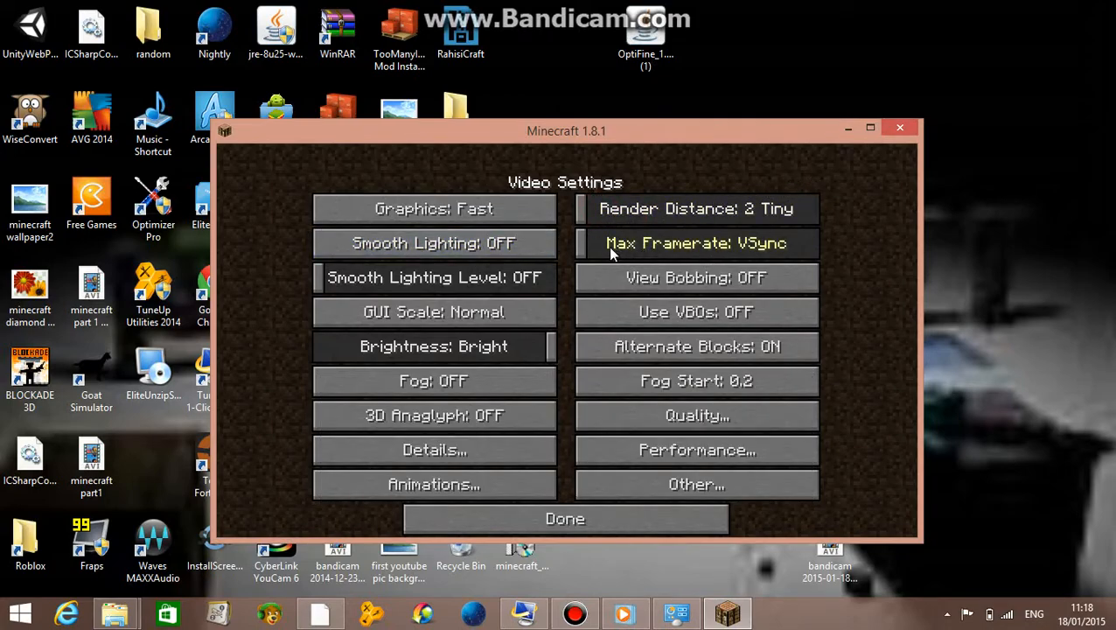
left_click(695, 244)
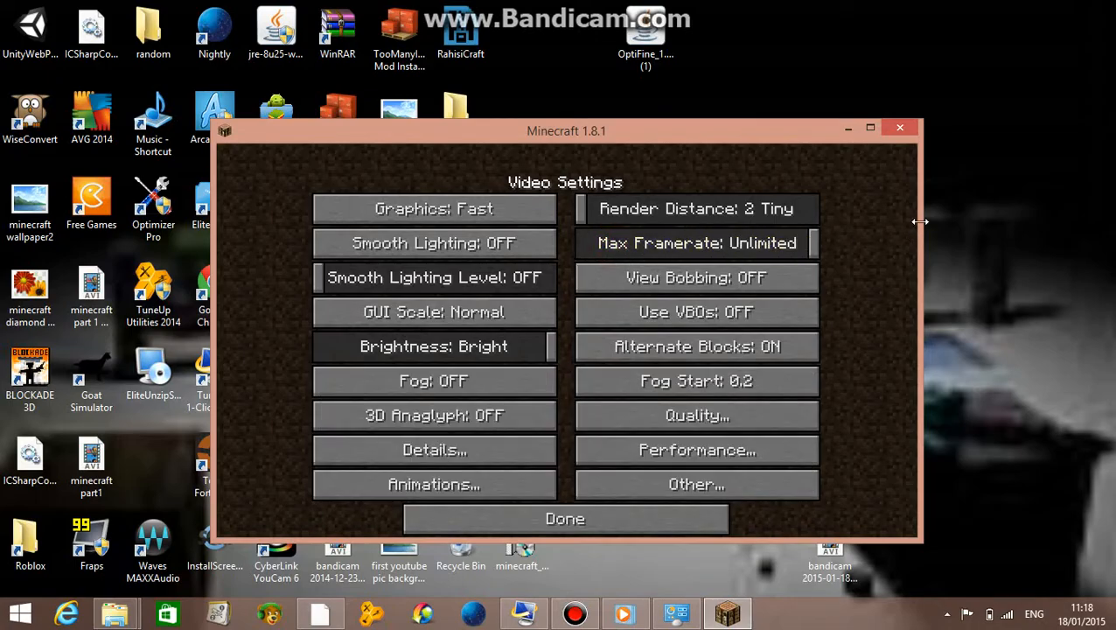
mouse_move(477, 278)
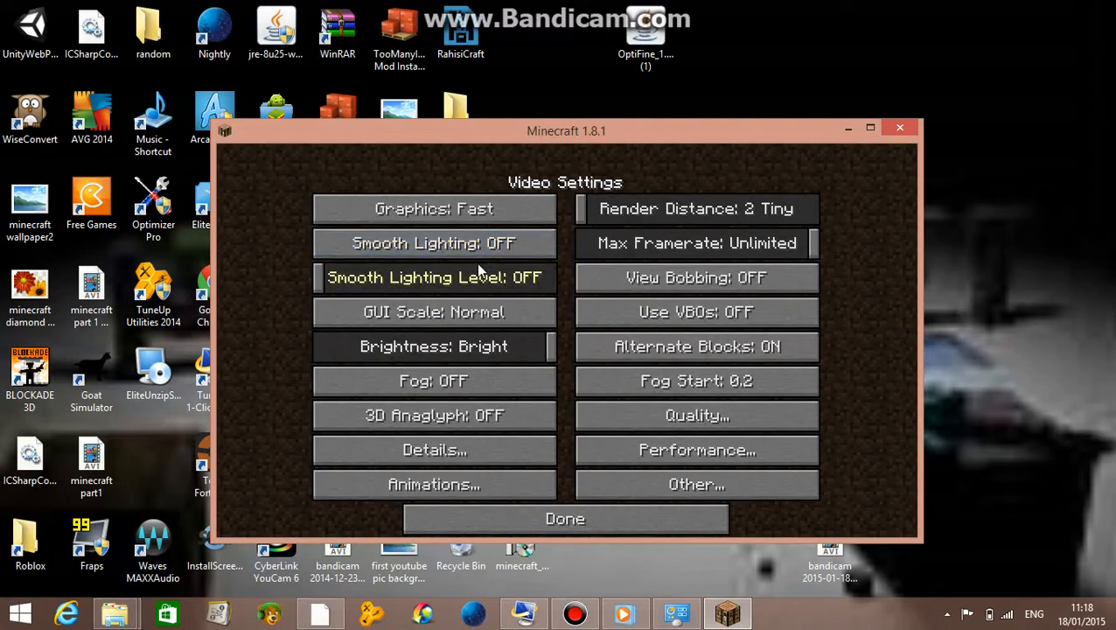
mouse_move(435, 381)
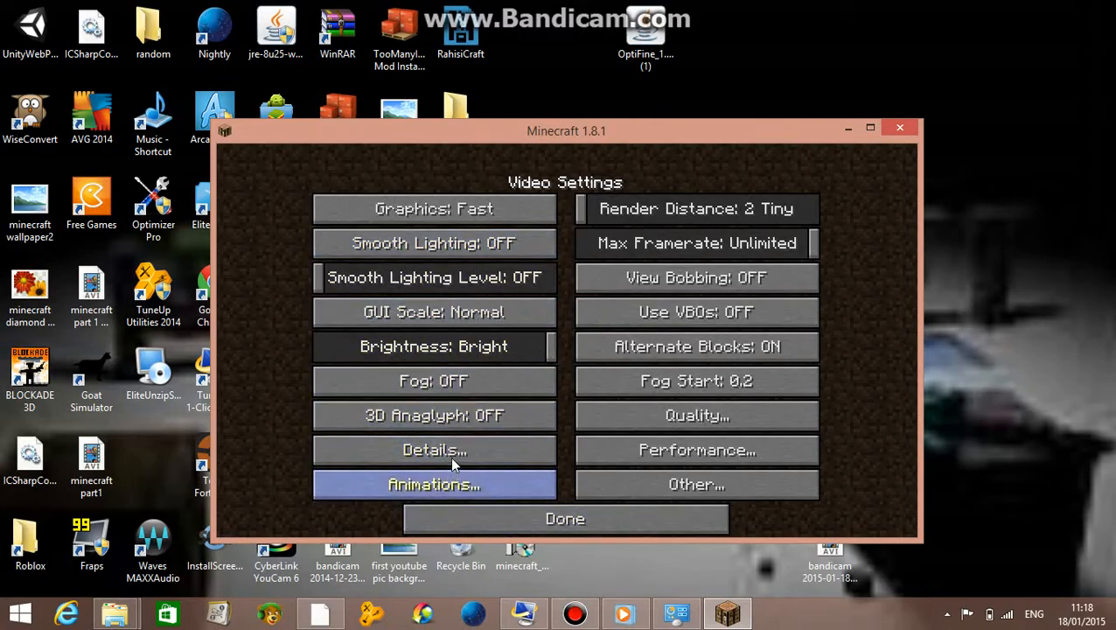
left_click(434, 450)
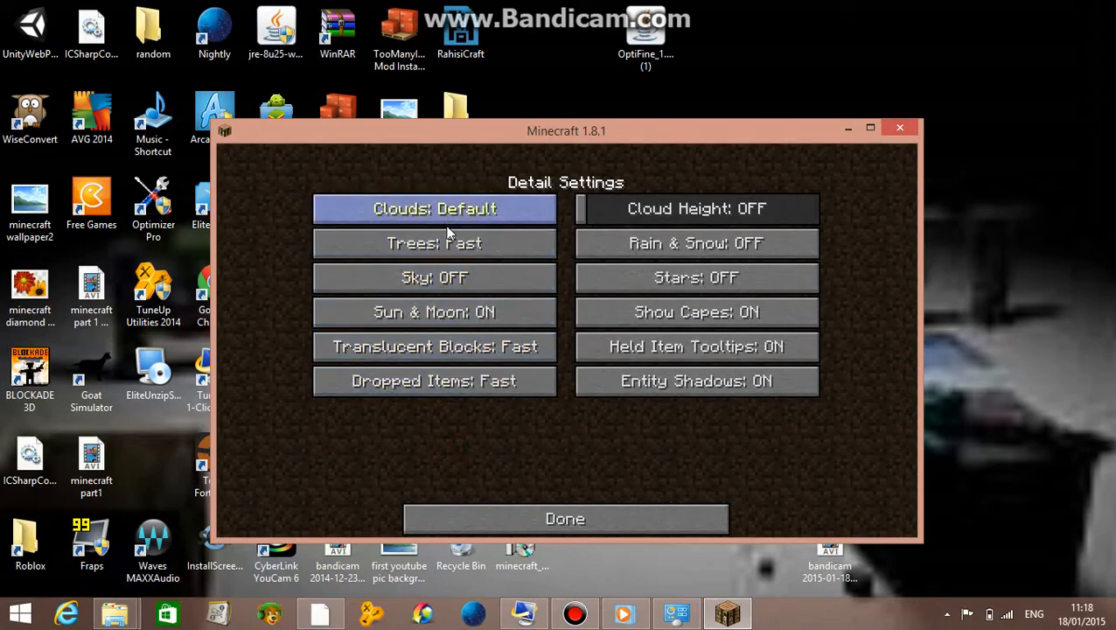
left_click(564, 518)
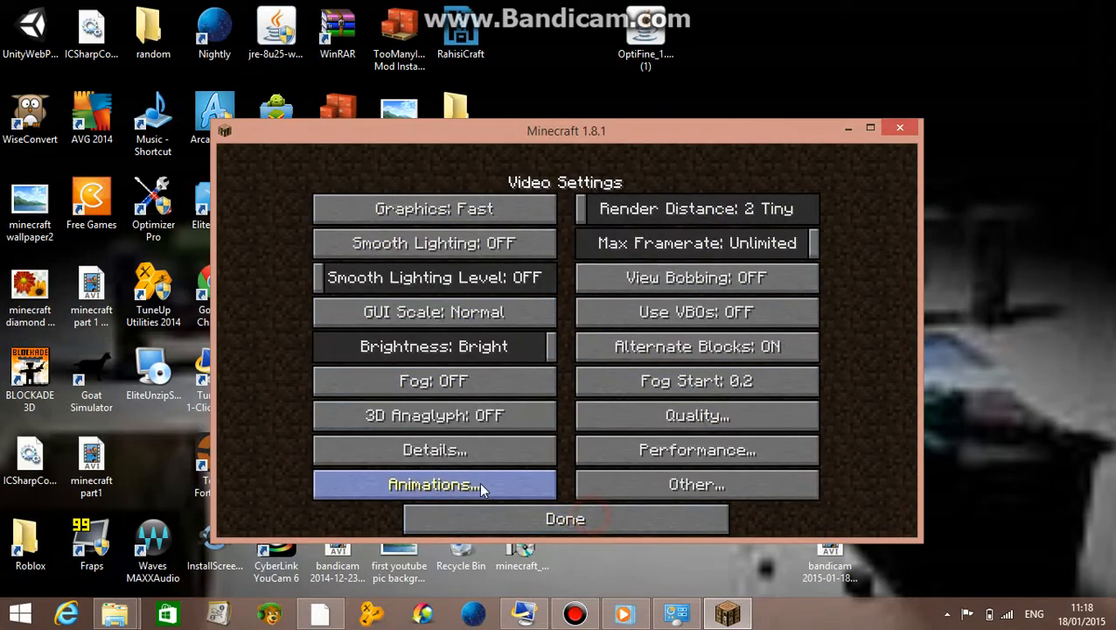
left_click(434, 485)
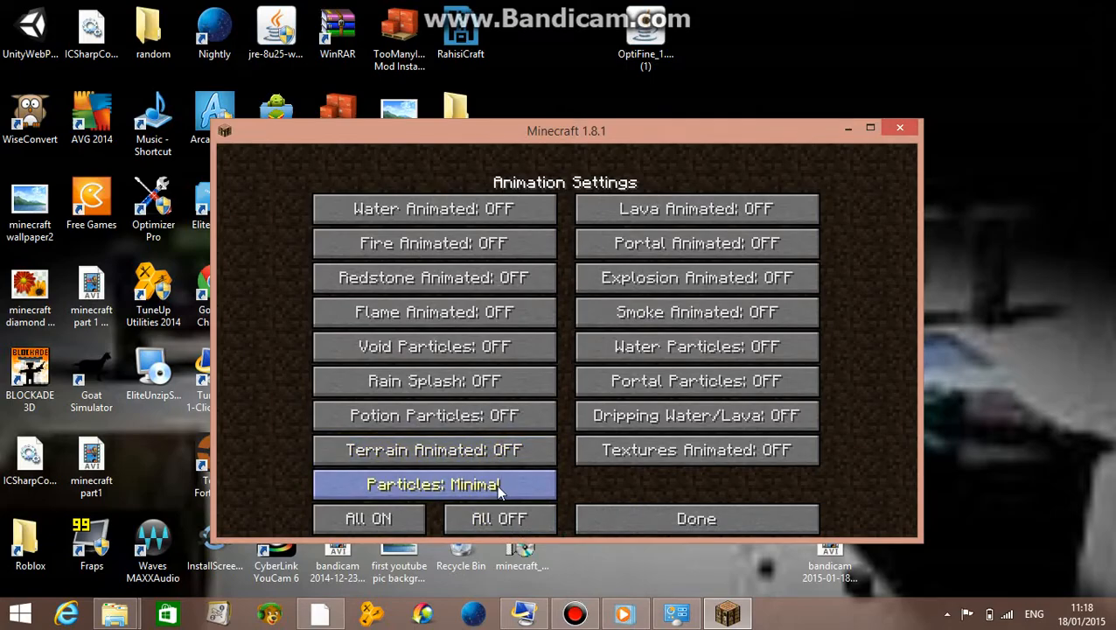
left_click(696, 518)
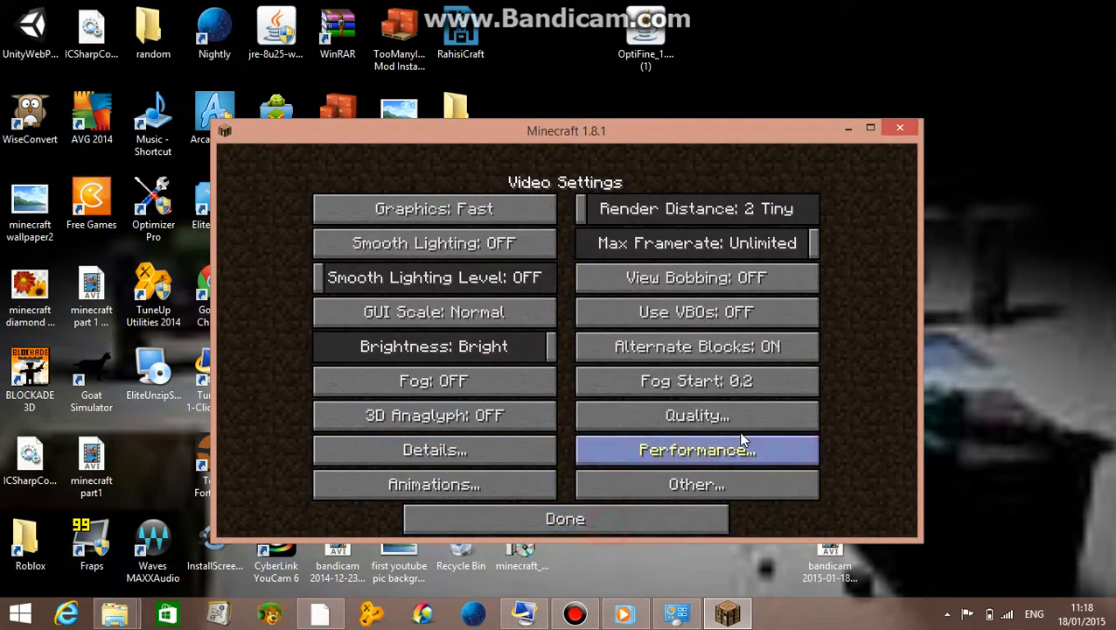
mouse_move(696, 277)
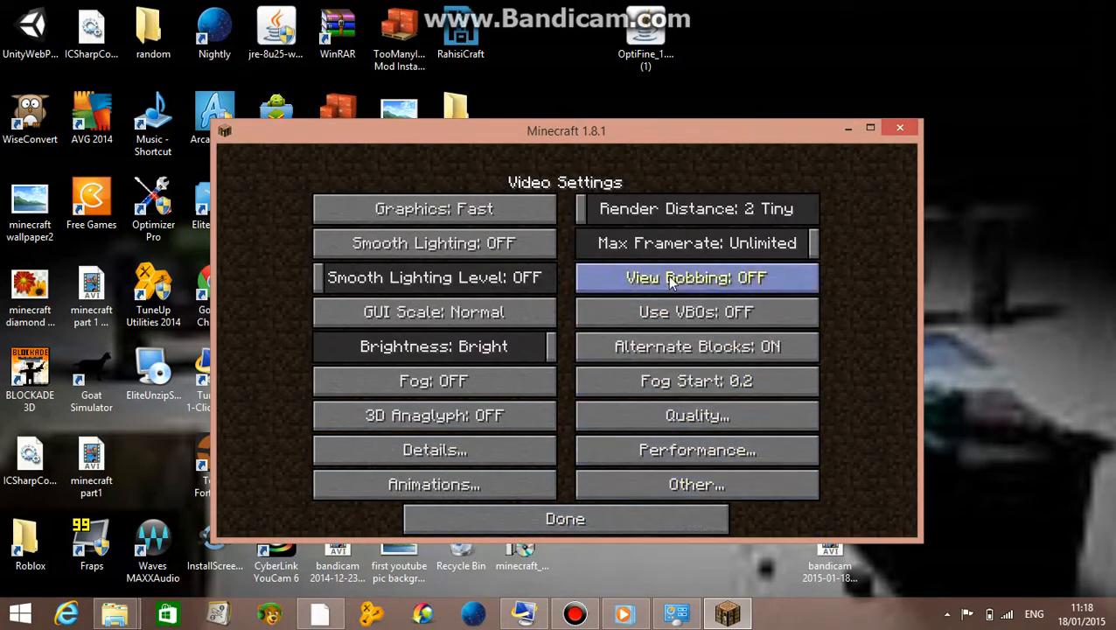
mouse_move(665, 258)
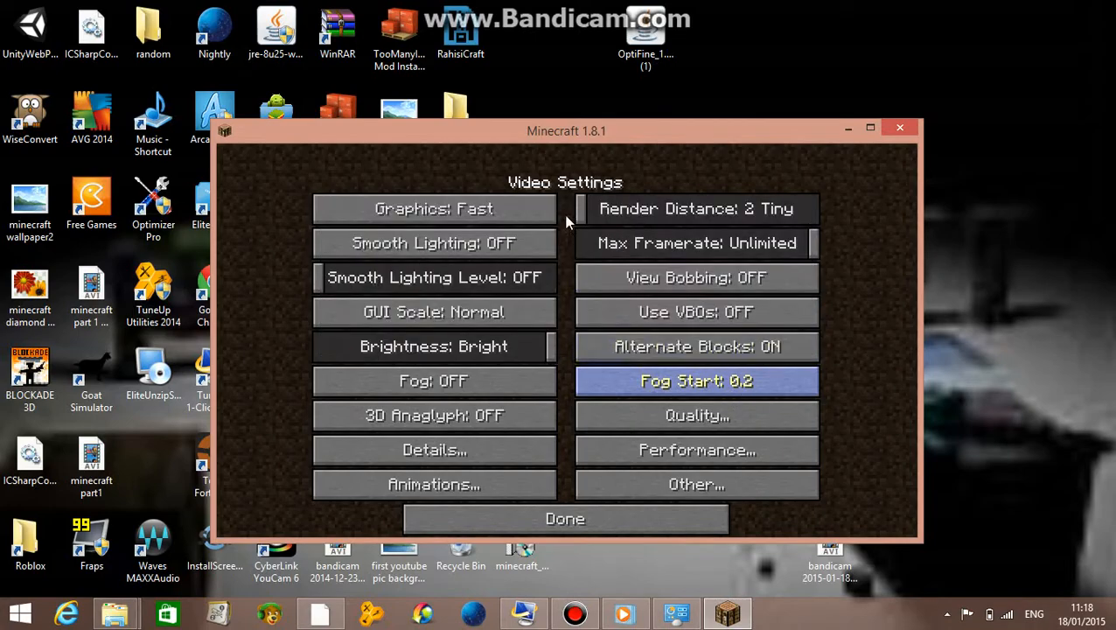
Review the Performance and Other video pages, then return to the main Options.
left_click(697, 450)
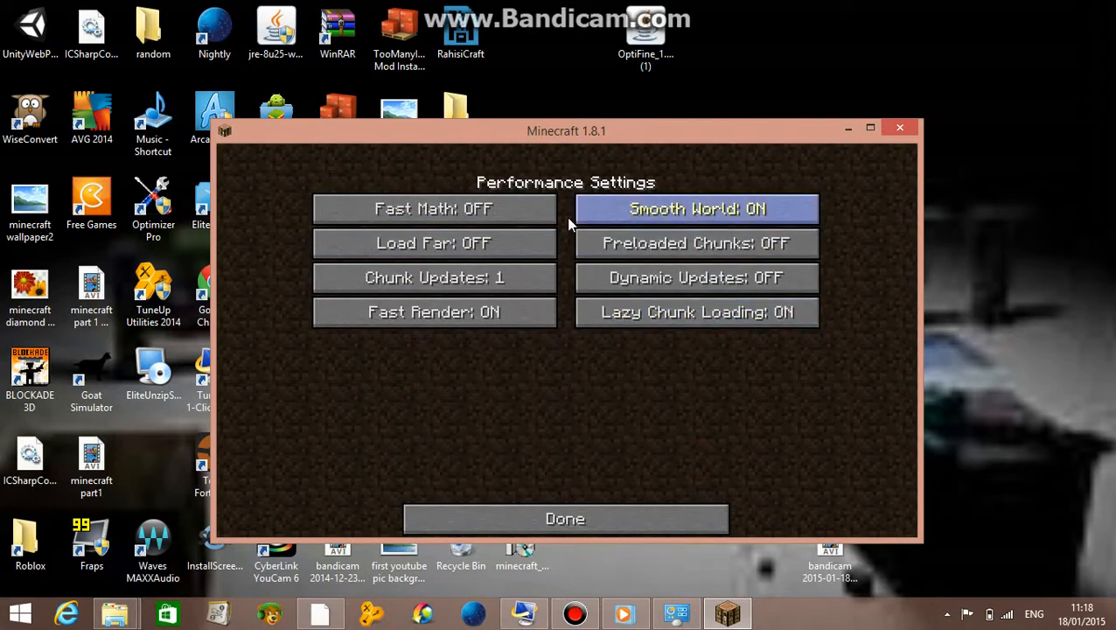
left_click(565, 518)
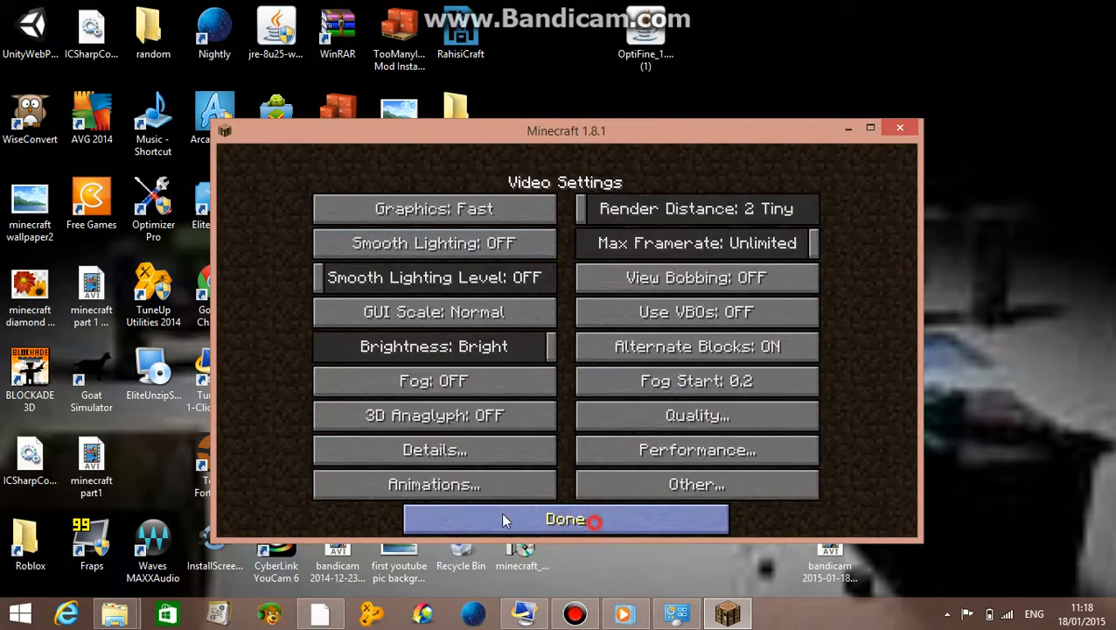
left_click(696, 484)
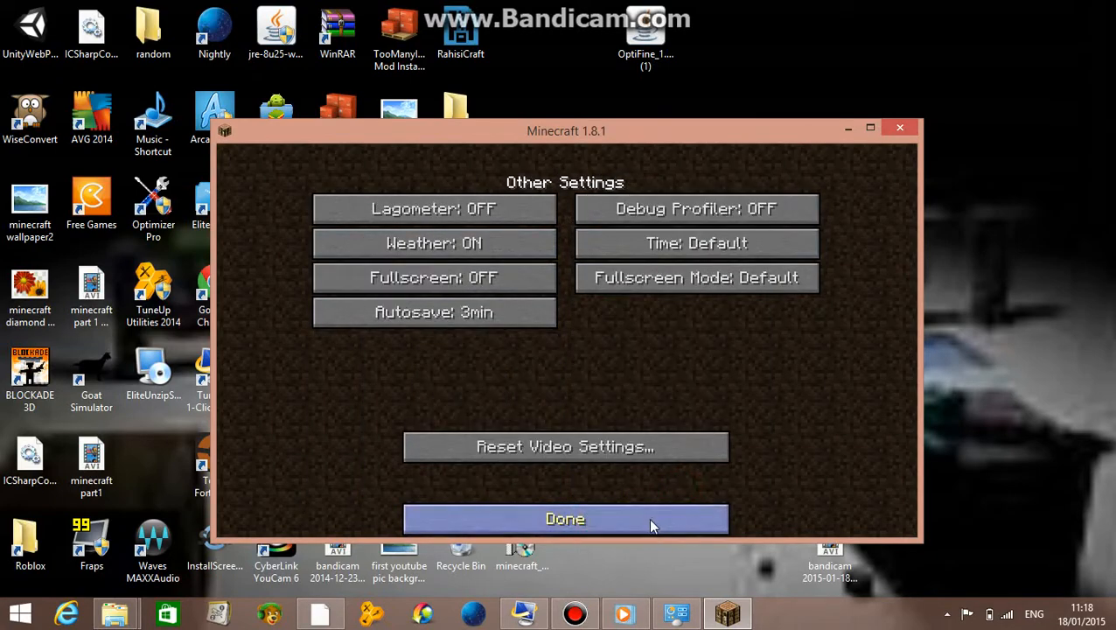
left_click(565, 518)
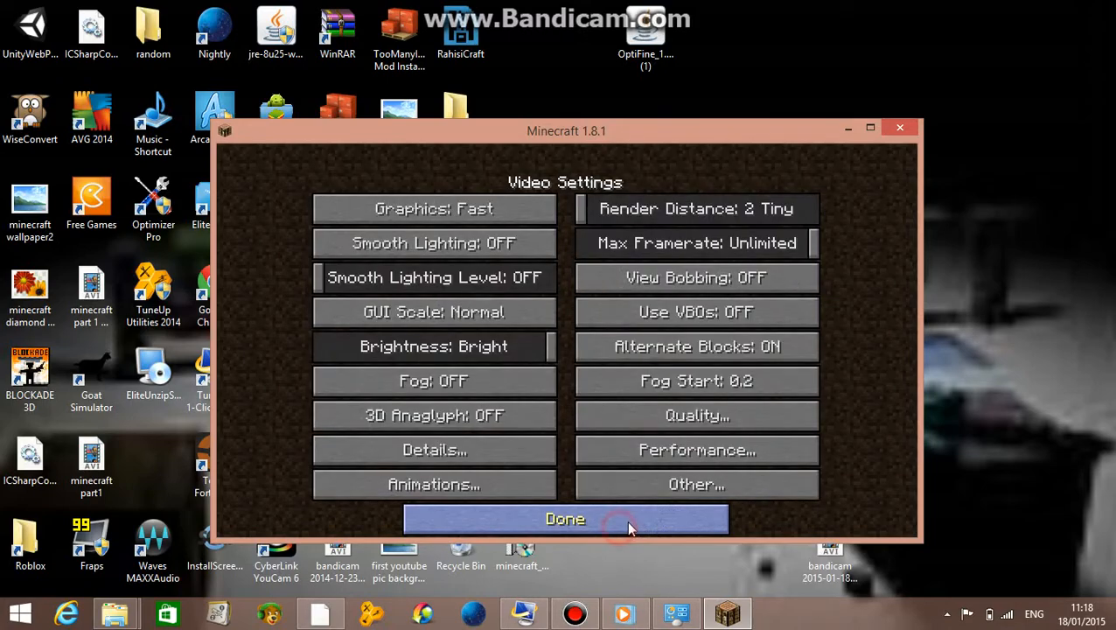
left_click(564, 518)
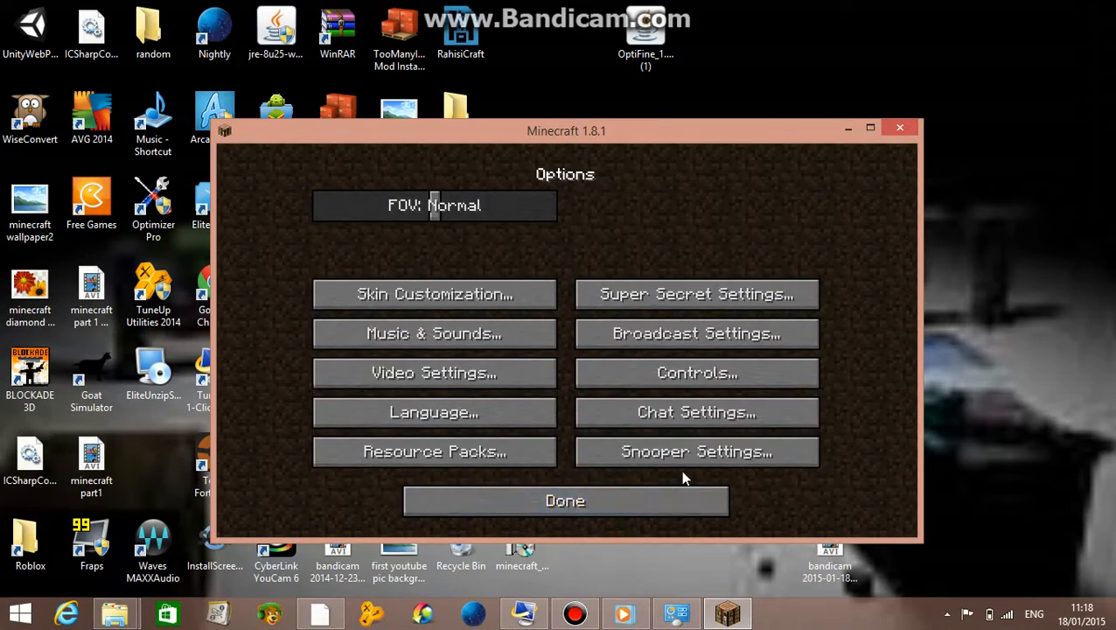
mouse_move(696, 293)
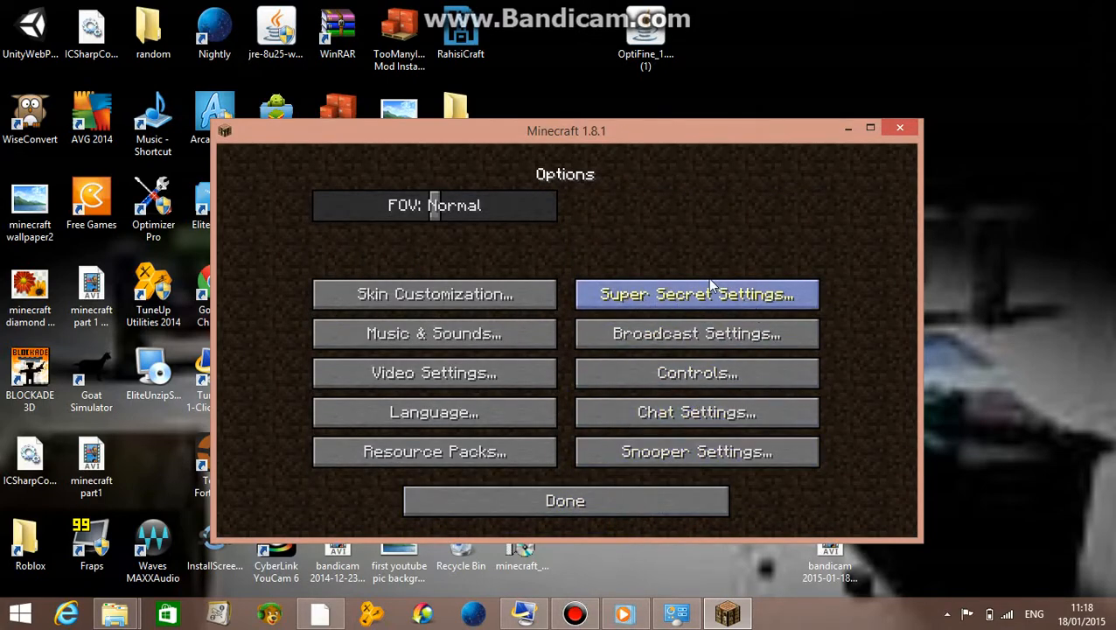
mouse_move(717, 305)
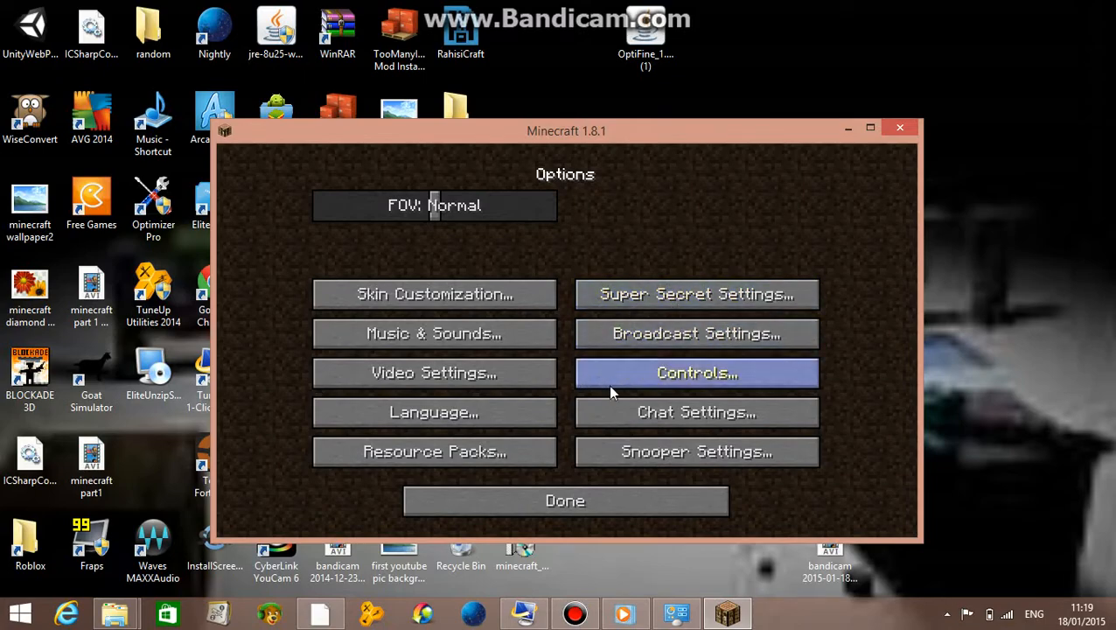
mouse_move(695, 333)
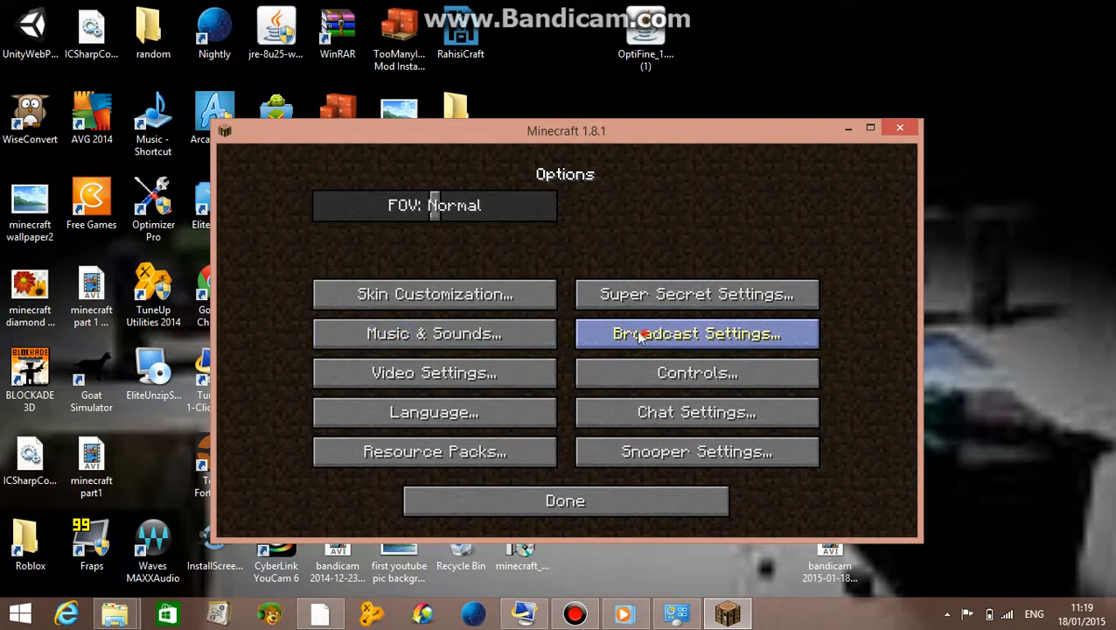
mouse_move(696, 412)
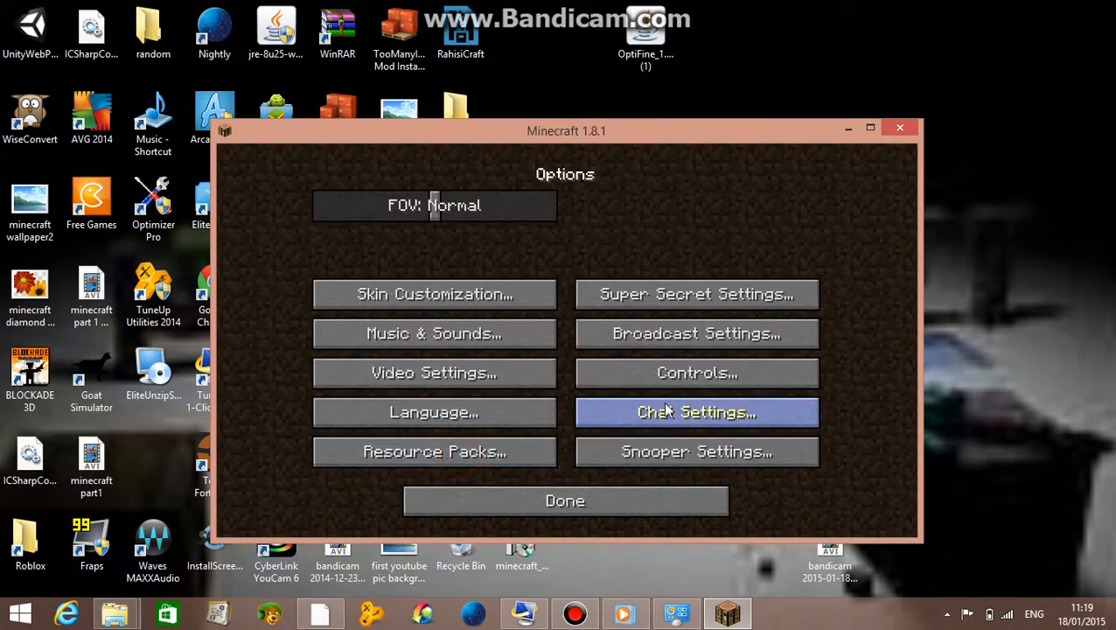
View the Controls bindings, then bring up Chat Settings.
left_click(697, 372)
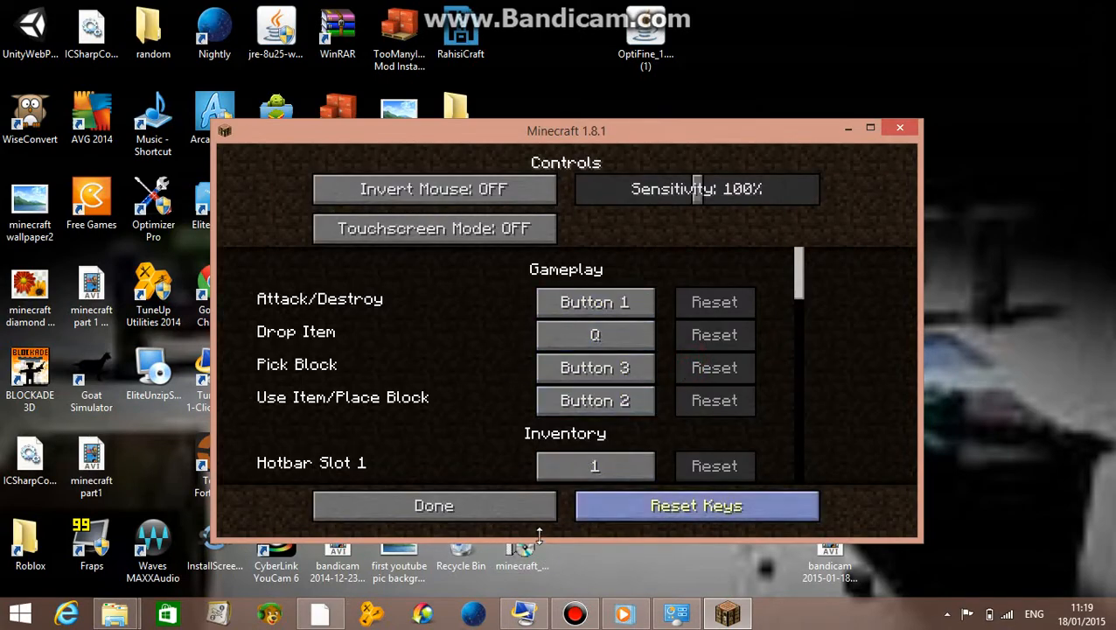
left_click(434, 505)
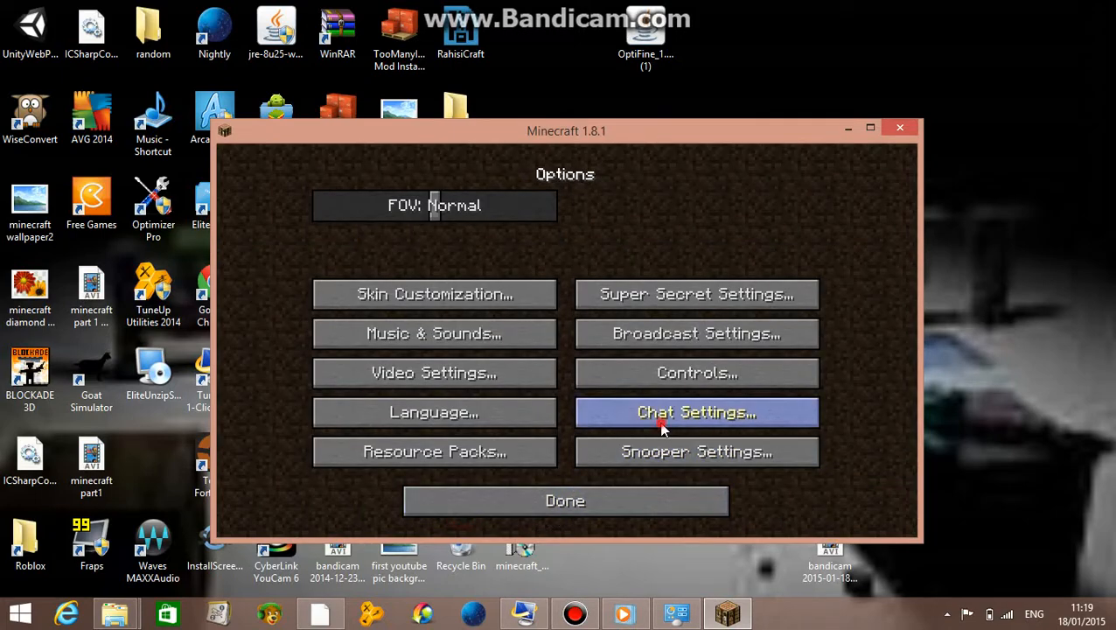
left_click(696, 412)
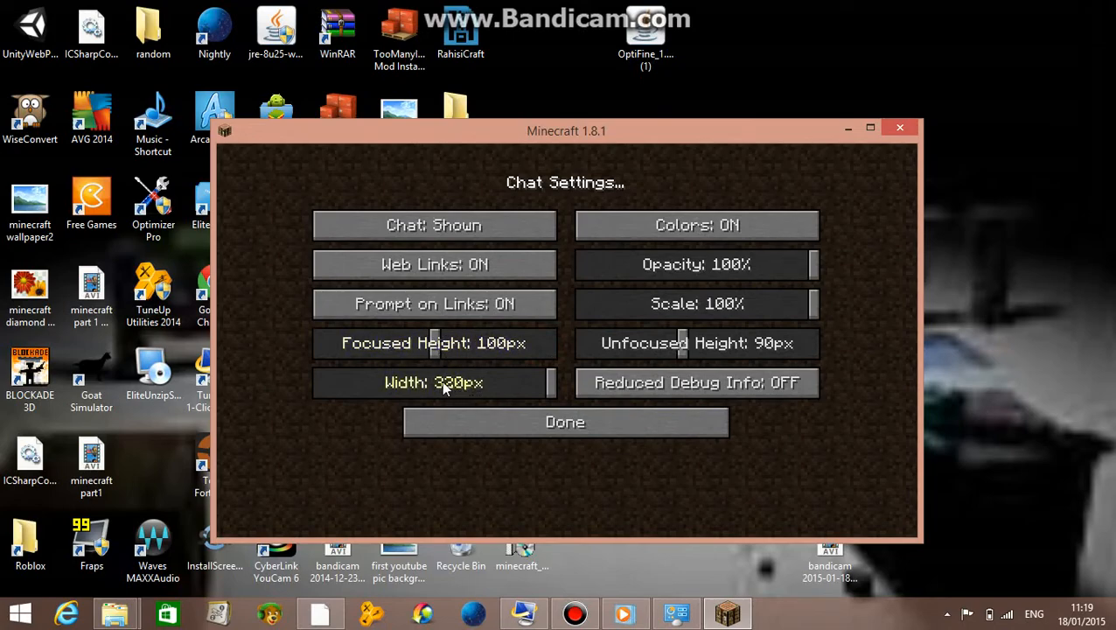
Set chat width to 180px with Web Links OFF, then go to Music & Sounds.
left_click_drag(547, 383, 441, 382)
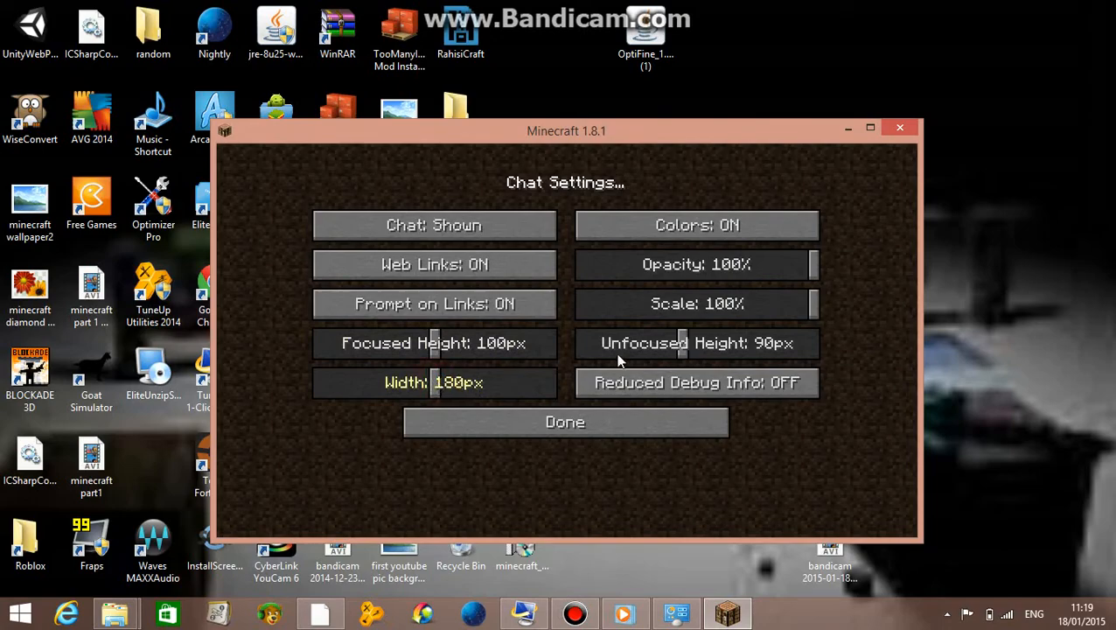
mouse_move(669, 350)
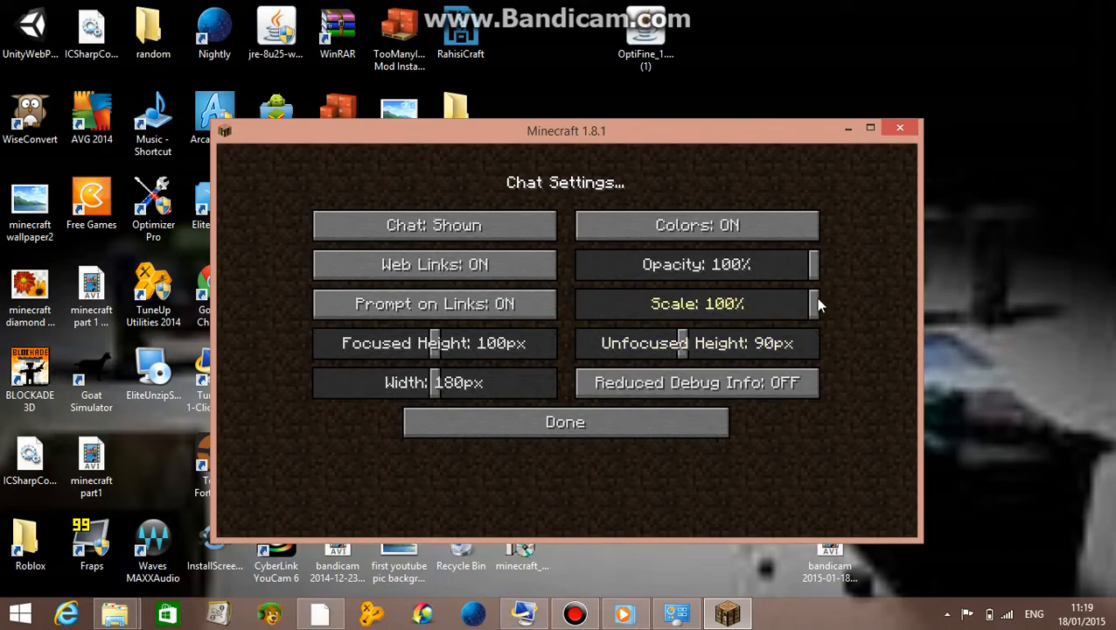
mouse_move(840, 318)
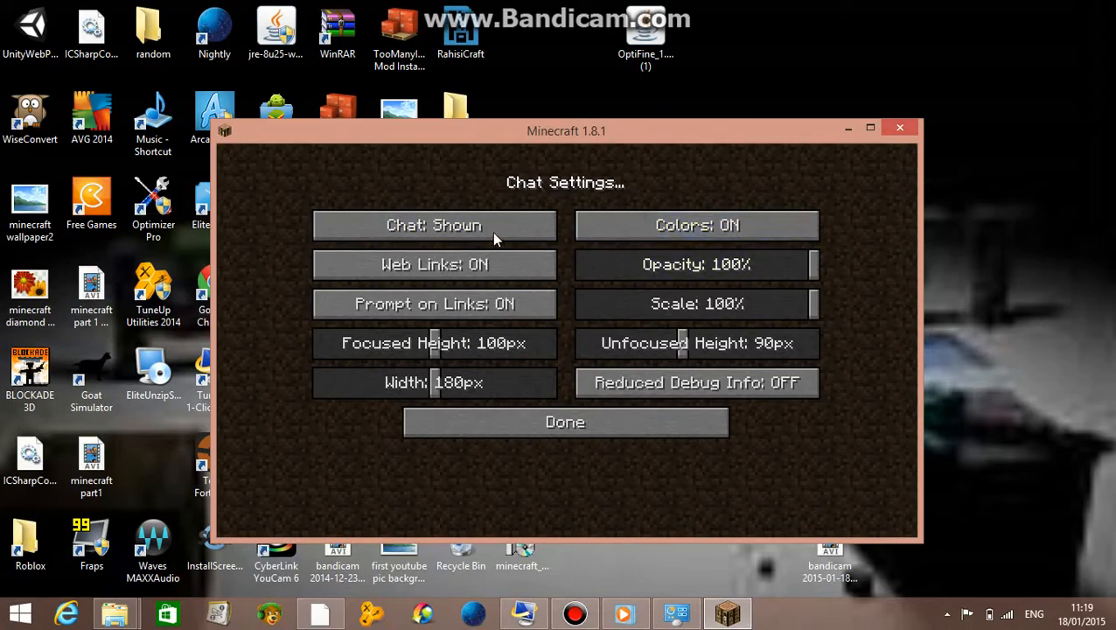
mouse_move(435, 264)
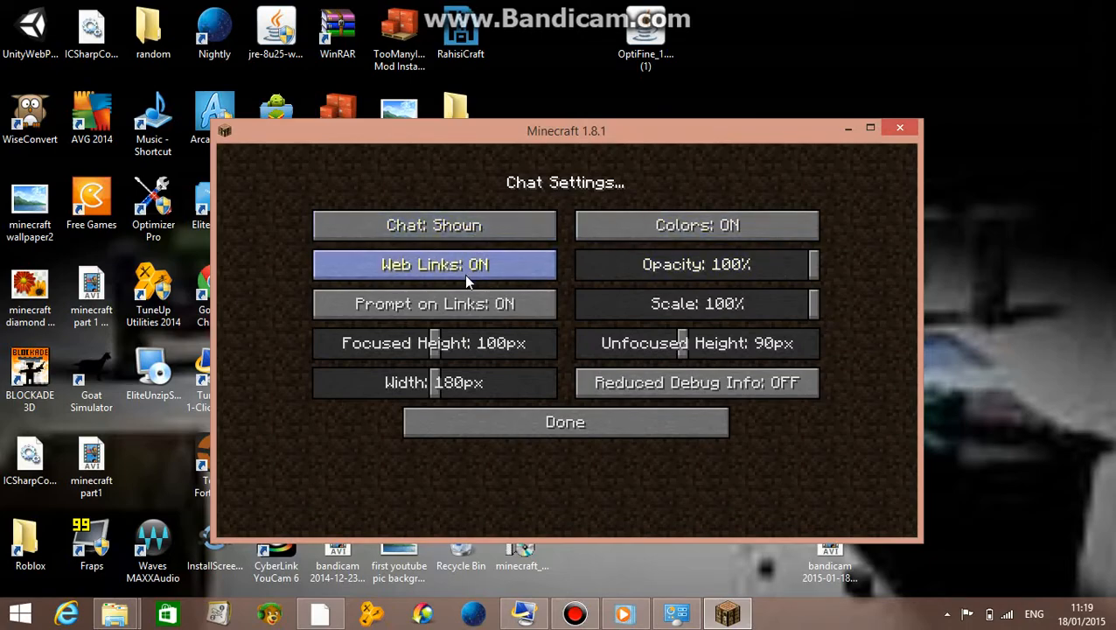
mouse_move(477, 284)
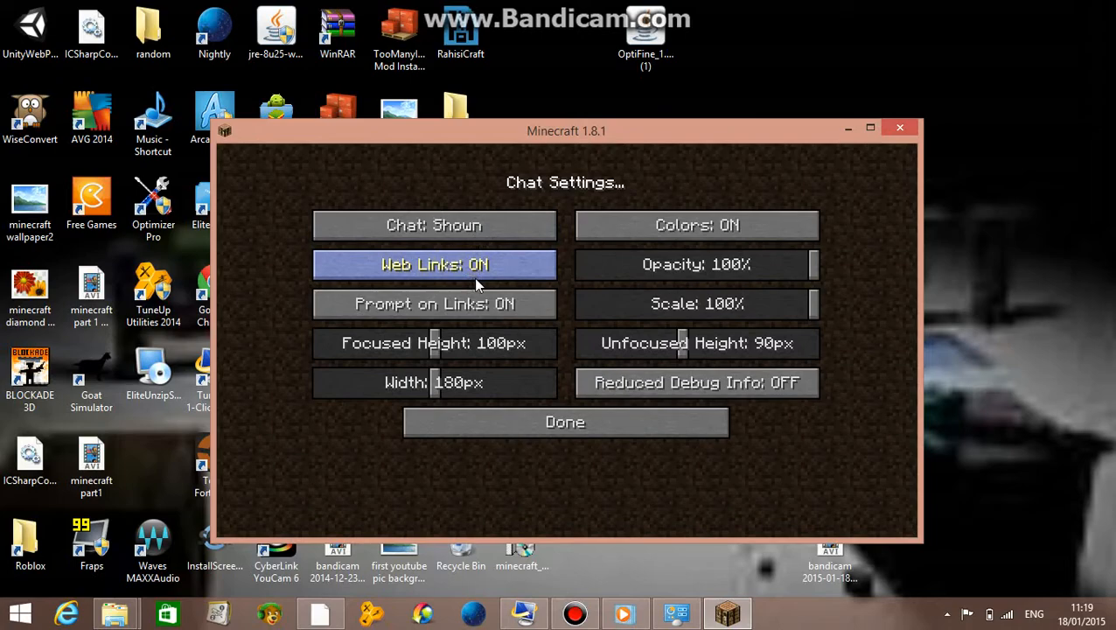
left_click(434, 265)
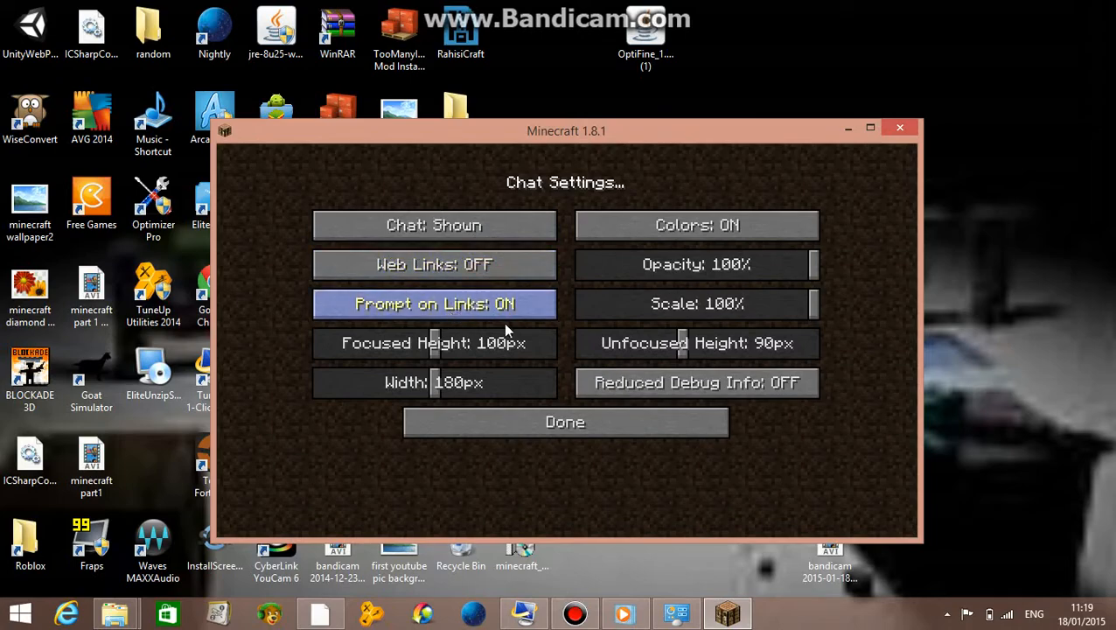
left_click(566, 422)
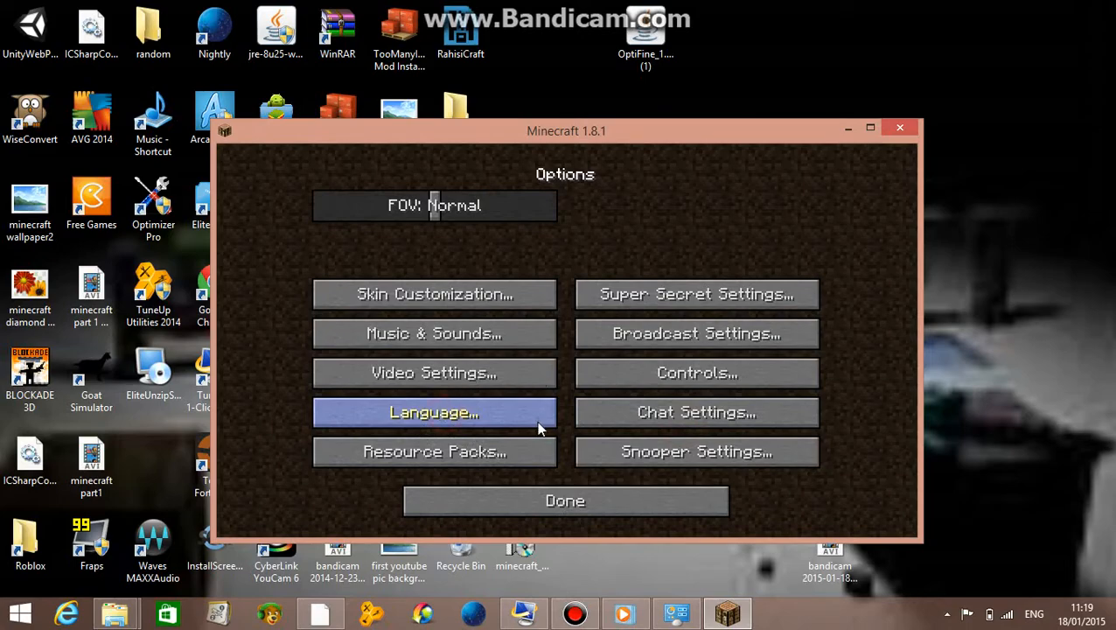
mouse_move(434, 452)
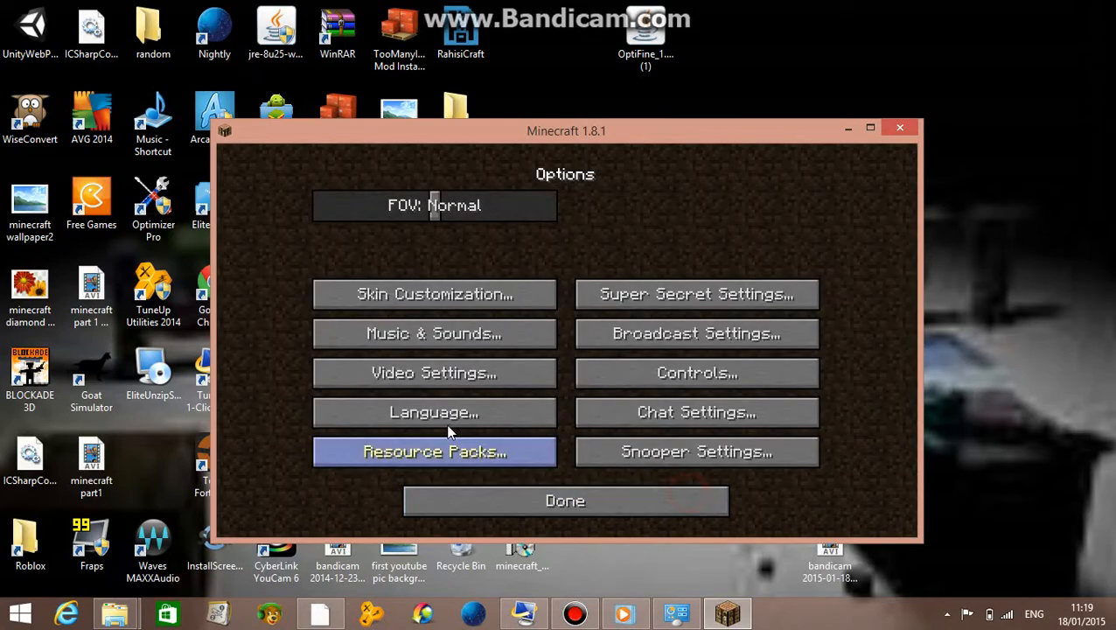
mouse_move(434, 372)
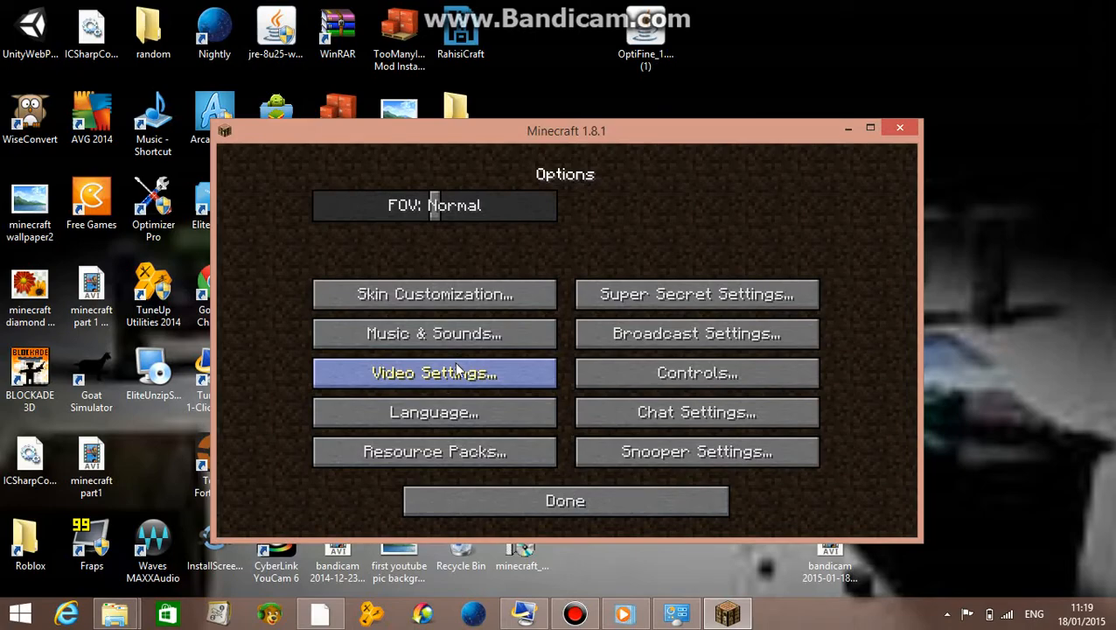
mouse_move(469, 306)
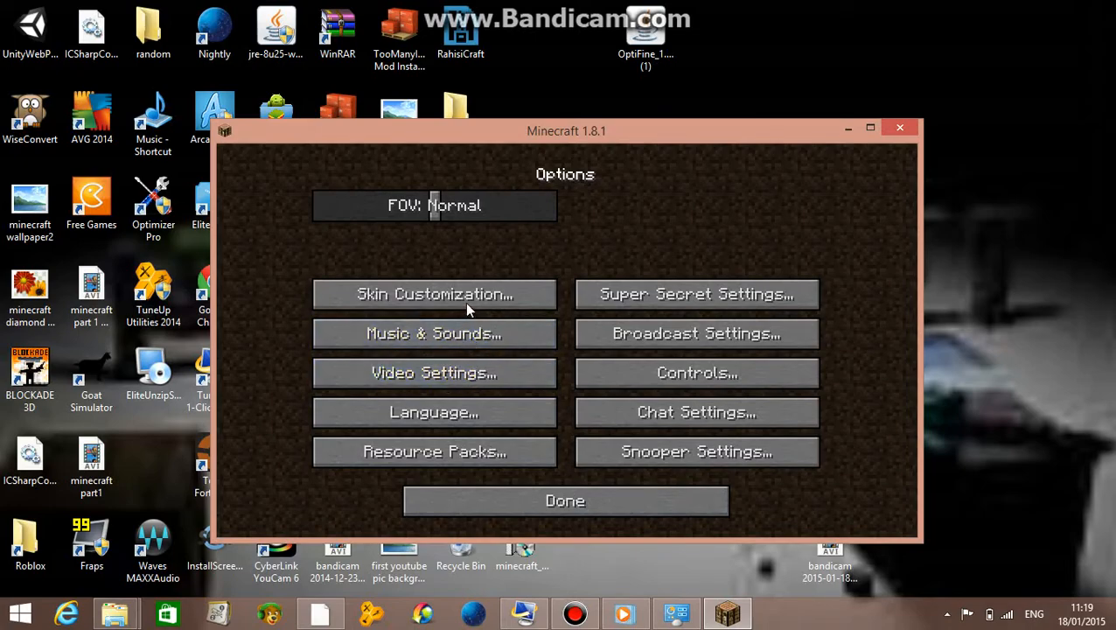
left_click(434, 333)
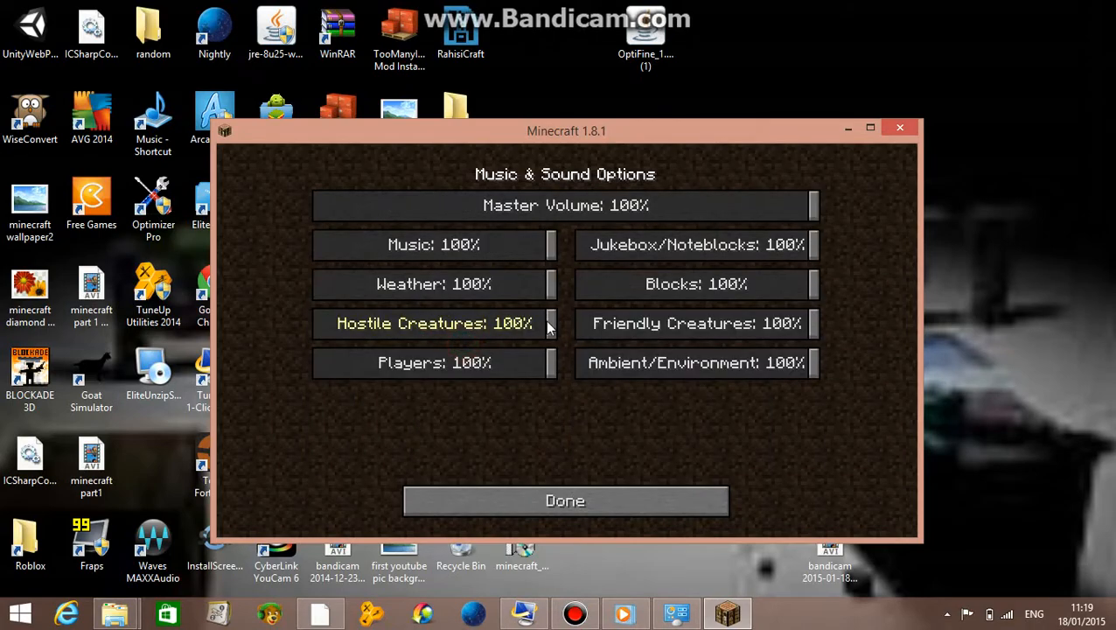
mouse_move(557, 251)
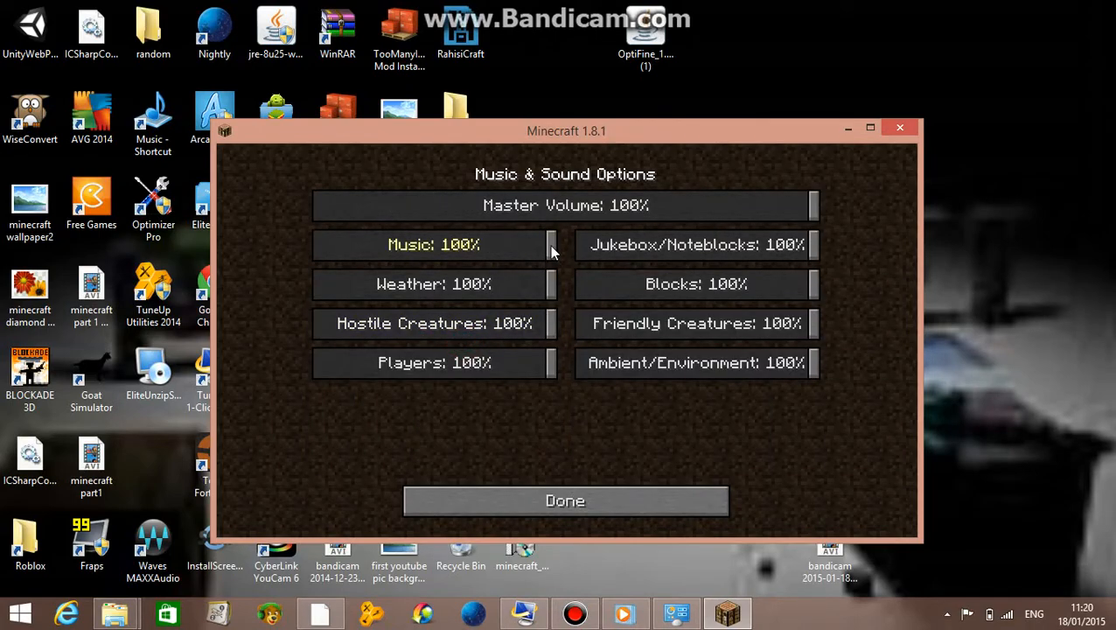
Leave music volume at 100% and set Master Volume to exactly 50%.
left_click_drag(551, 244, 371, 245)
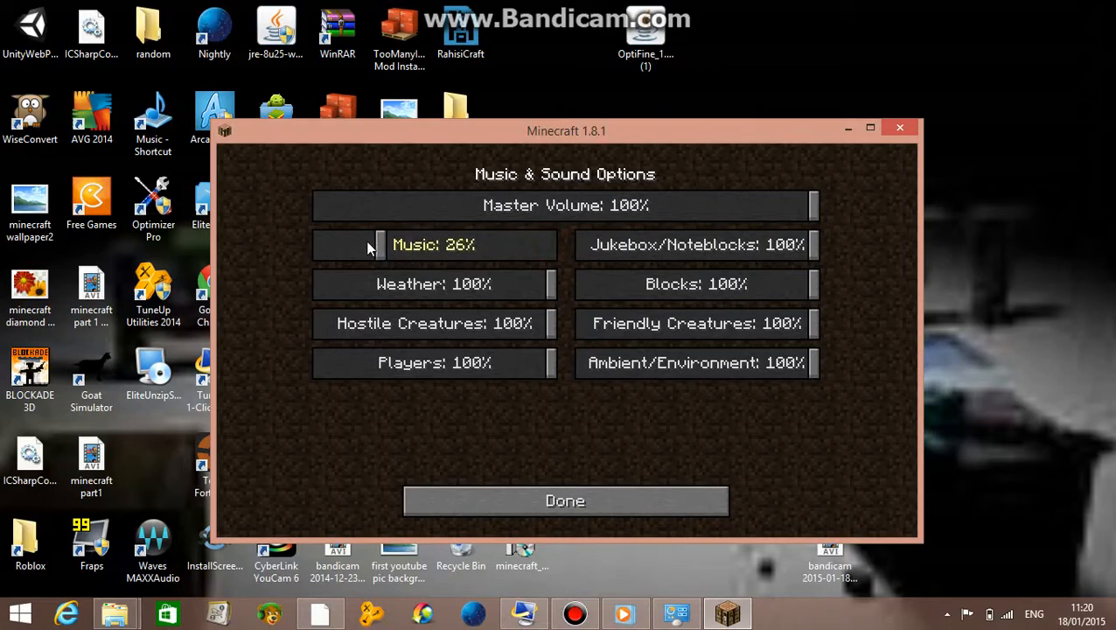
left_click_drag(377, 245, 361, 245)
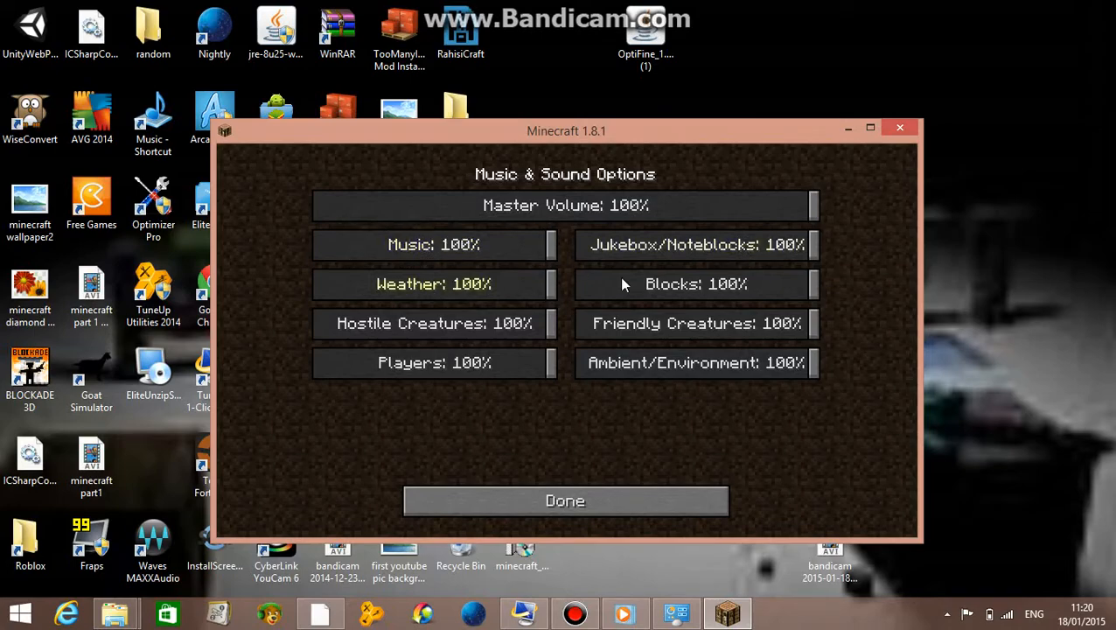
mouse_move(822, 189)
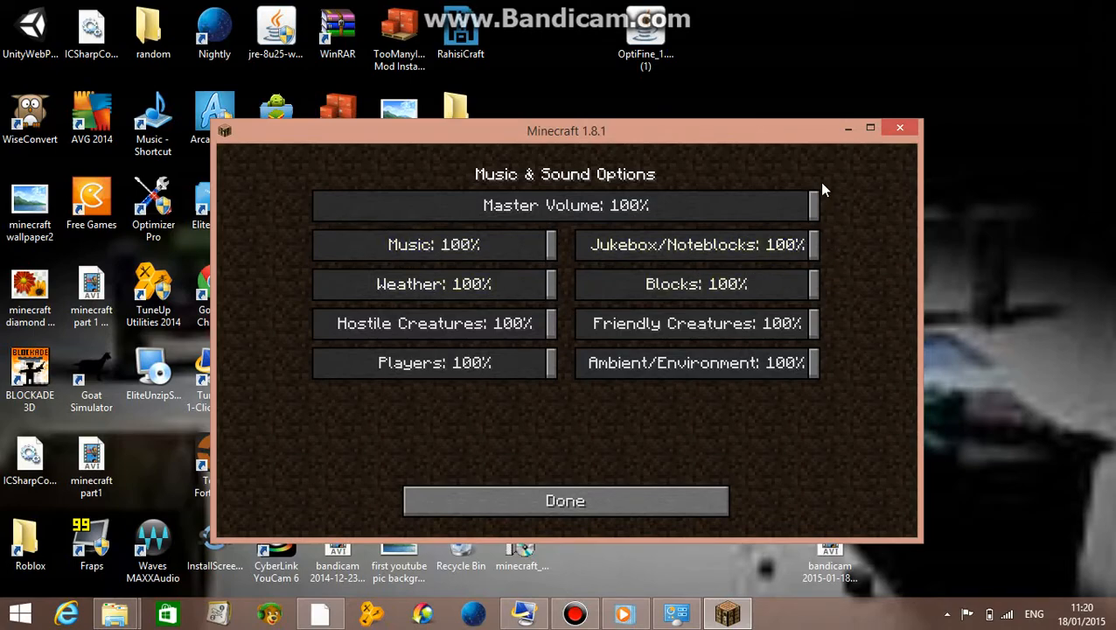
mouse_move(543, 324)
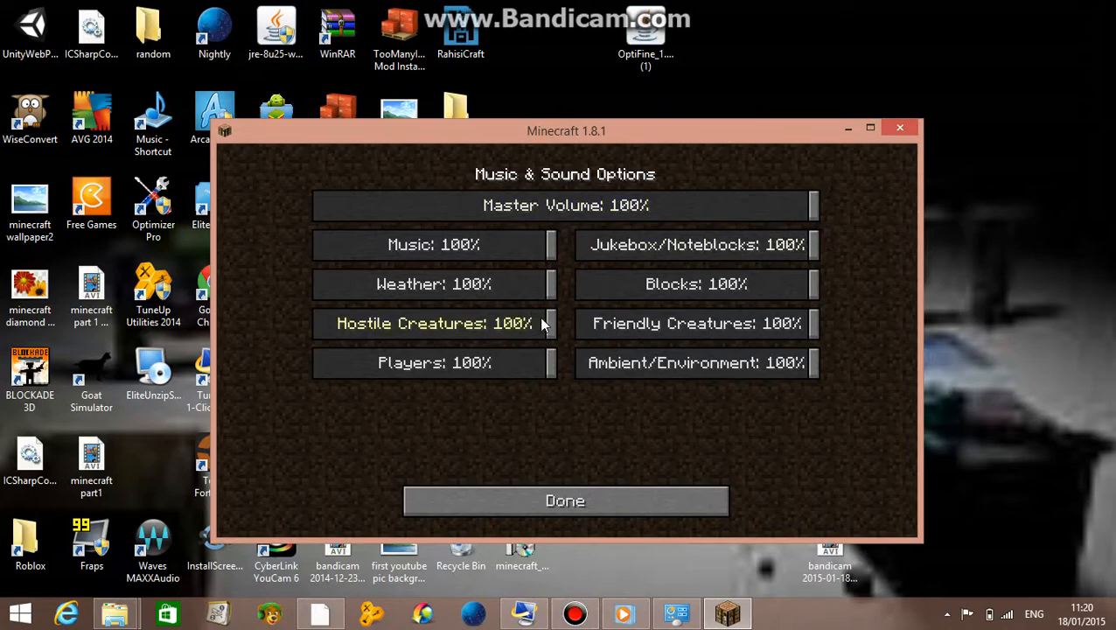
mouse_move(464, 348)
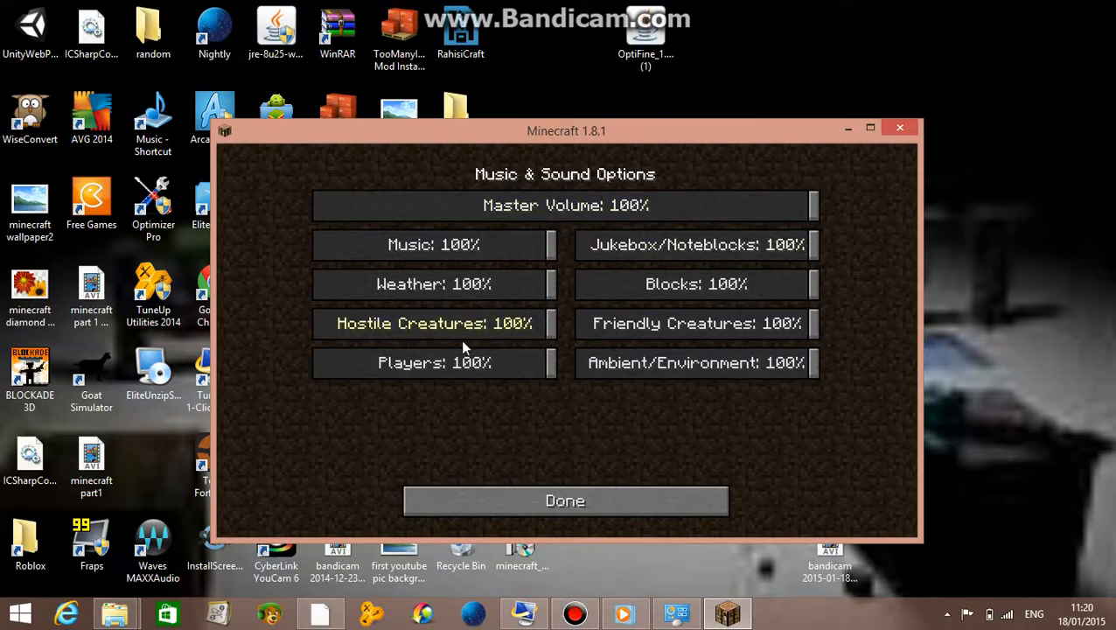
mouse_move(580, 218)
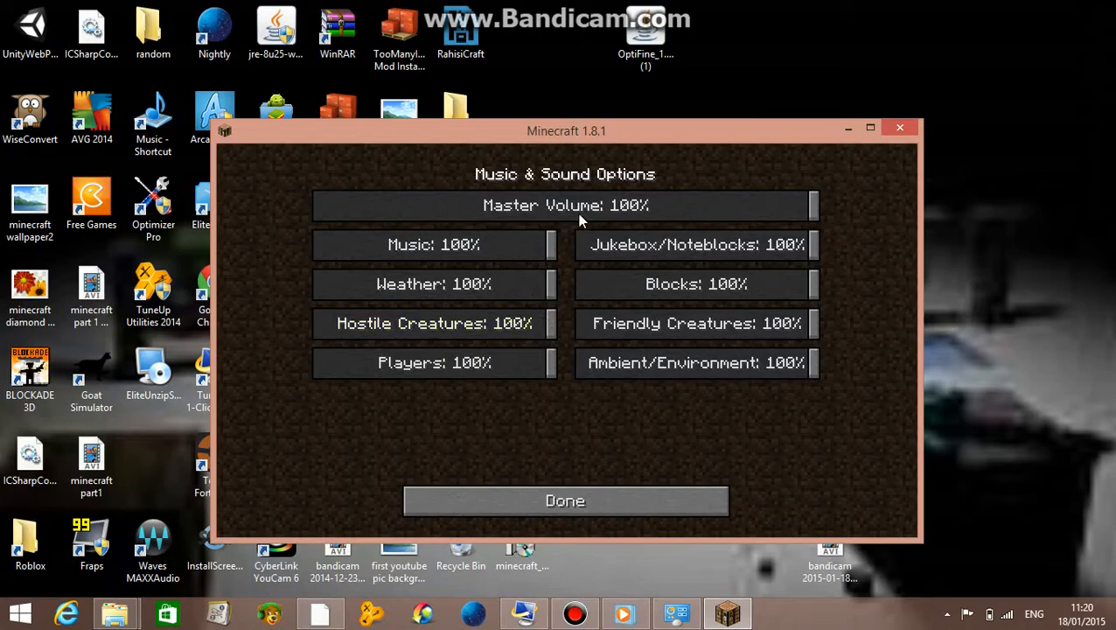
left_click_drag(810, 204, 584, 205)
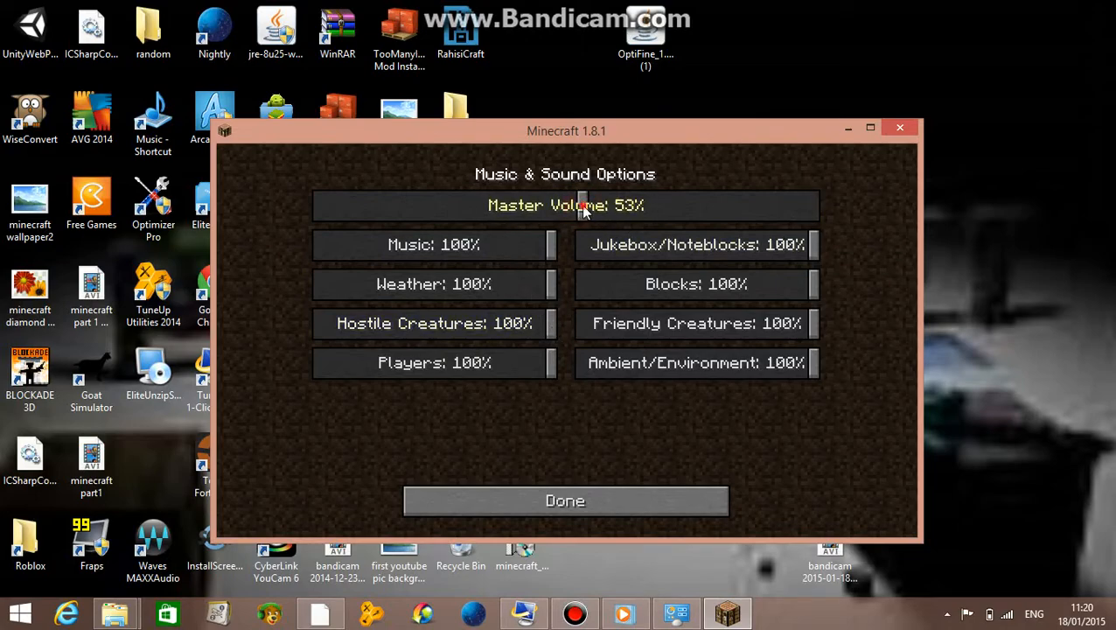
left_click_drag(584, 204, 571, 205)
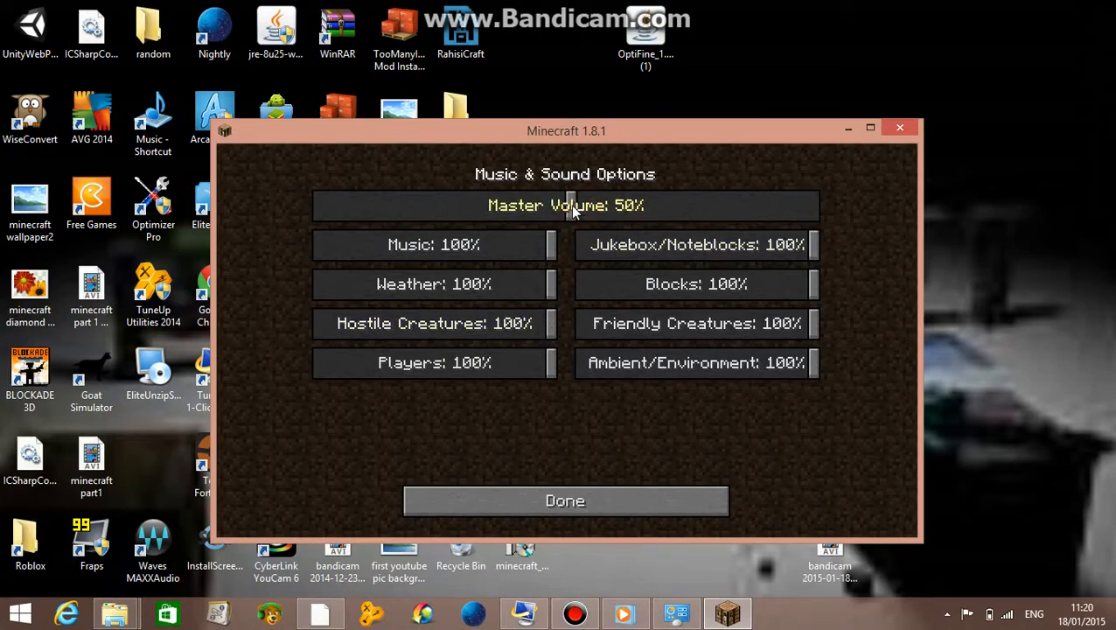
mouse_move(519, 264)
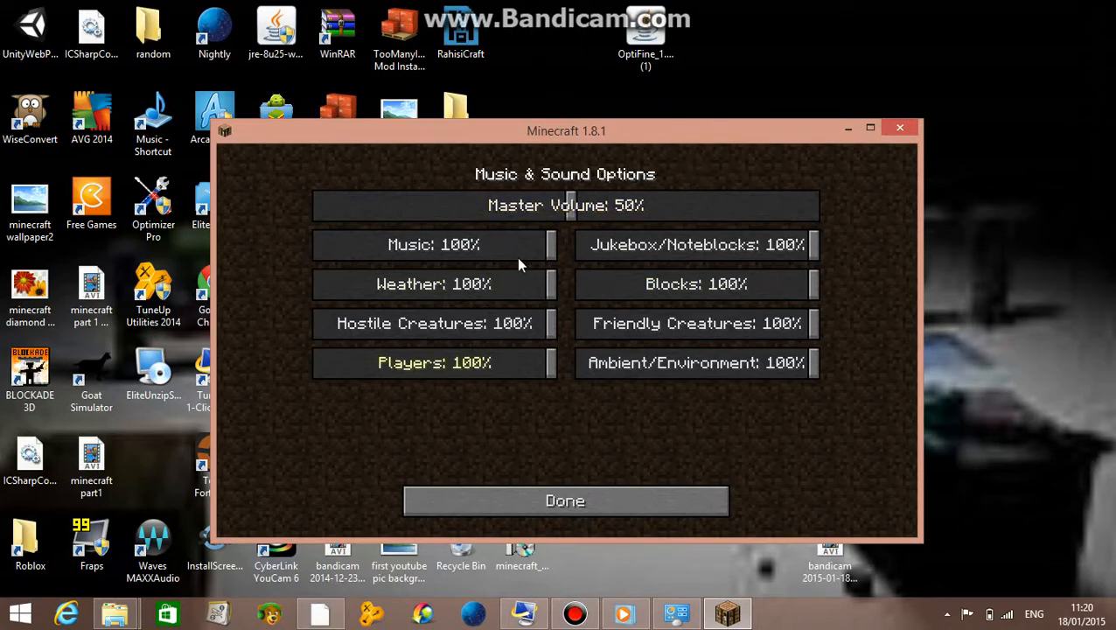
Leave the sound settings and Options back to the title screen.
left_click(566, 500)
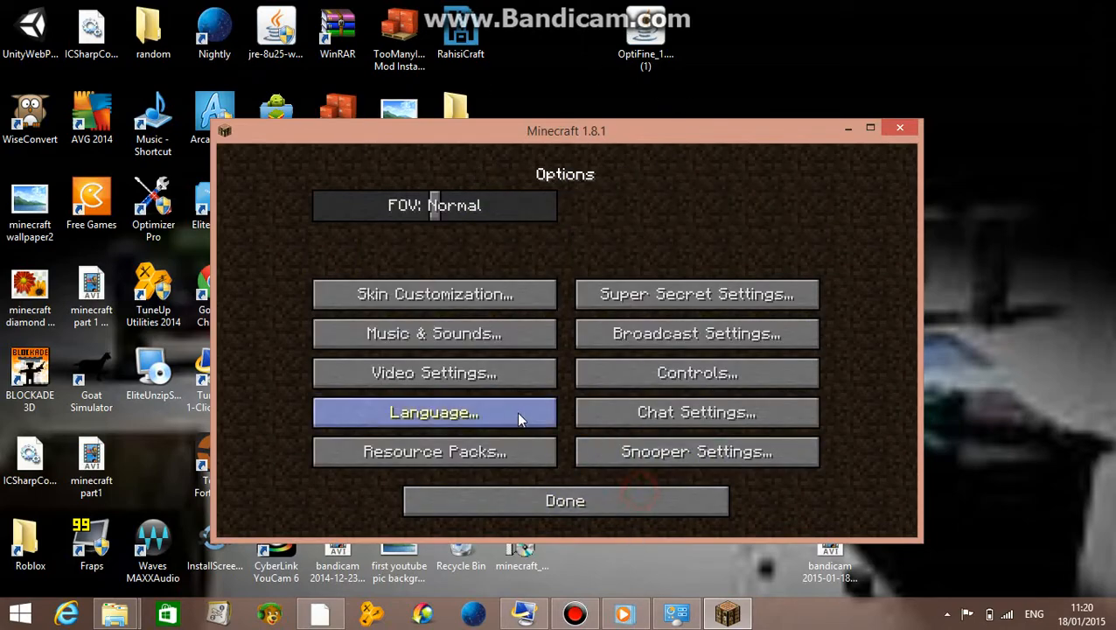
left_click(565, 500)
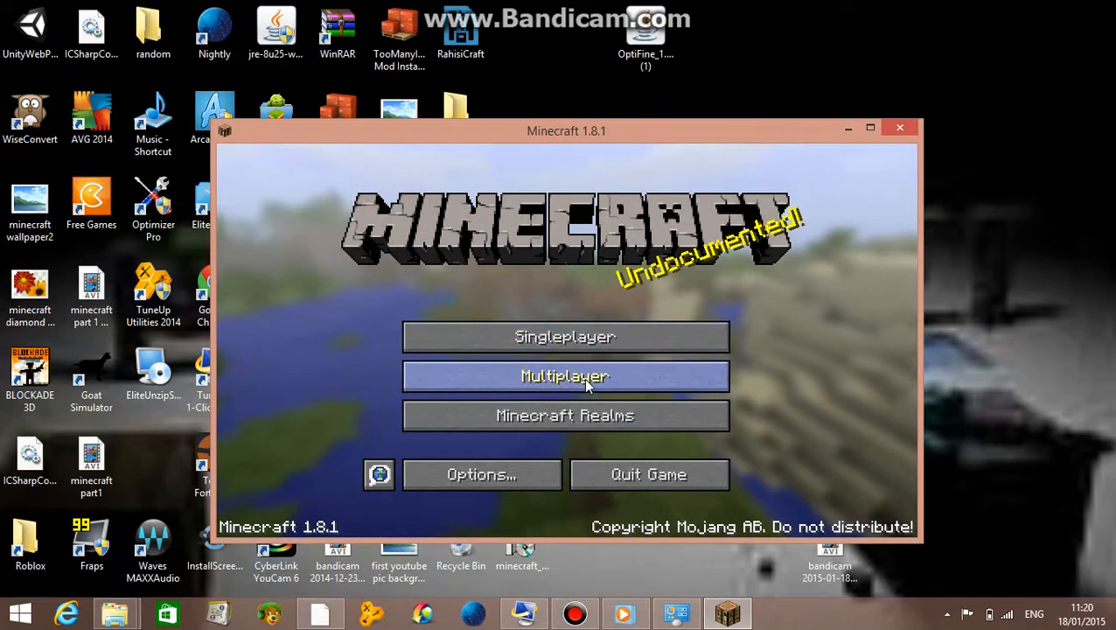
Join the woodycraft.net server from the Multiplayer list and maximize the game window.
left_click(565, 376)
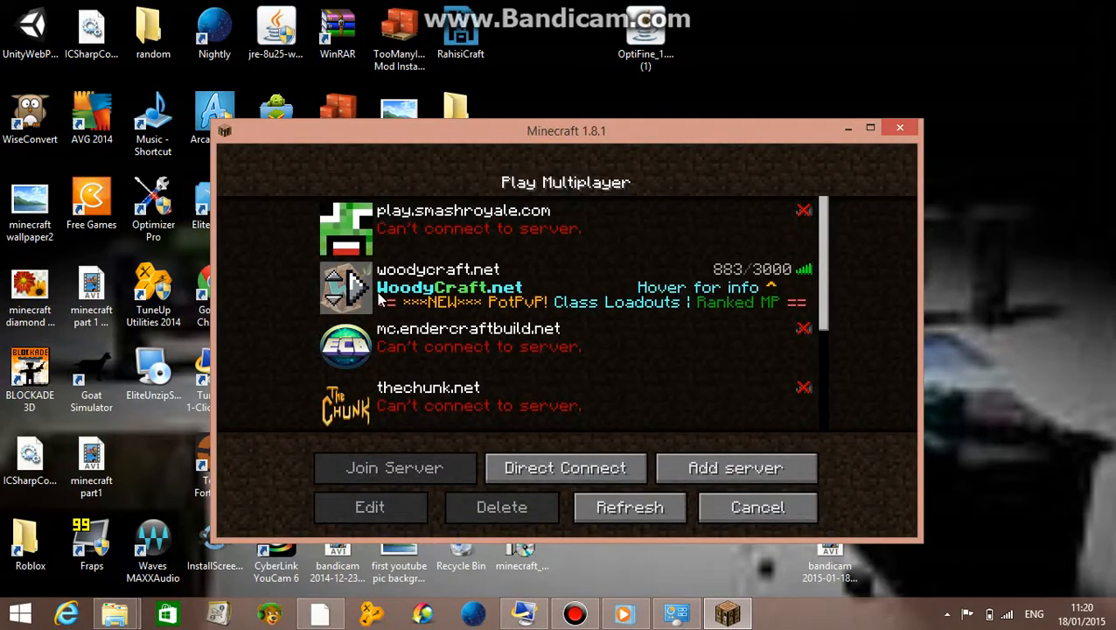
left_click(394, 467)
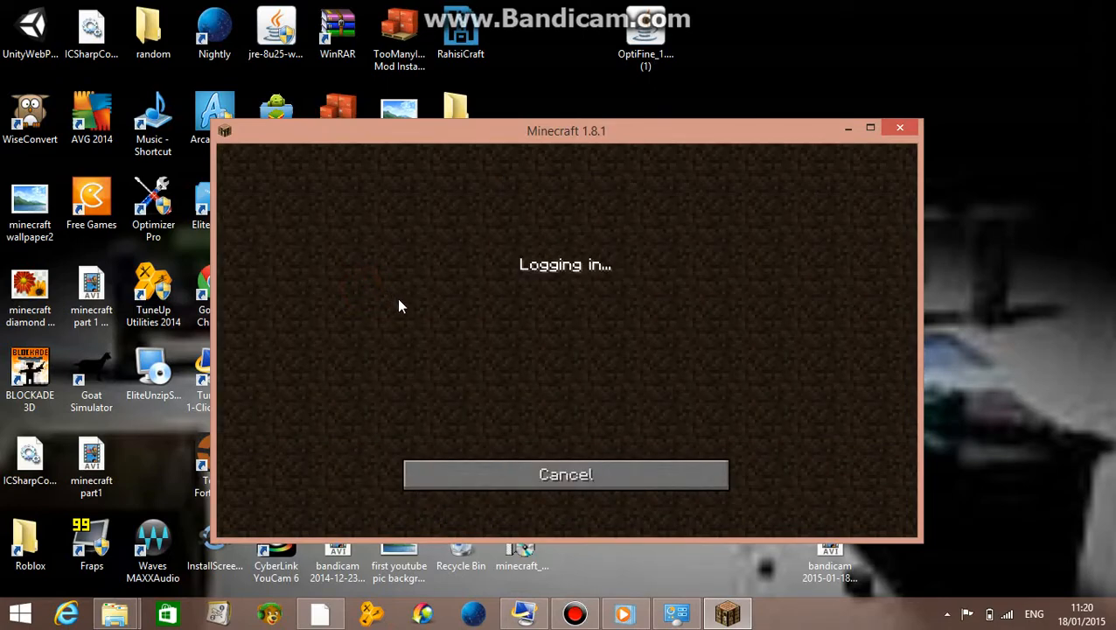
mouse_move(413, 310)
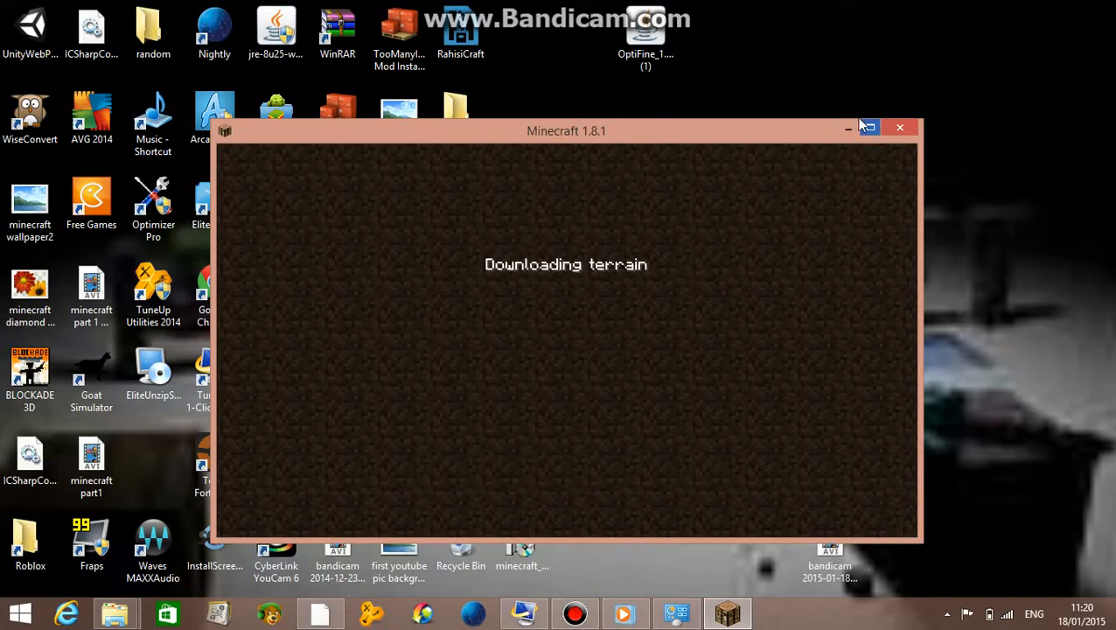
left_click(868, 127)
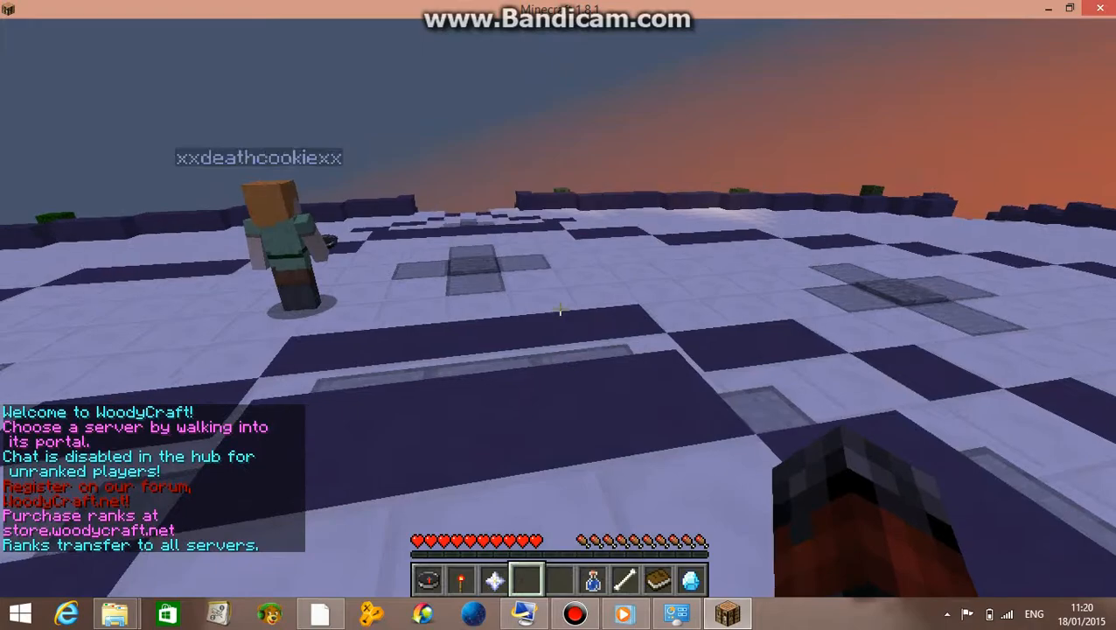
mouse_move(560, 308)
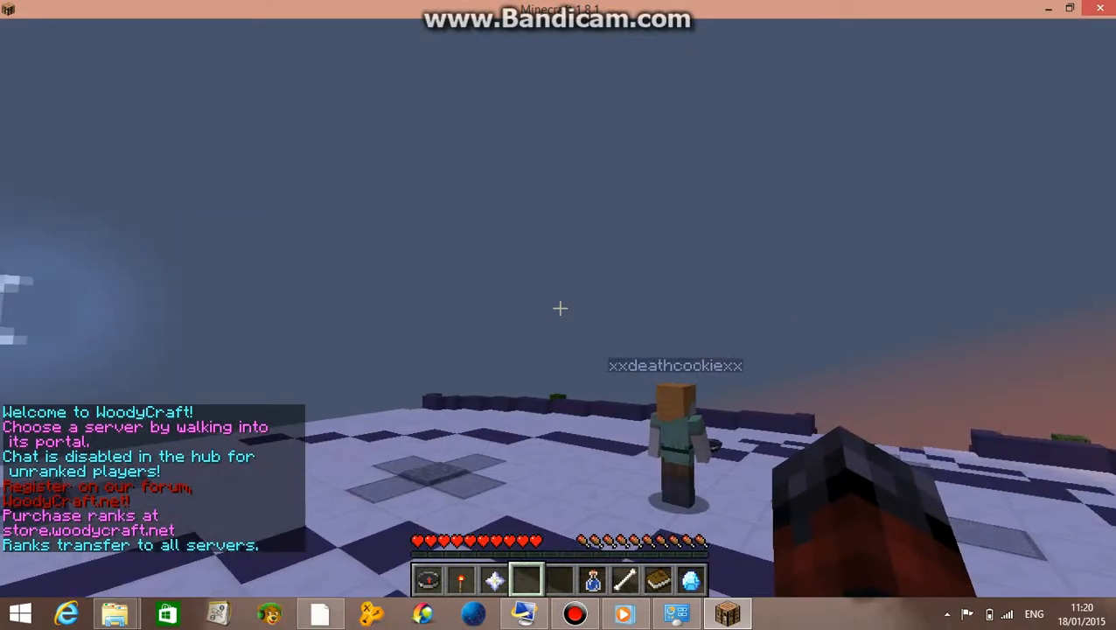
Show the F3 debug overlay in the hub, pause, and disconnect from the server.
key("f3")
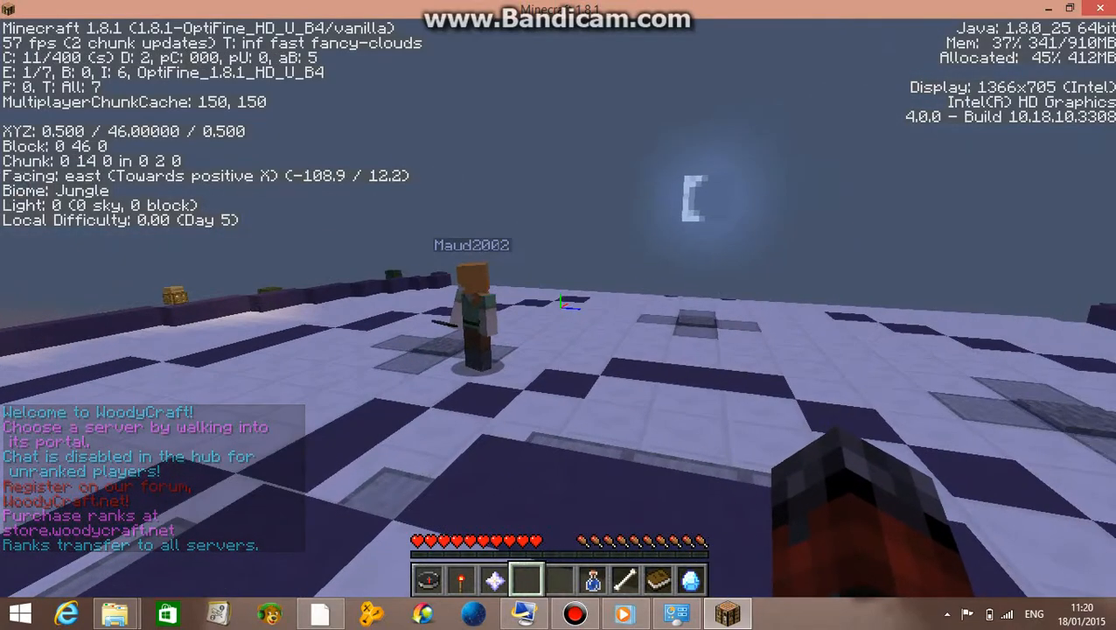
mouse_move(558, 315)
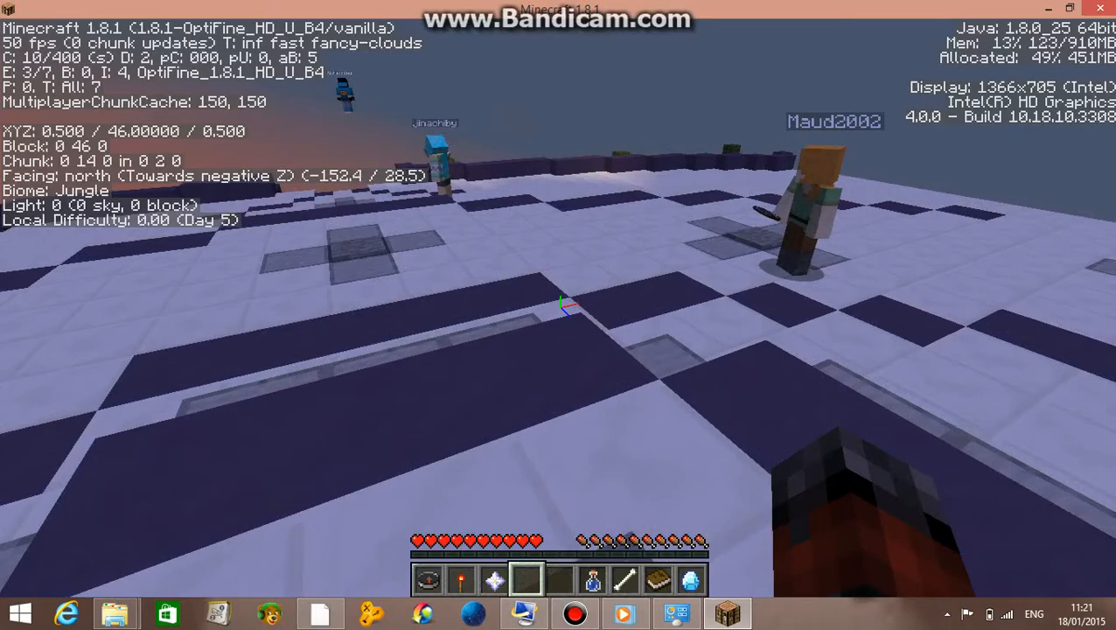
mouse_move(560, 315)
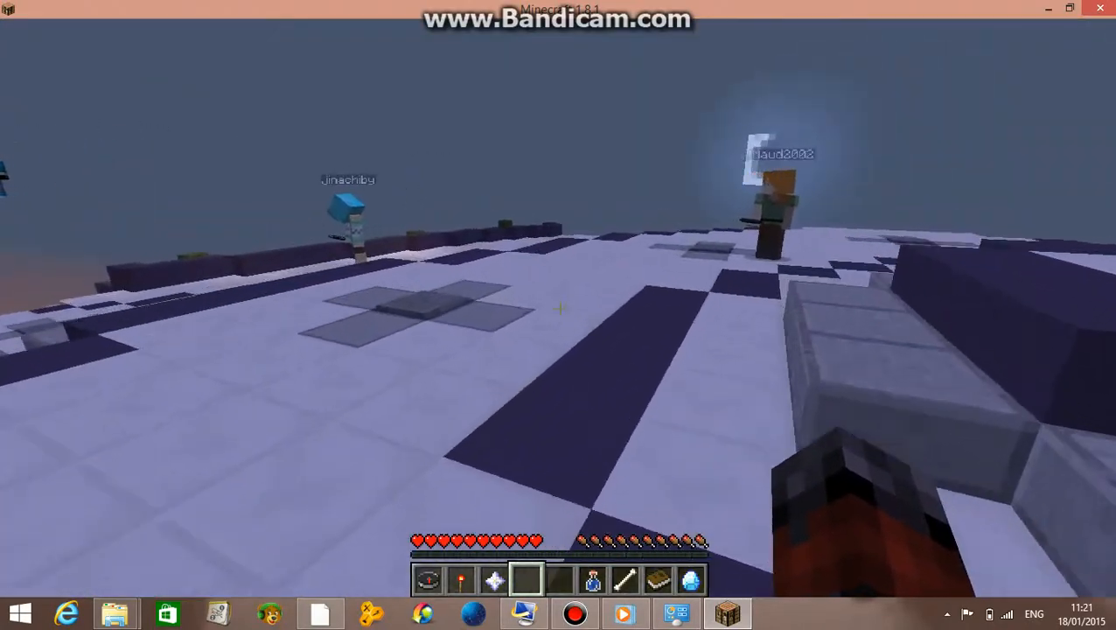
mouse_move(558, 315)
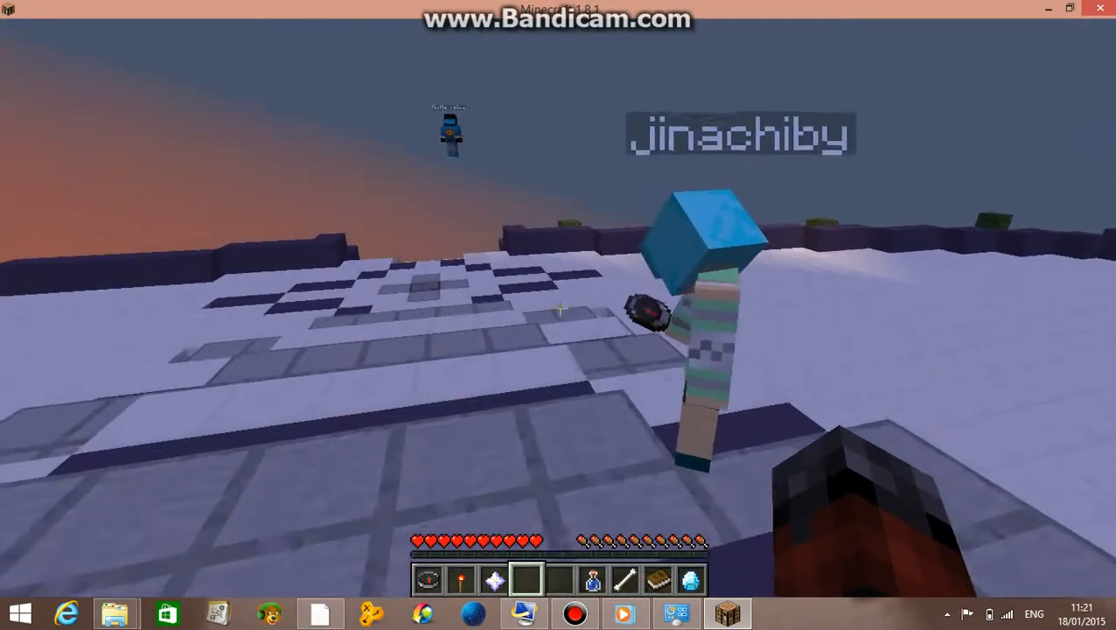
mouse_move(558, 315)
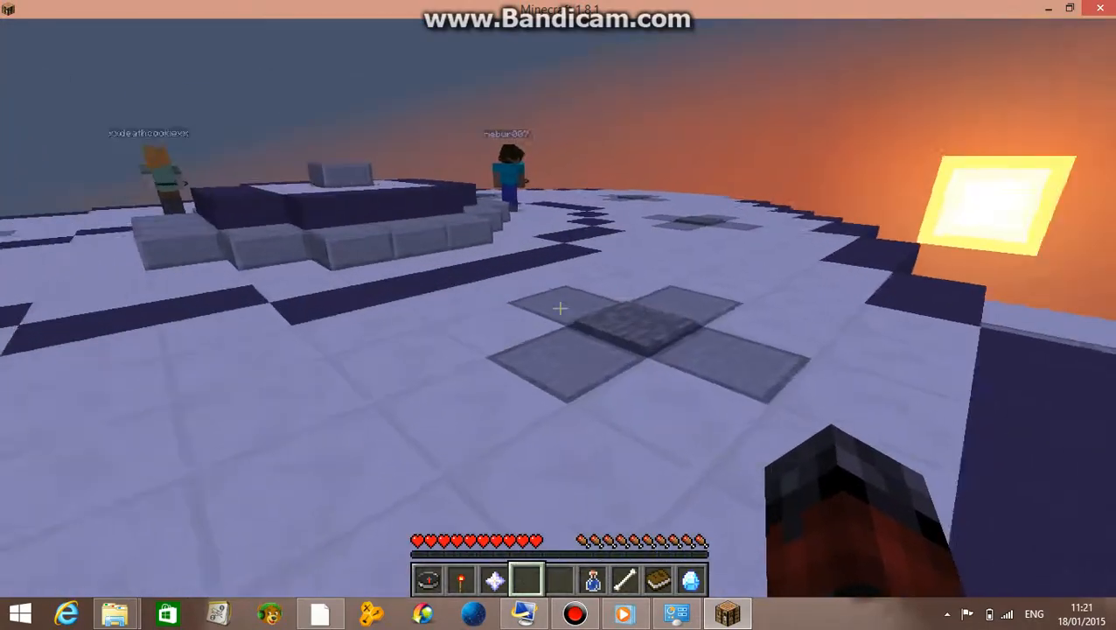
key("Escape")
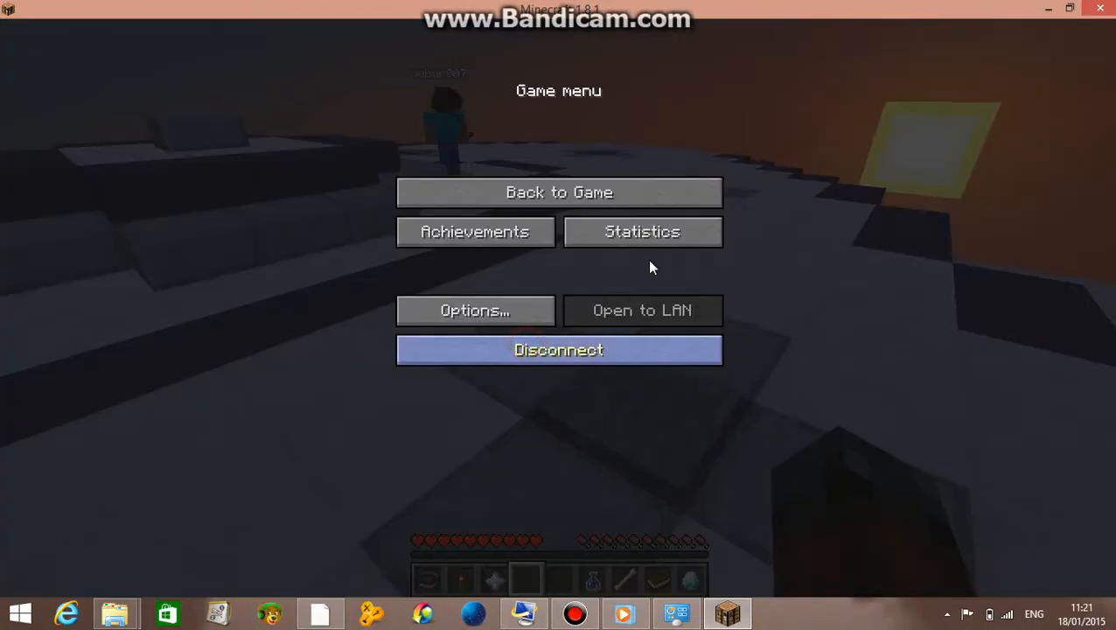
left_click(559, 349)
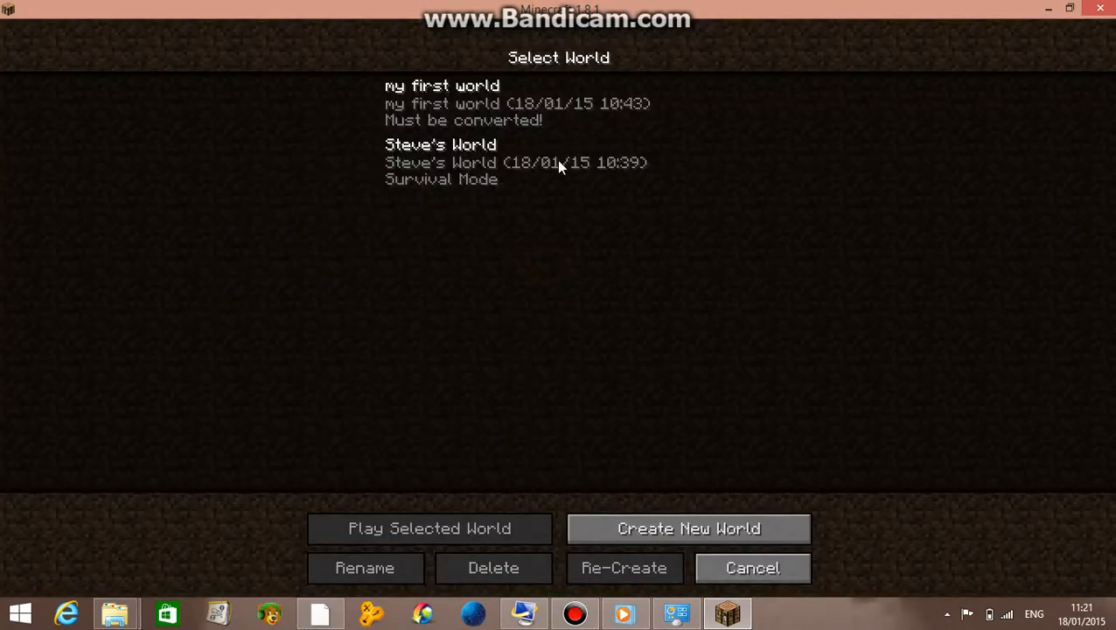
Cancel out of the Select World list back to the title screen.
left_click(428, 528)
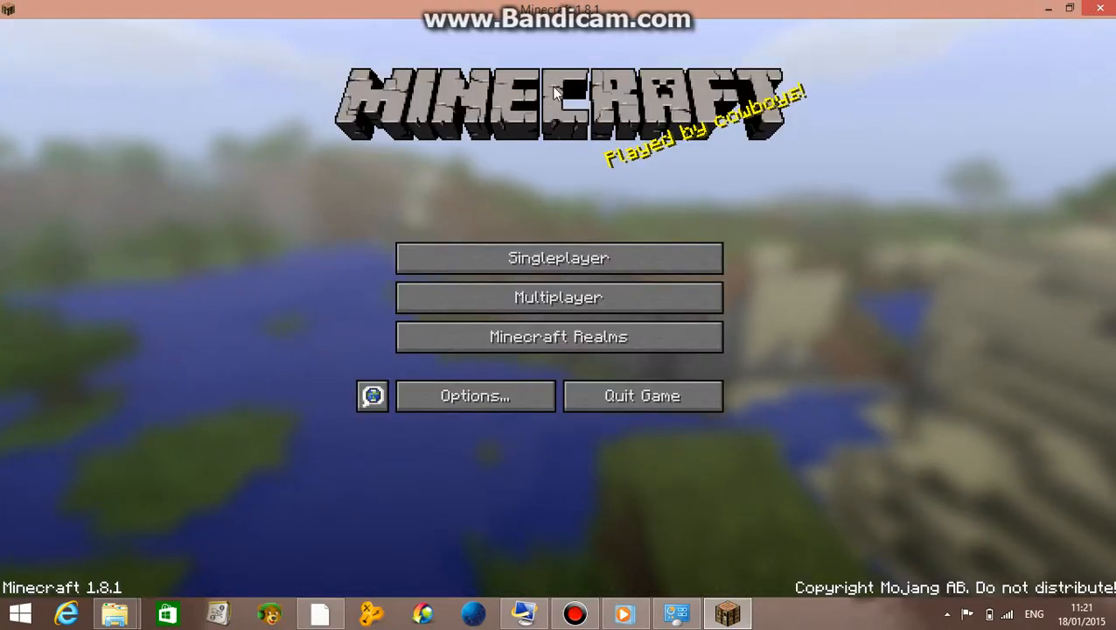
Load the singleplayer world, toggle the F3 overlay while placing planks, then pause.
left_click(559, 257)
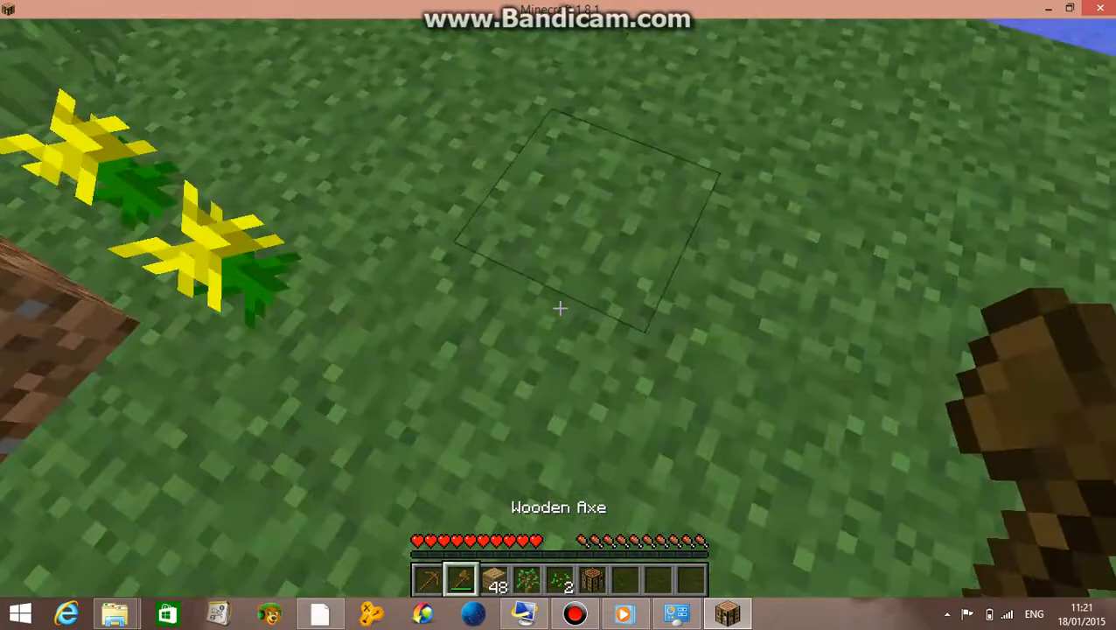
mouse_move(560, 308)
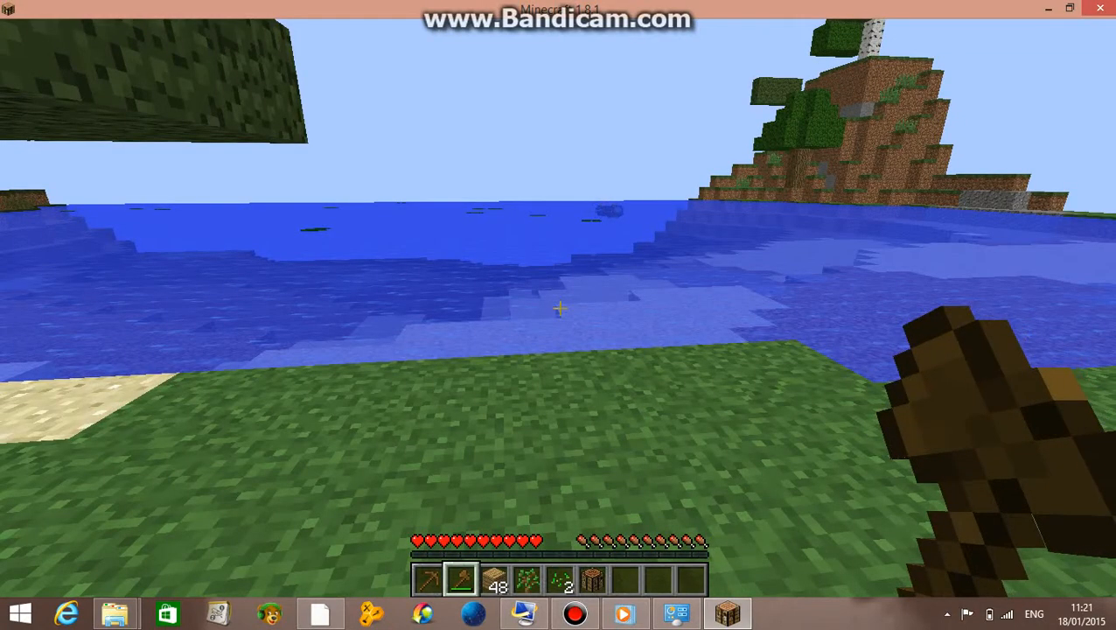
key("F3")
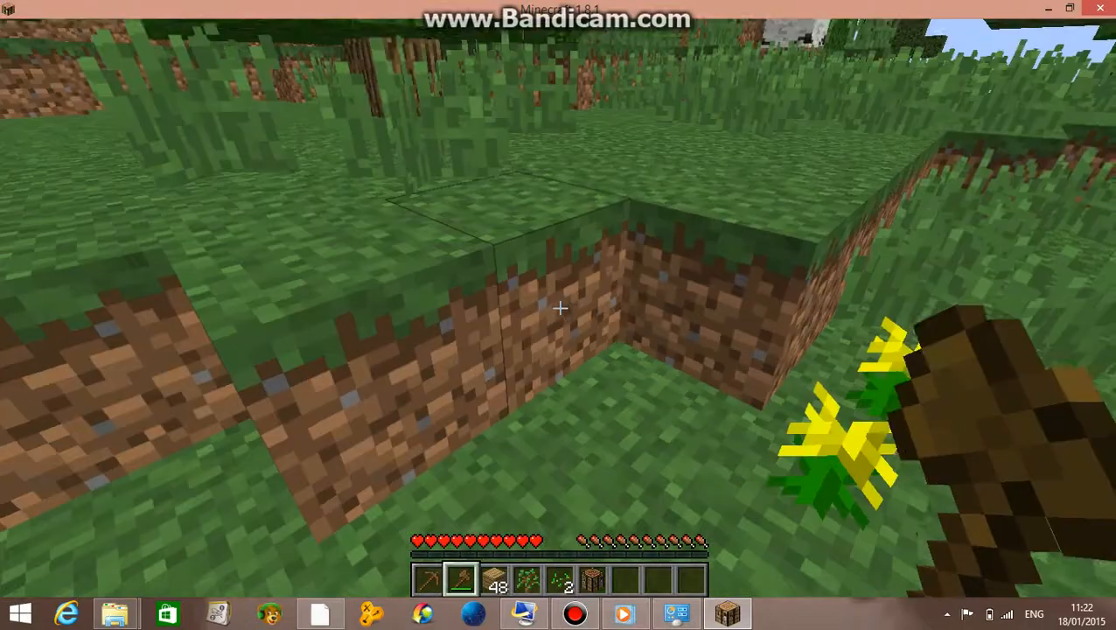
mouse_move(560, 308)
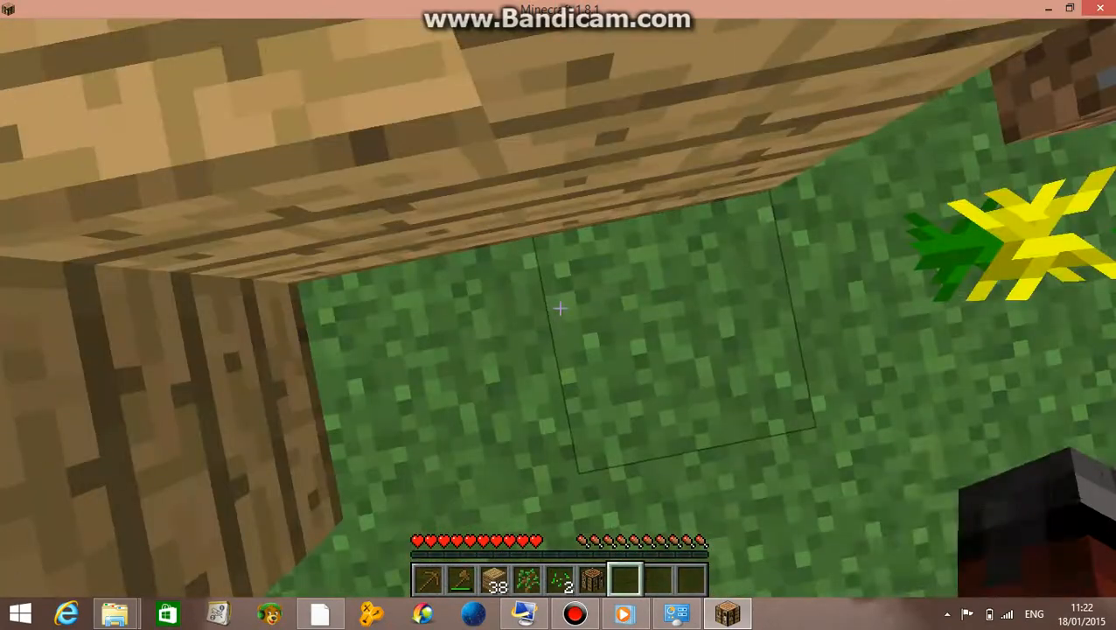
key("Escape")
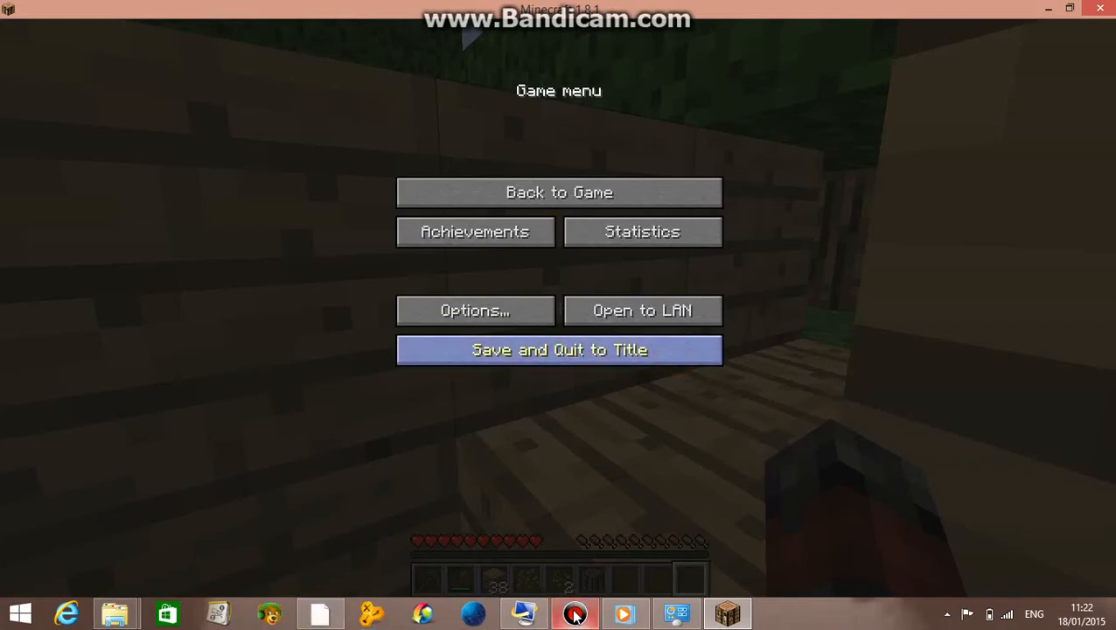
Bring the Bandicam recorder window to the front from the taskbar.
left_click(575, 612)
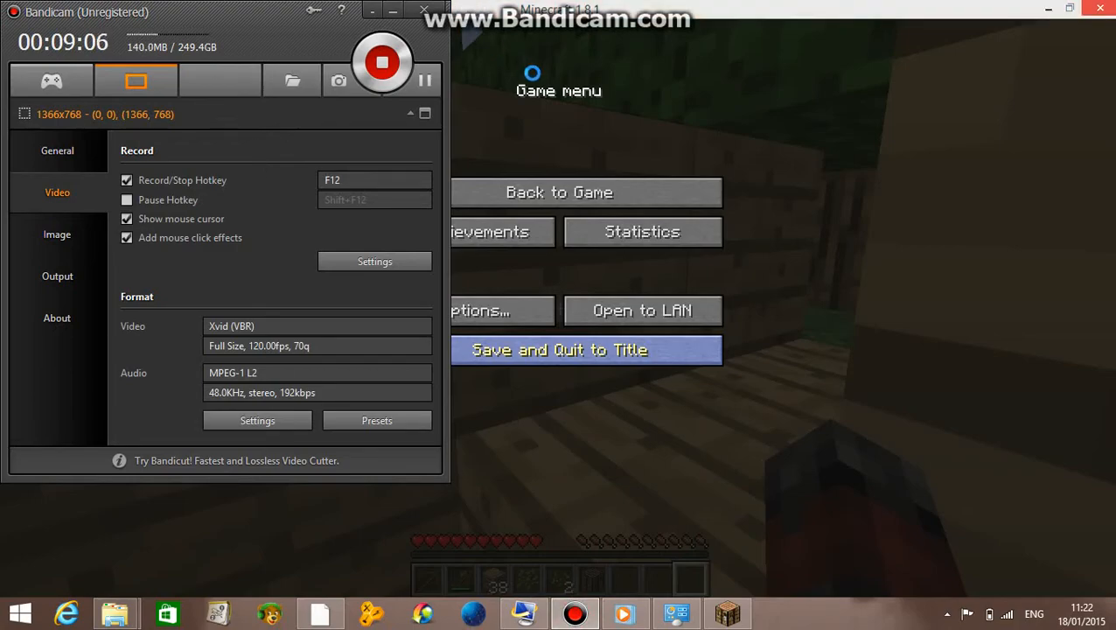
mouse_move(382, 62)
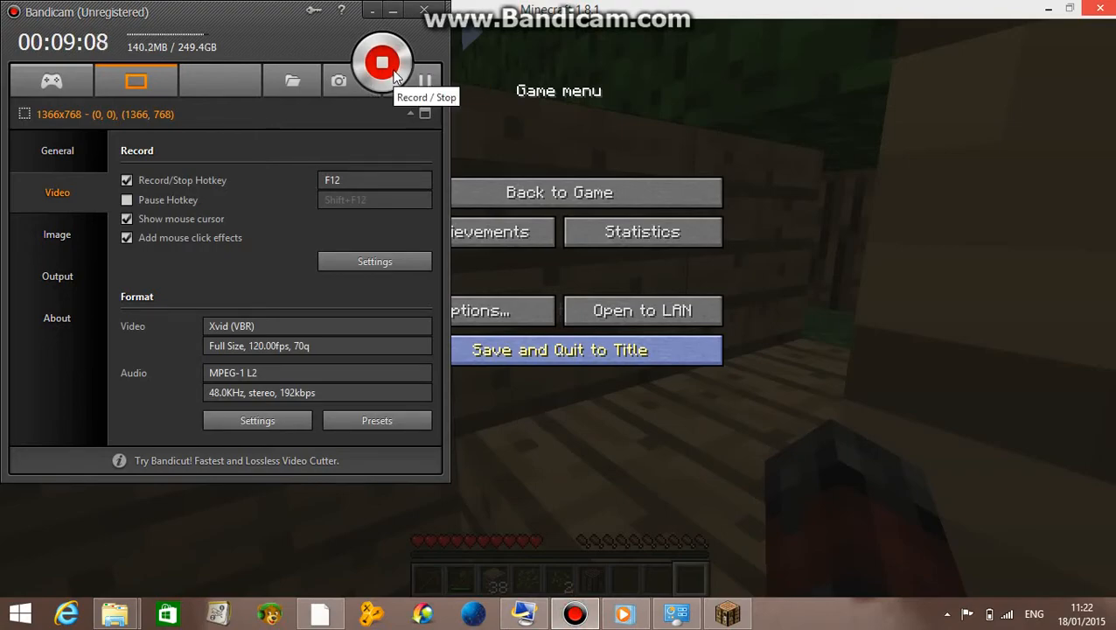